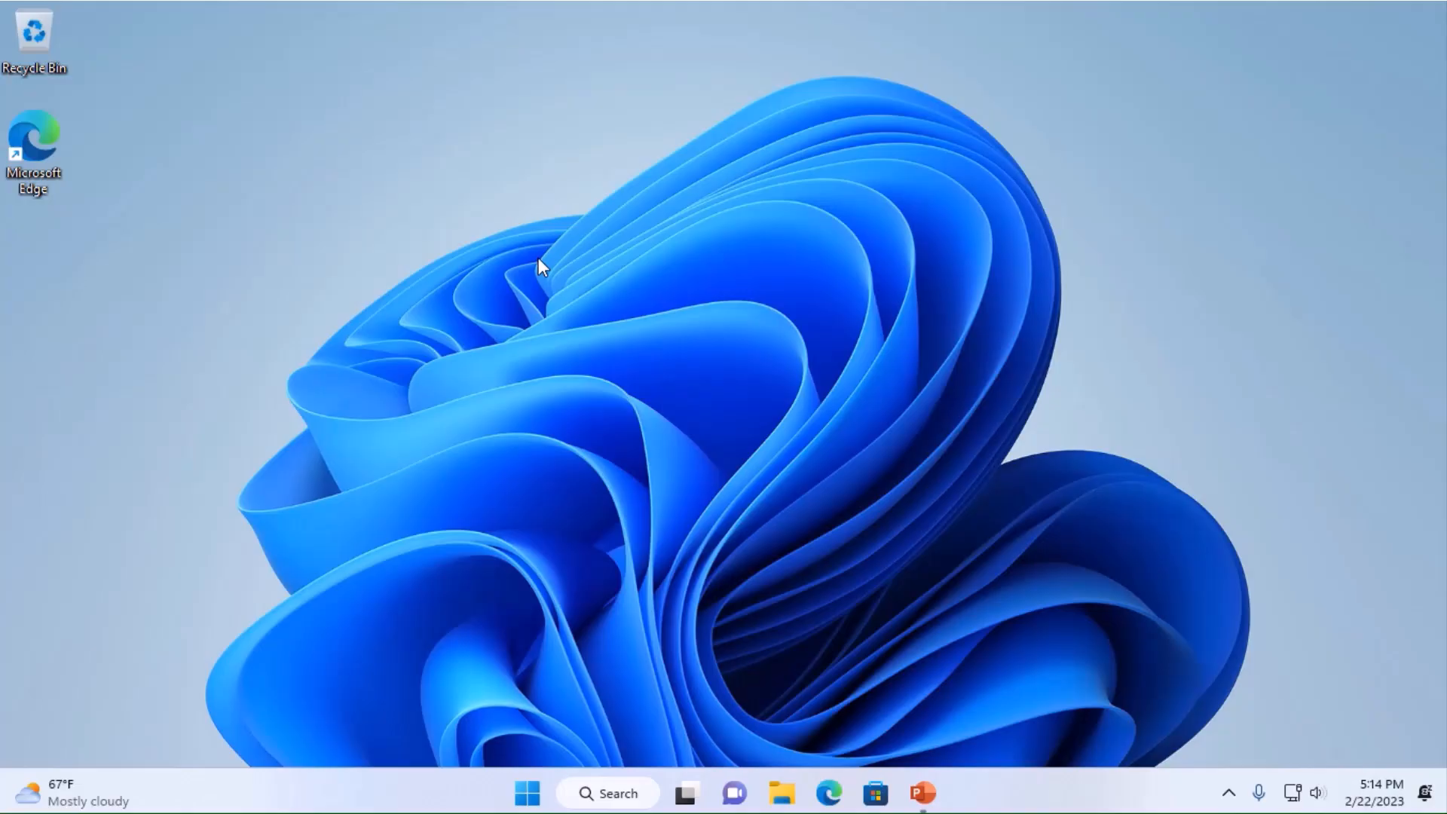
# - Reach the Windows Update page via Start search for 'upd' and check for updates
pyautogui.write('update')
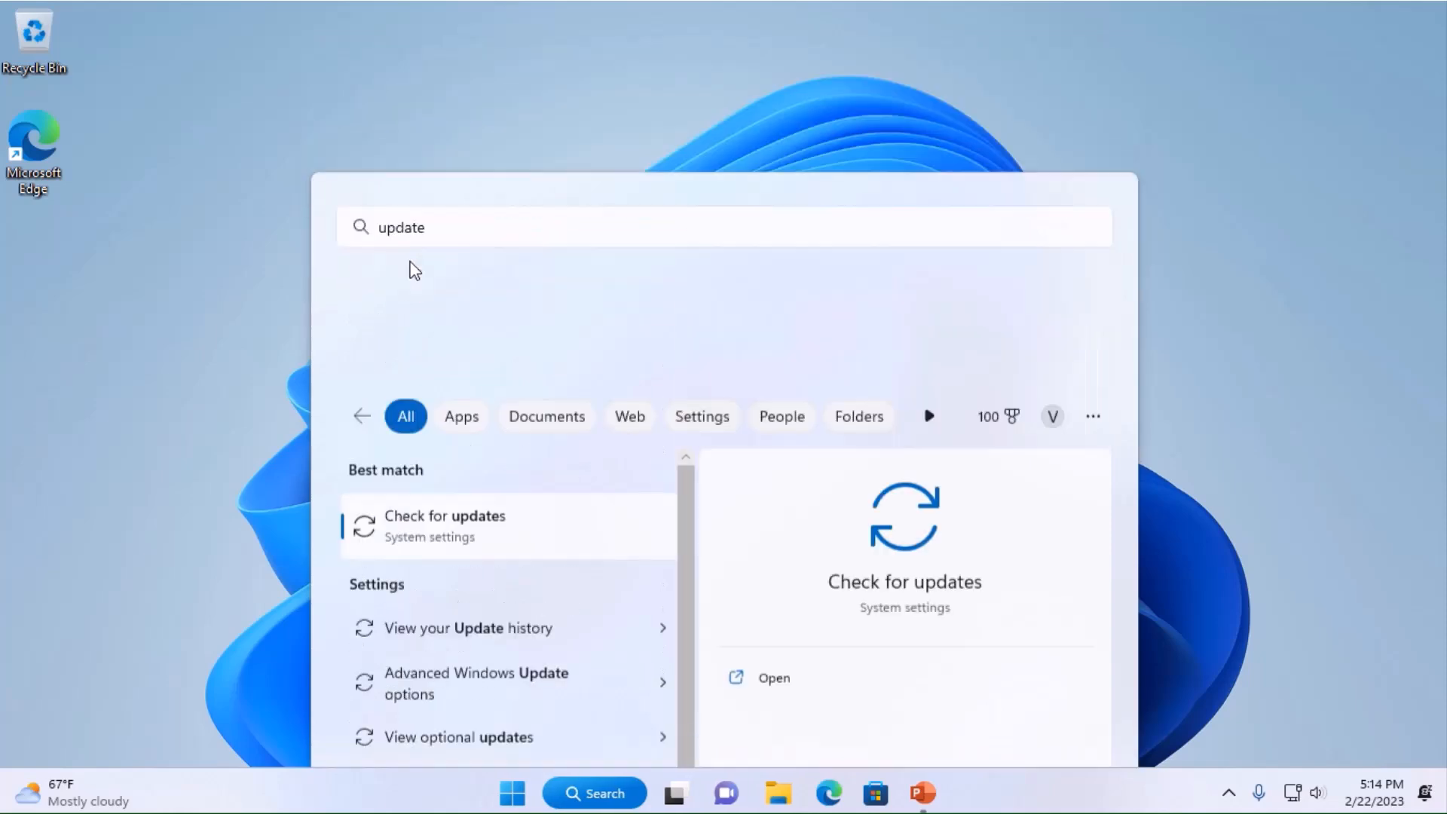
pyautogui.click(443, 515)
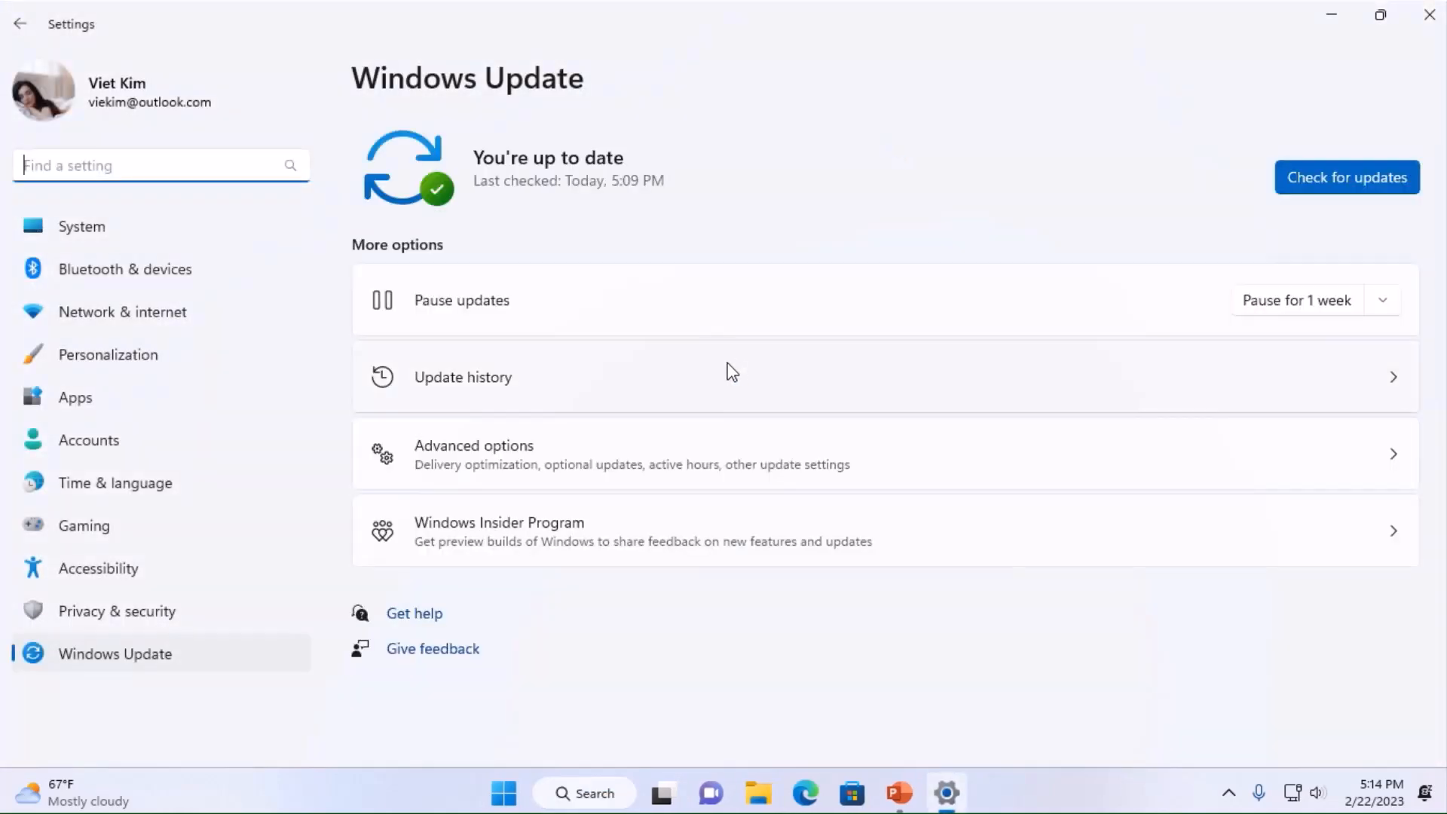
pyautogui.click(1346, 177)
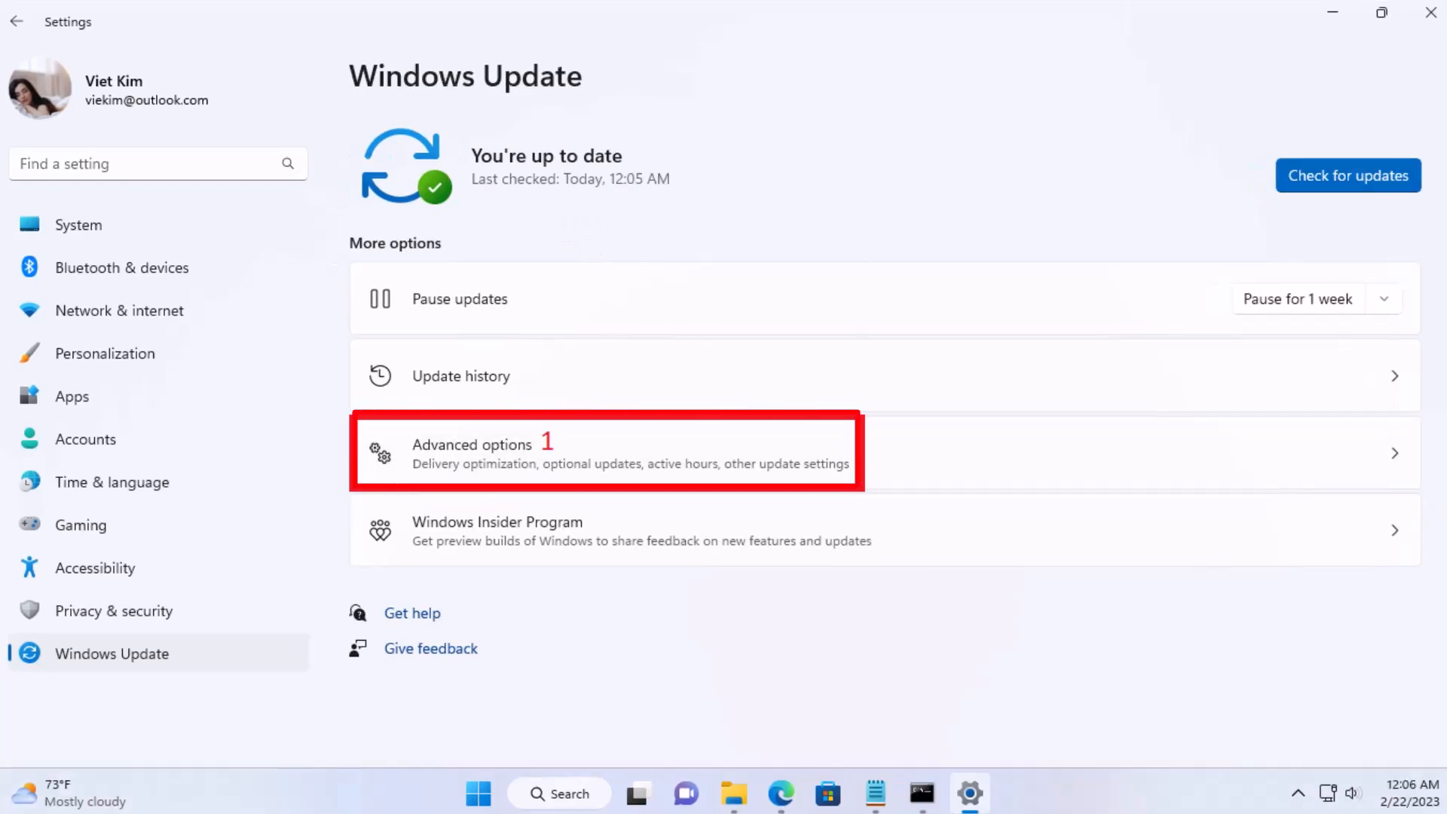
# - Open Advanced options and the Optional updates list showing 11 available
pyautogui.click(604, 452)
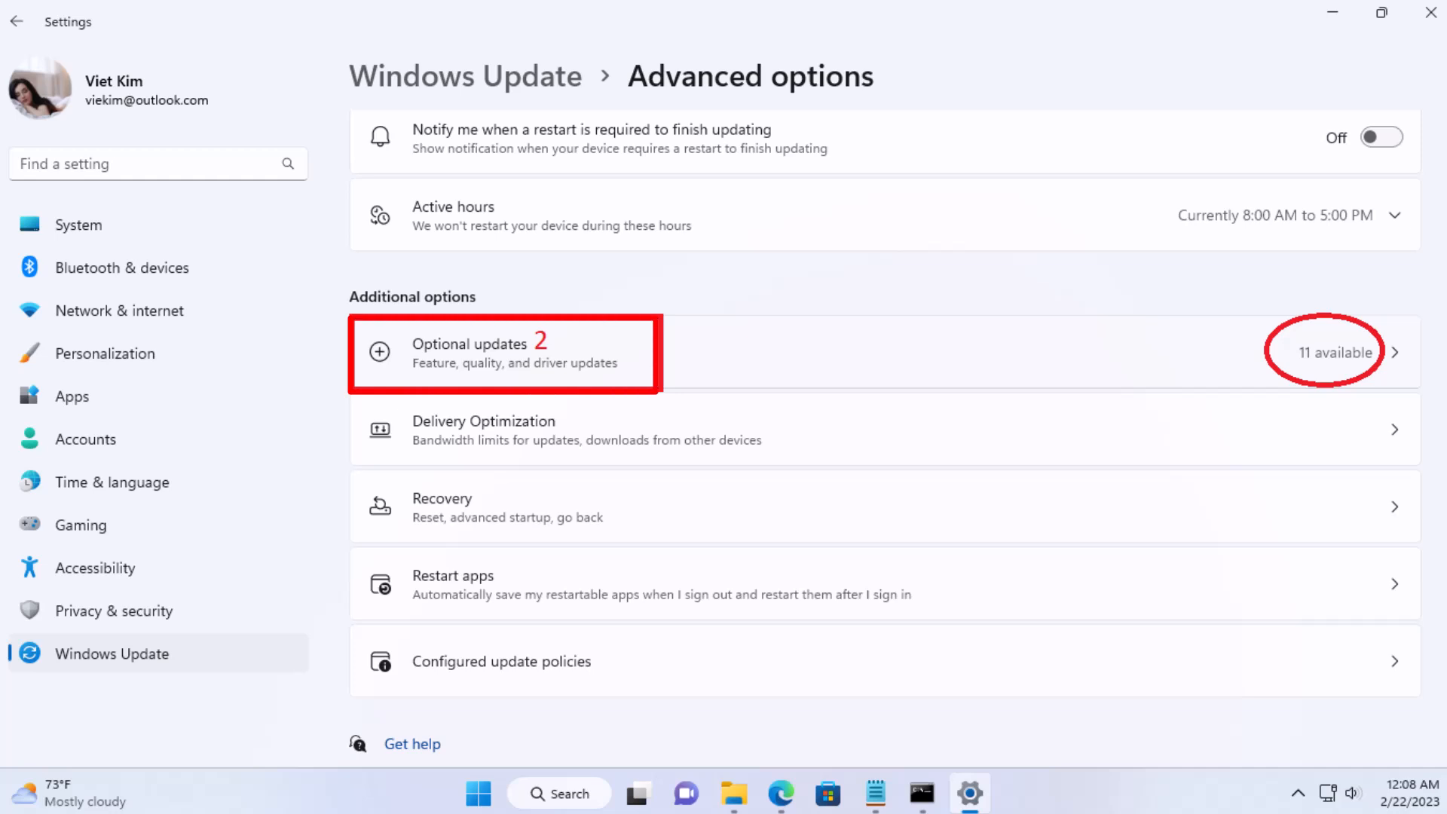
pyautogui.click(504, 351)
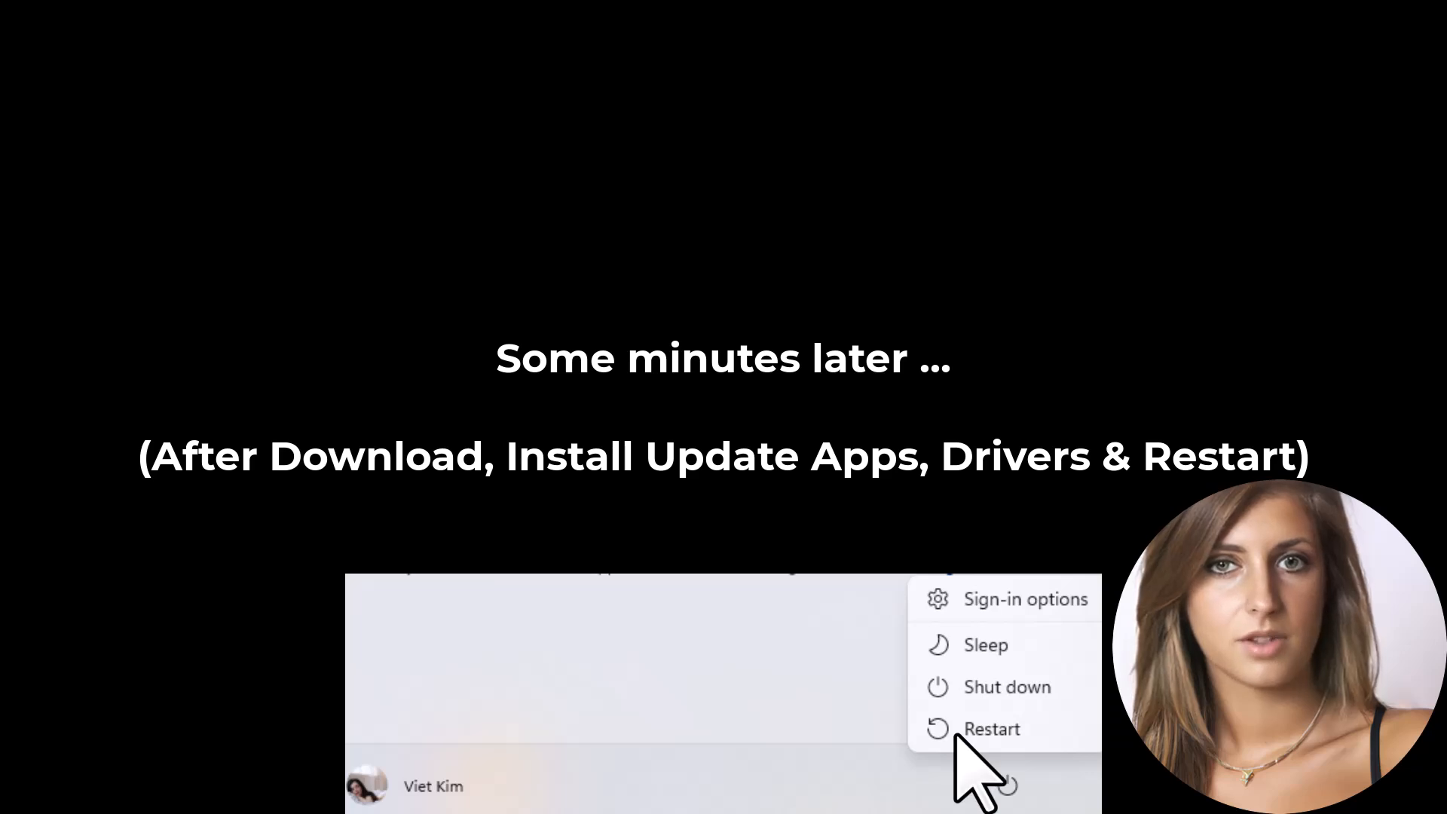
# - Restart the PC from the Start power menu to finish installing updates
pyautogui.click(991, 728)
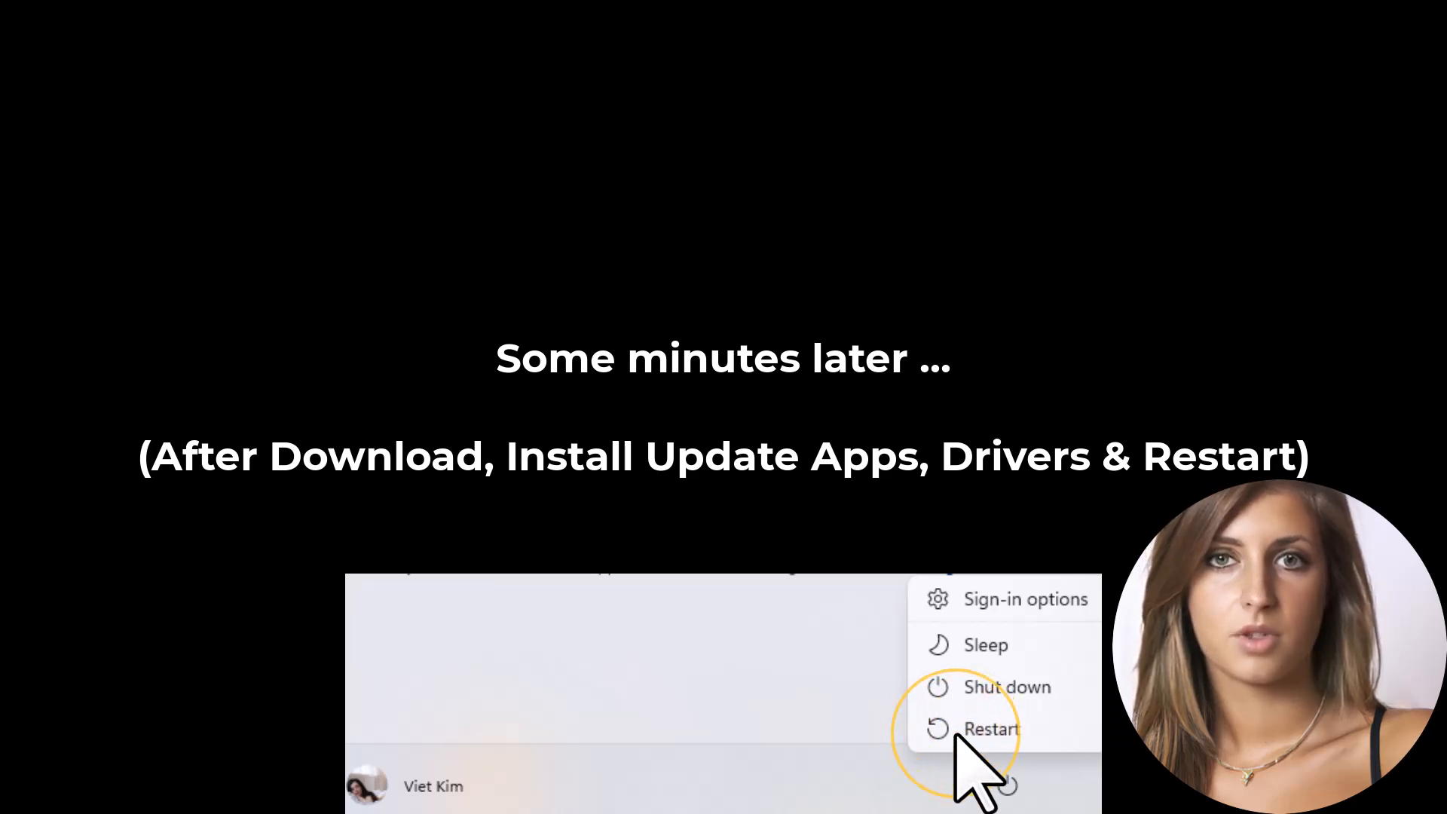
pyautogui.click(991, 728)
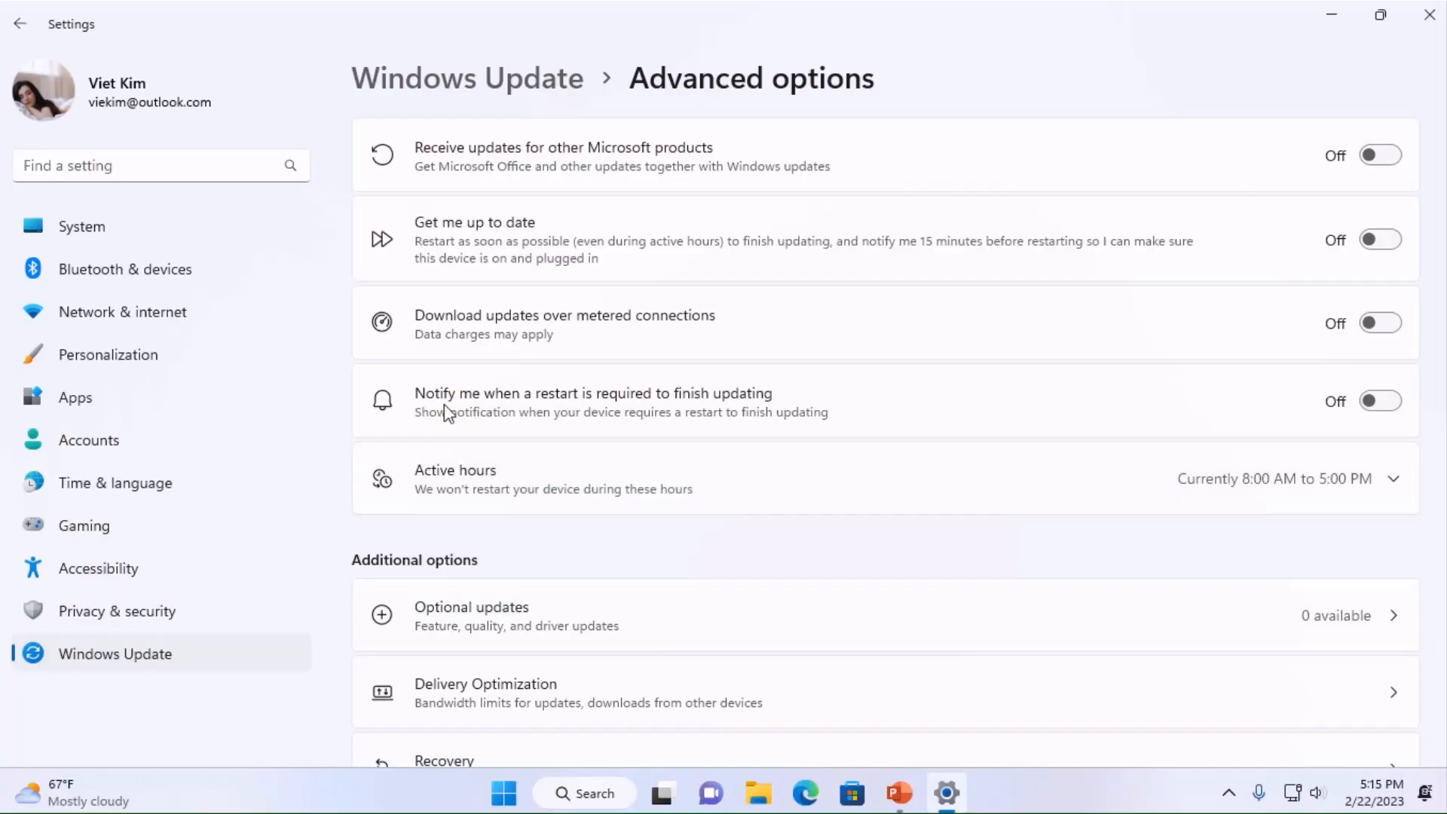
# - Confirm no optional updates remain, then go to Privacy & security
pyautogui.scroll(-3)
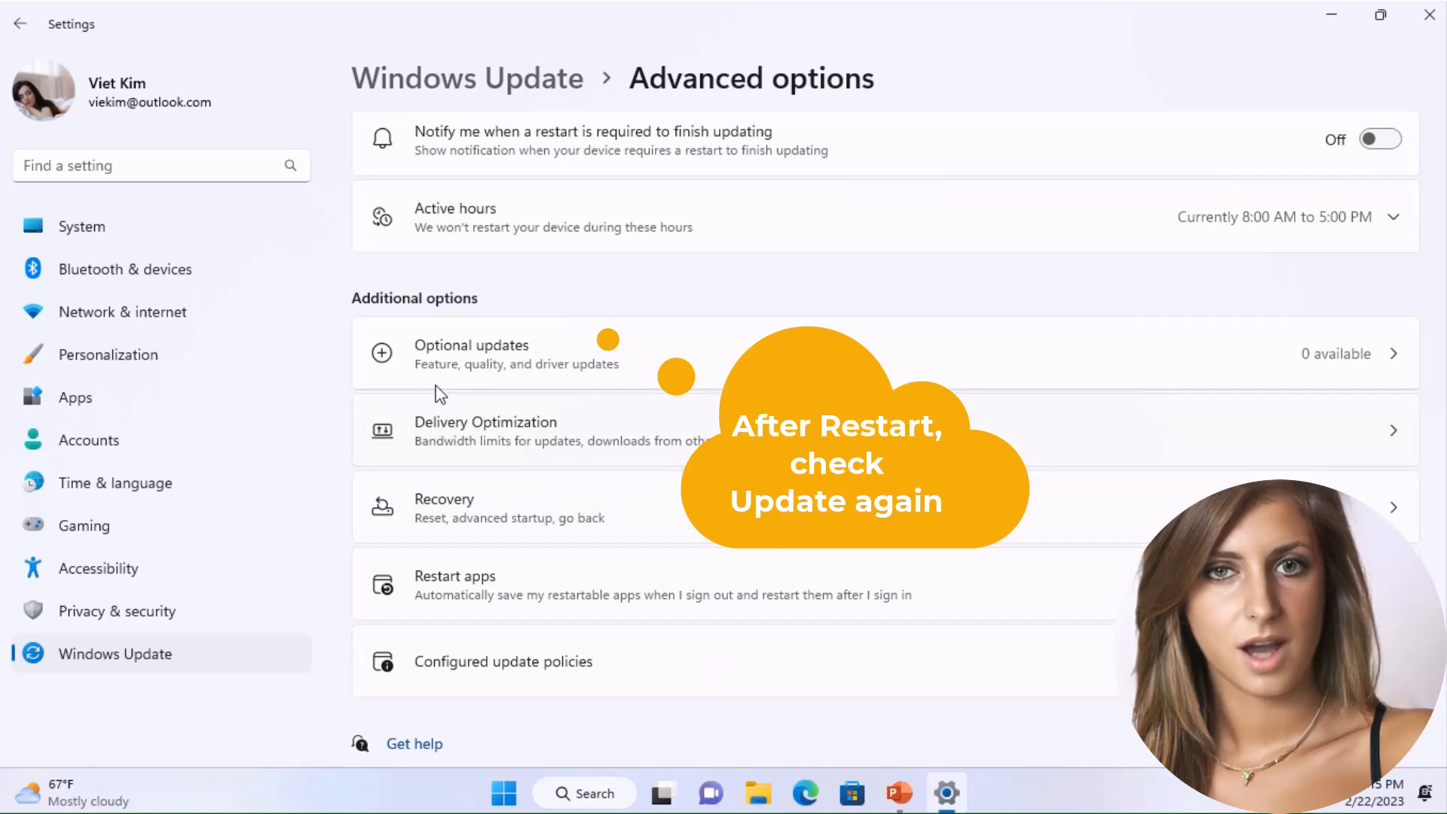
pyautogui.click(470, 353)
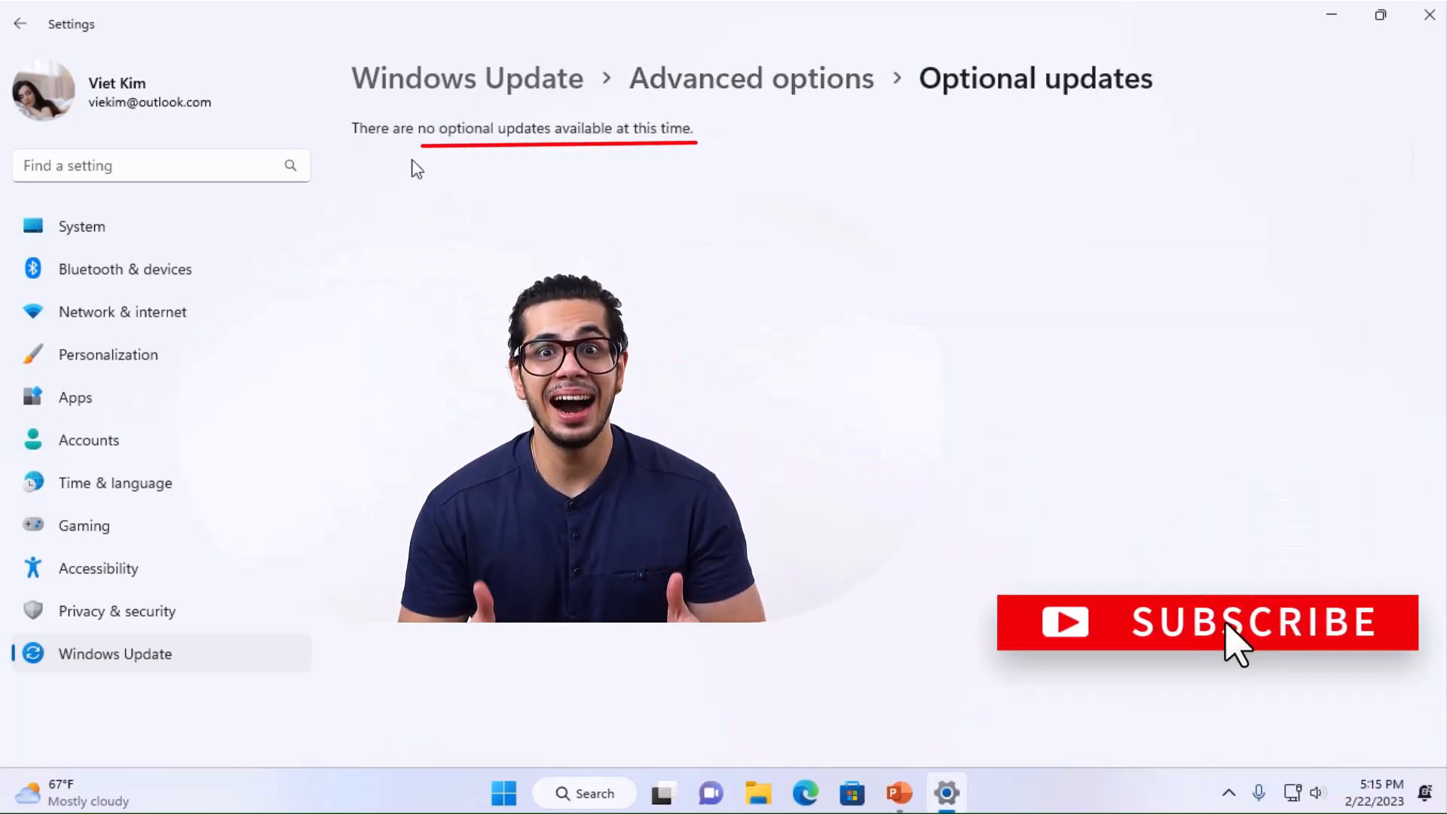
pyautogui.click(116, 610)
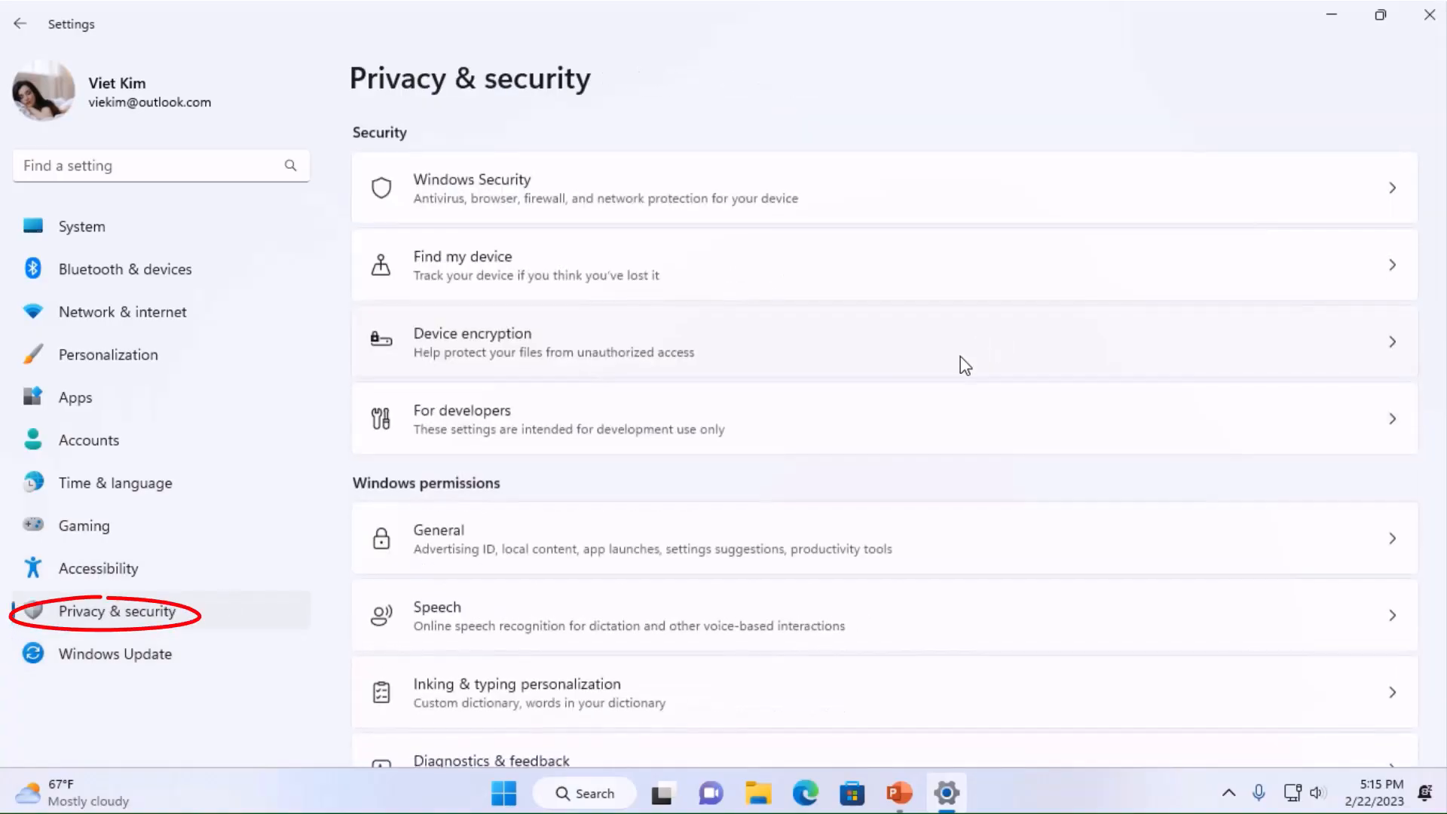
pyautogui.moveTo(548, 227)
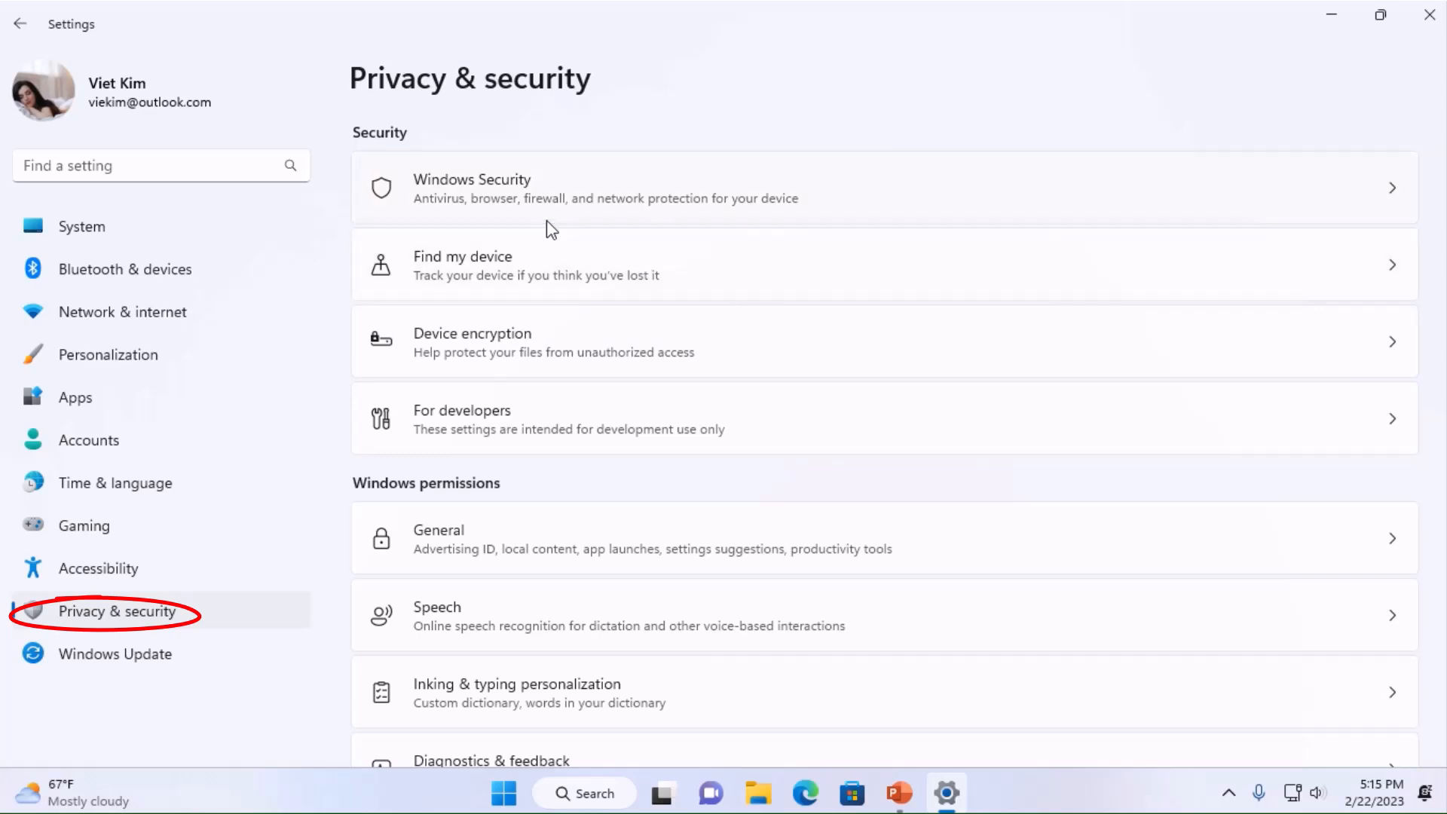
pyautogui.moveTo(715, 410)
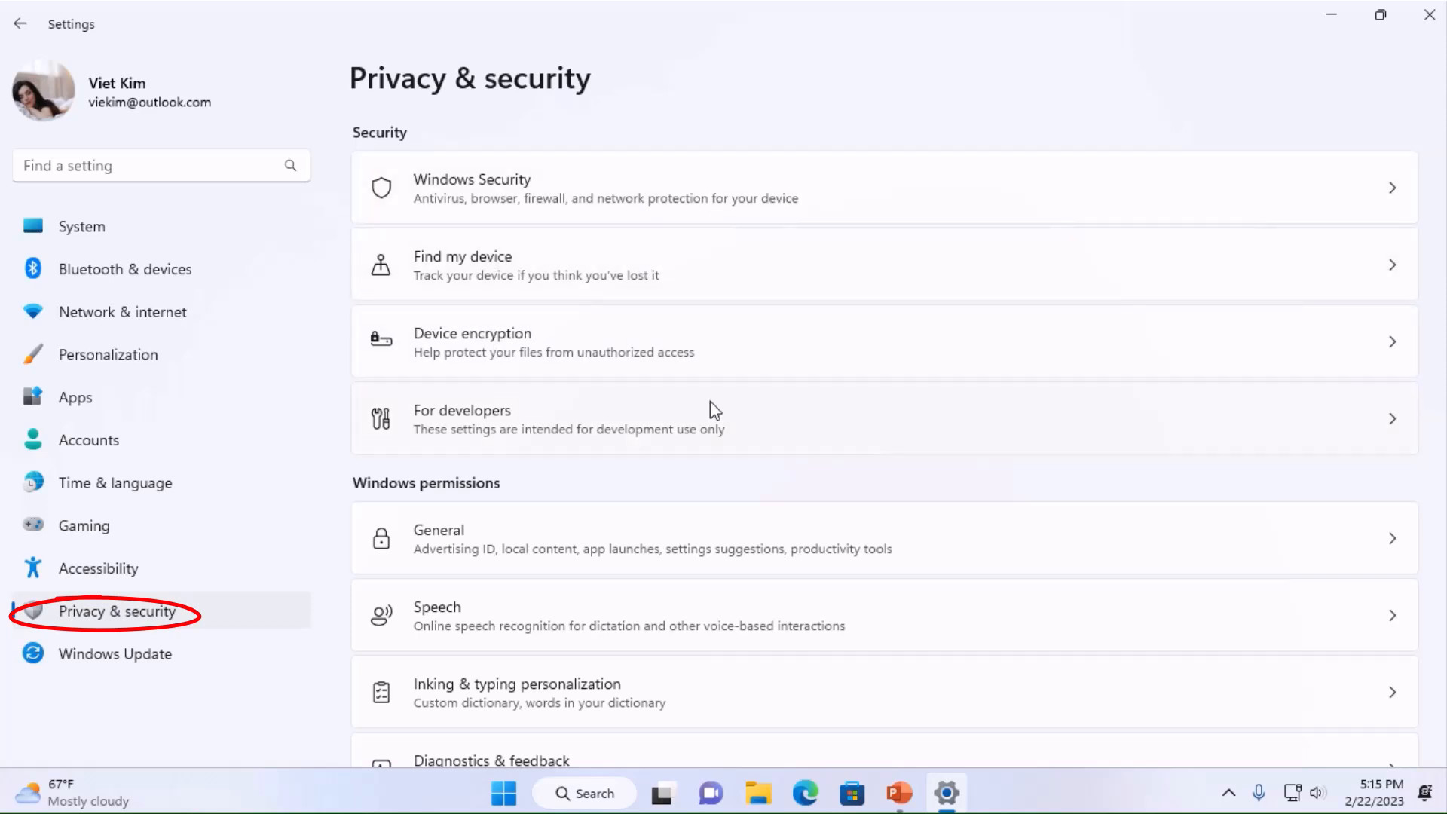
# - In General privacy, switch off language list access, app-launch tracking and suggested content, then go back
pyautogui.scroll(-3)
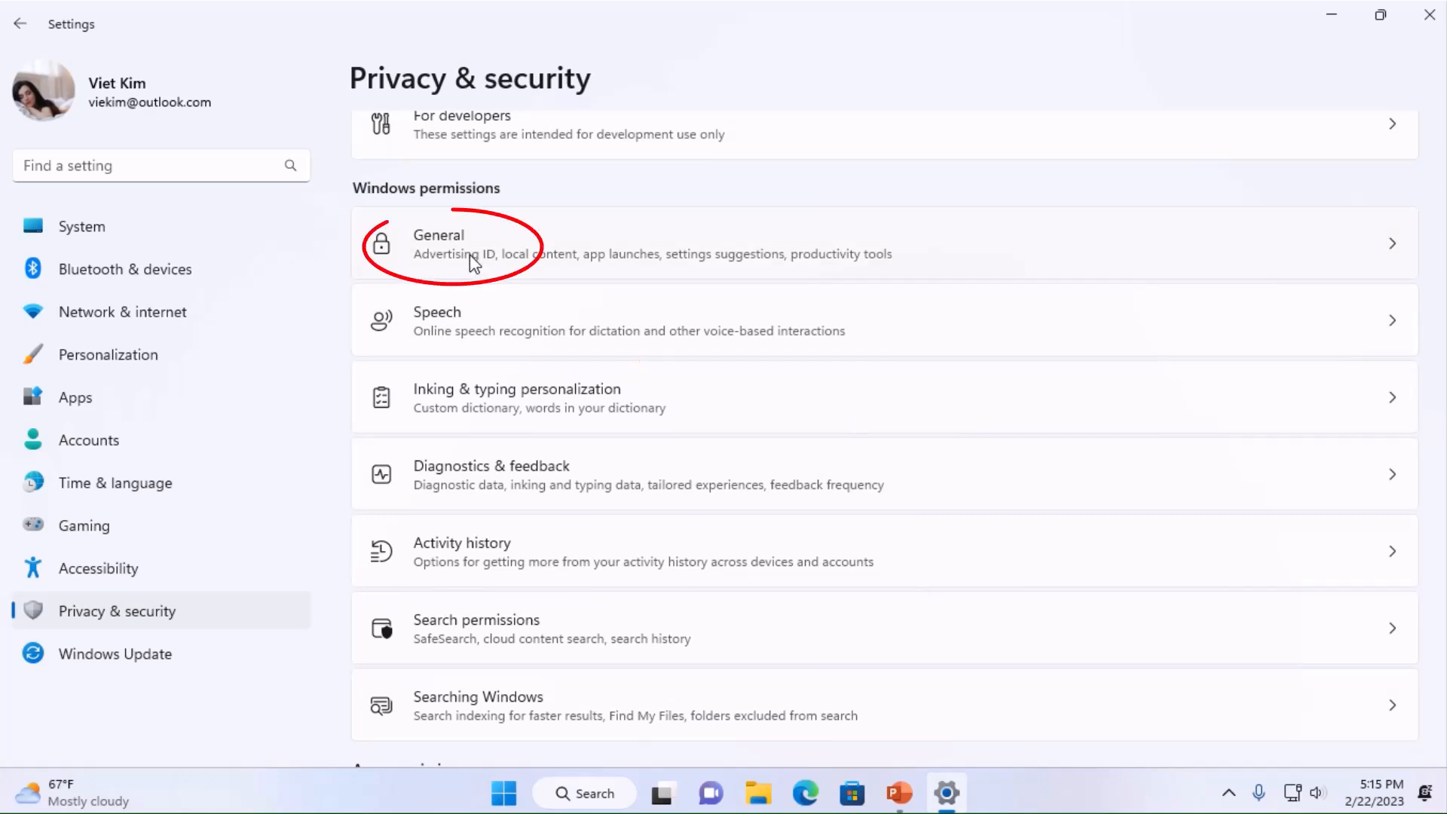
pyautogui.click(461, 244)
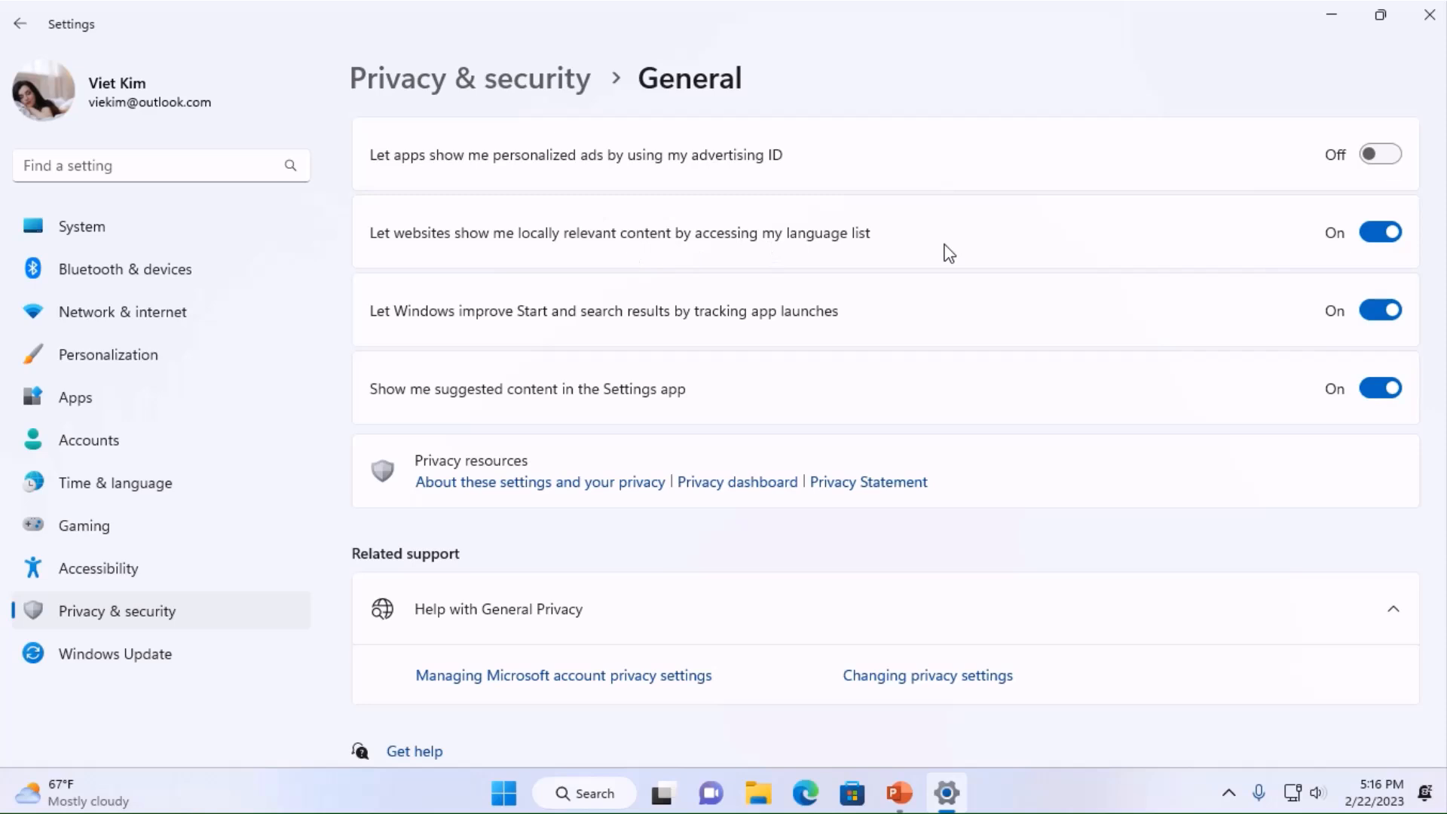
pyautogui.click(1380, 232)
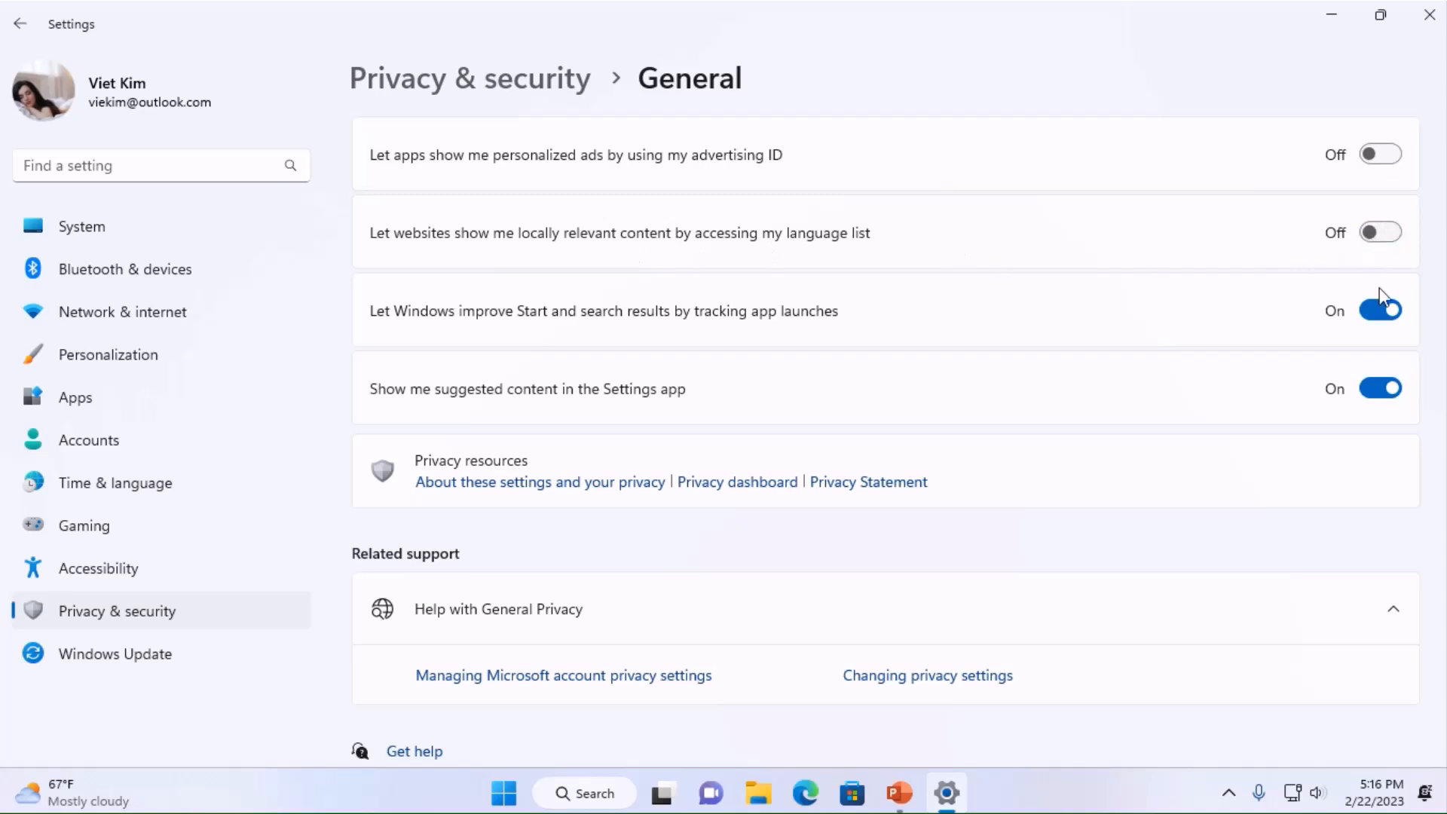
pyautogui.click(1378, 311)
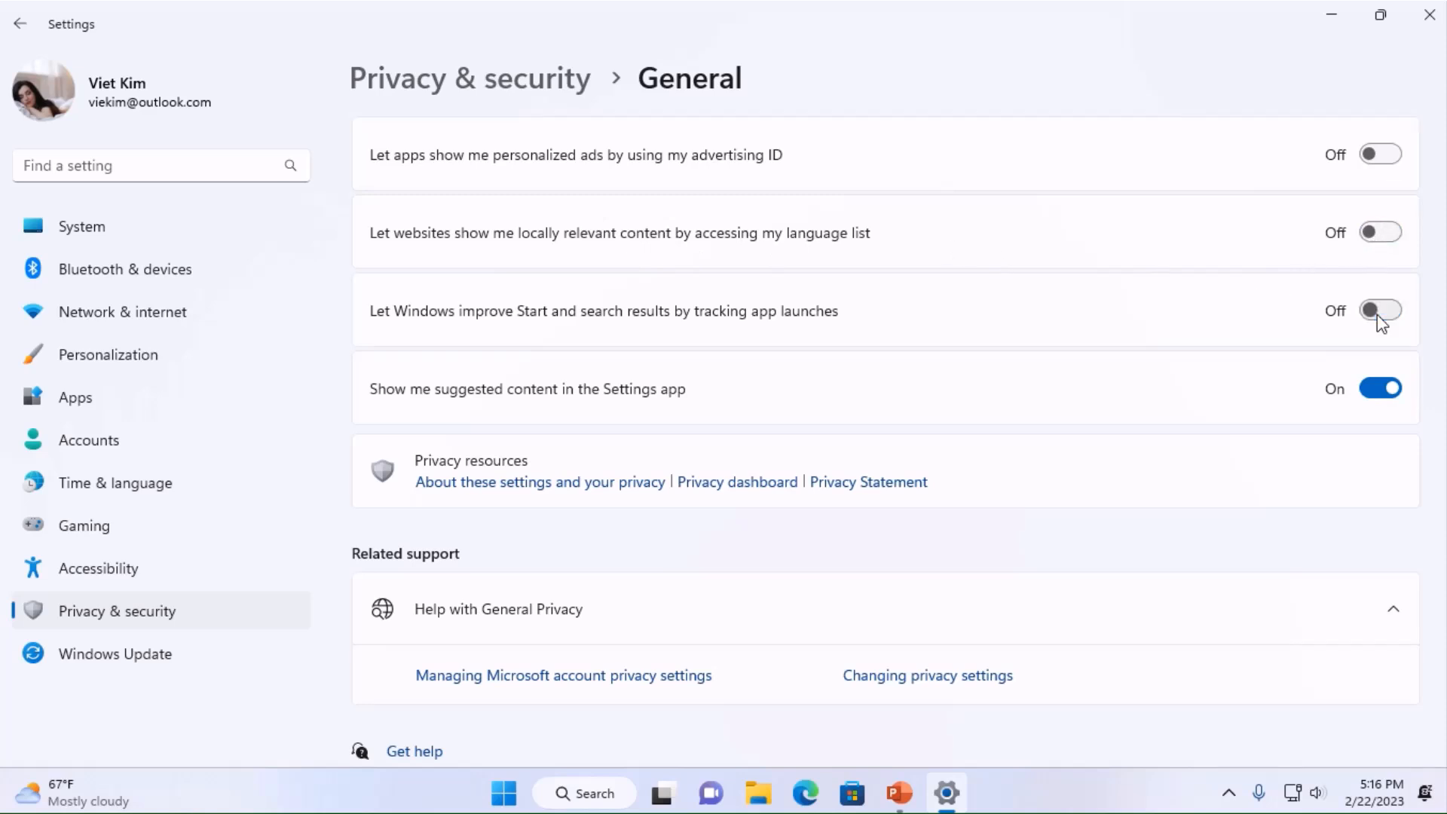
pyautogui.click(1379, 387)
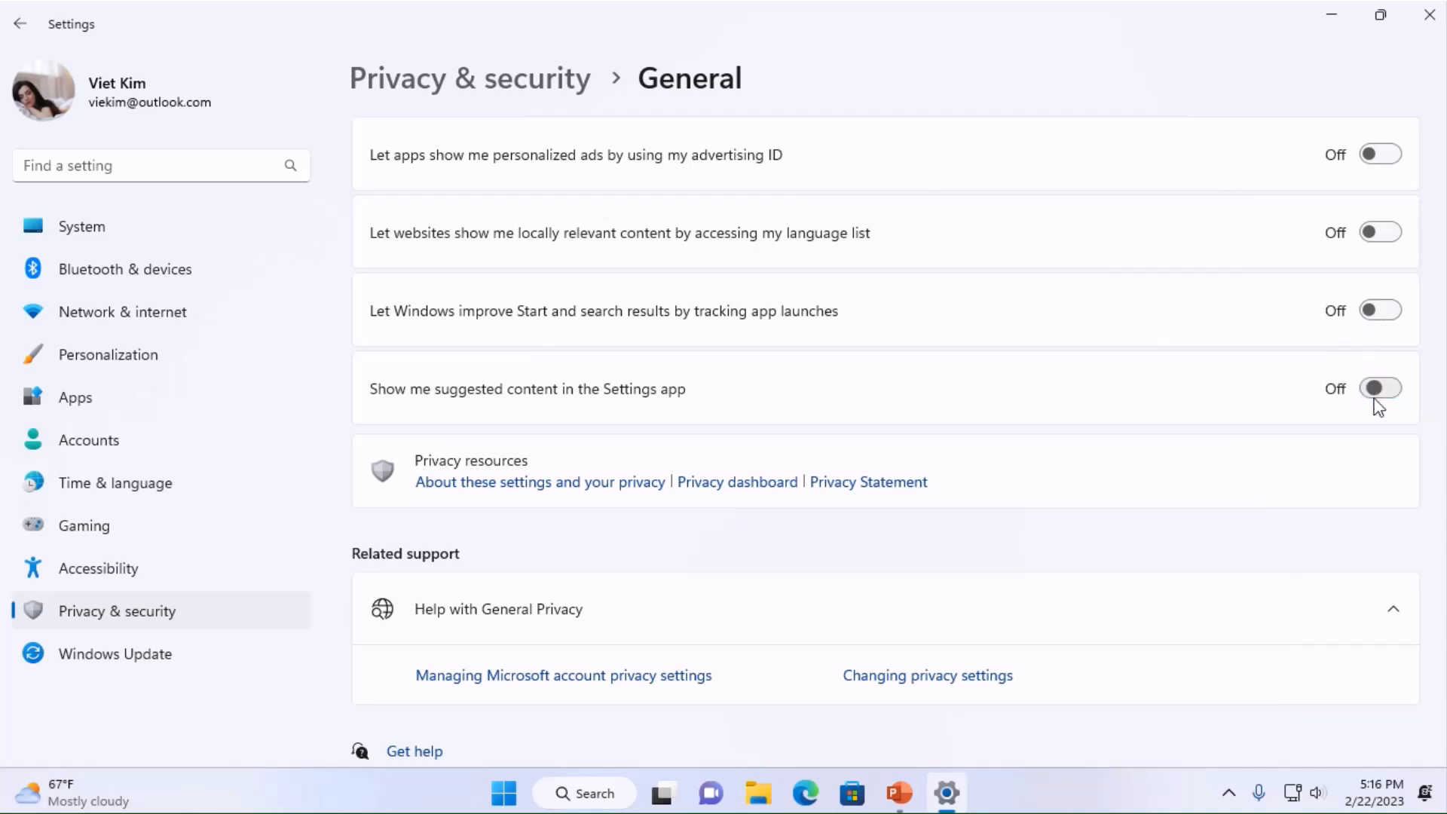
pyautogui.scroll(-3)
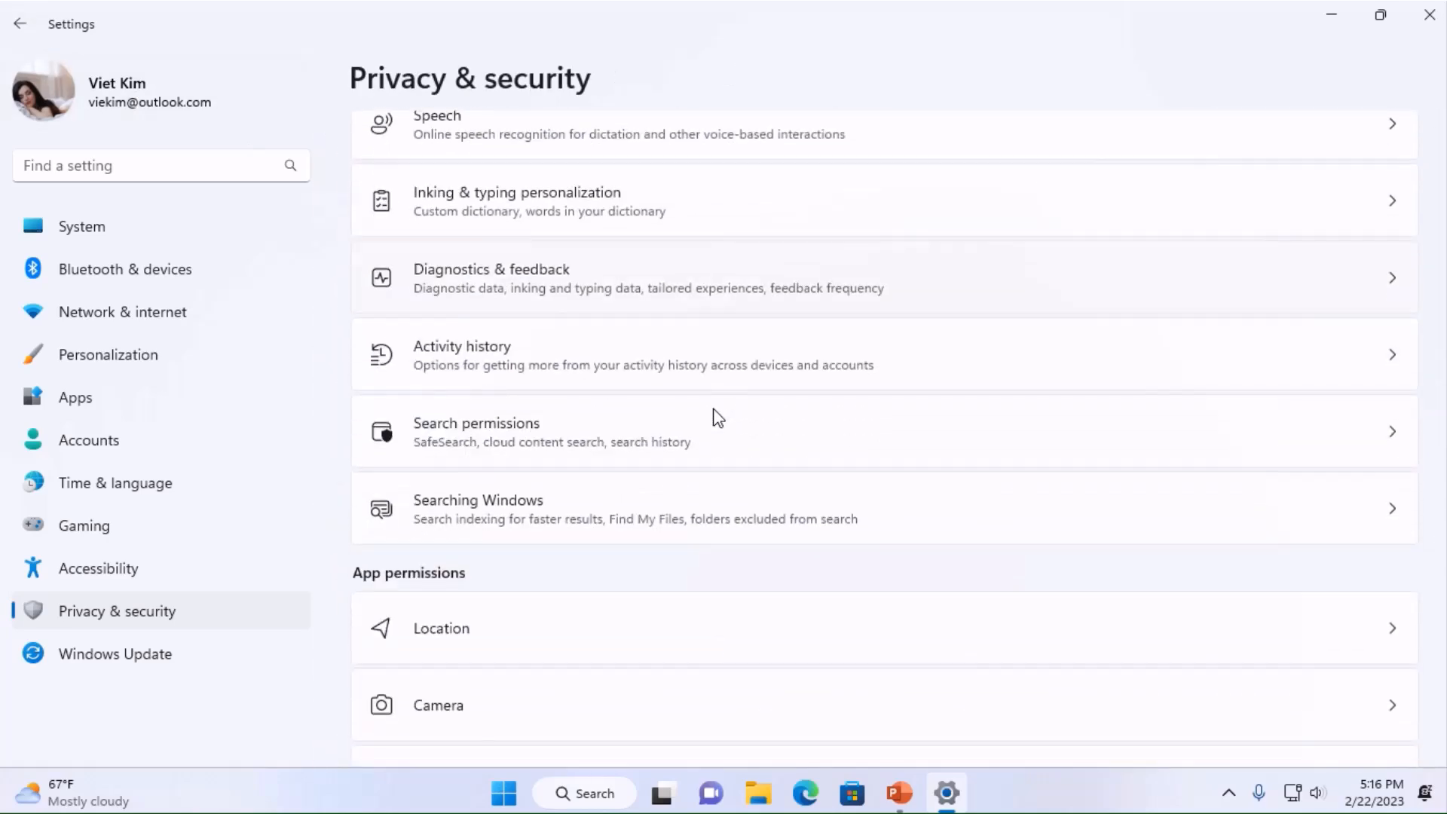
pyautogui.moveTo(426, 360)
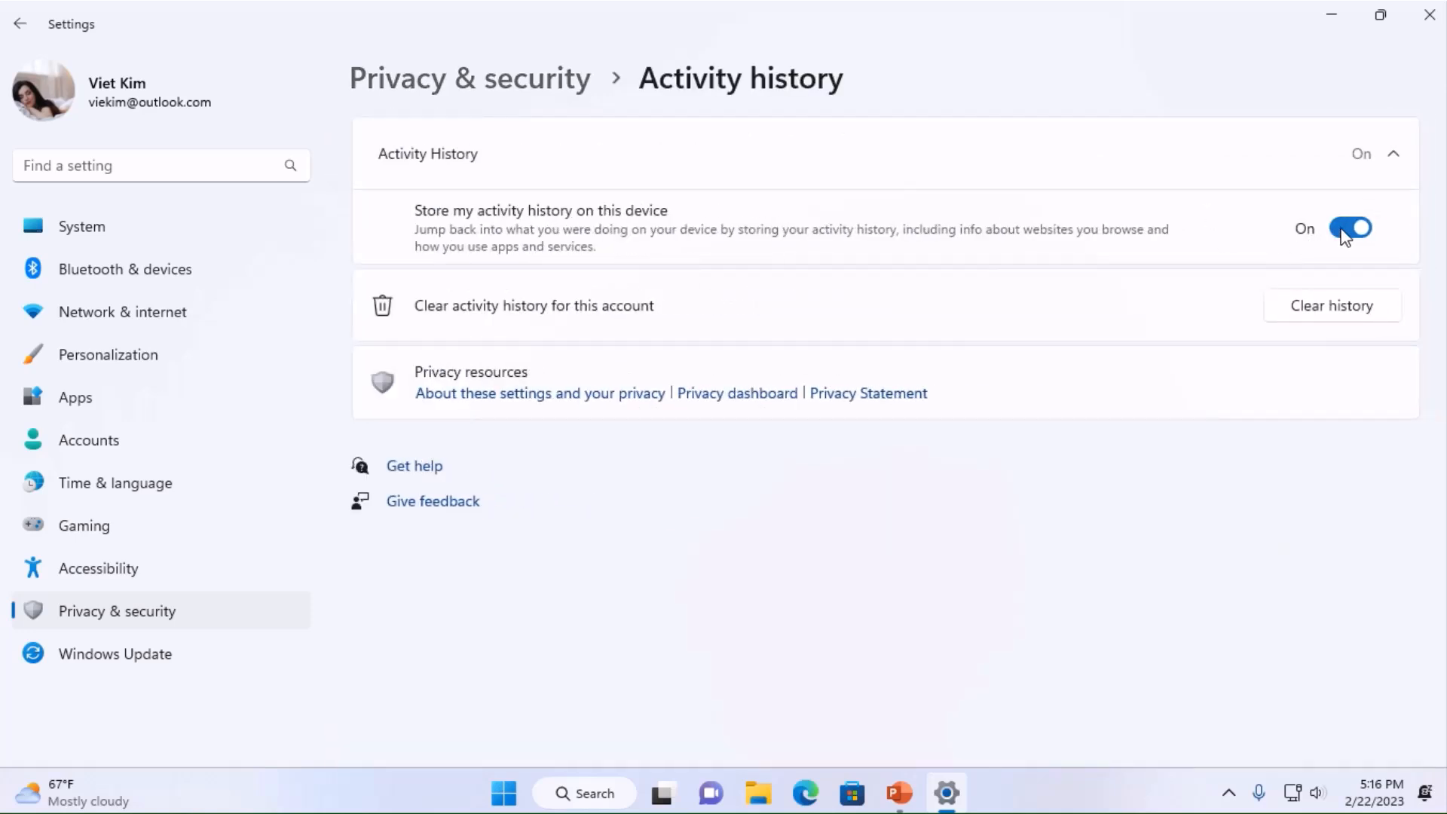
pyautogui.click(19, 24)
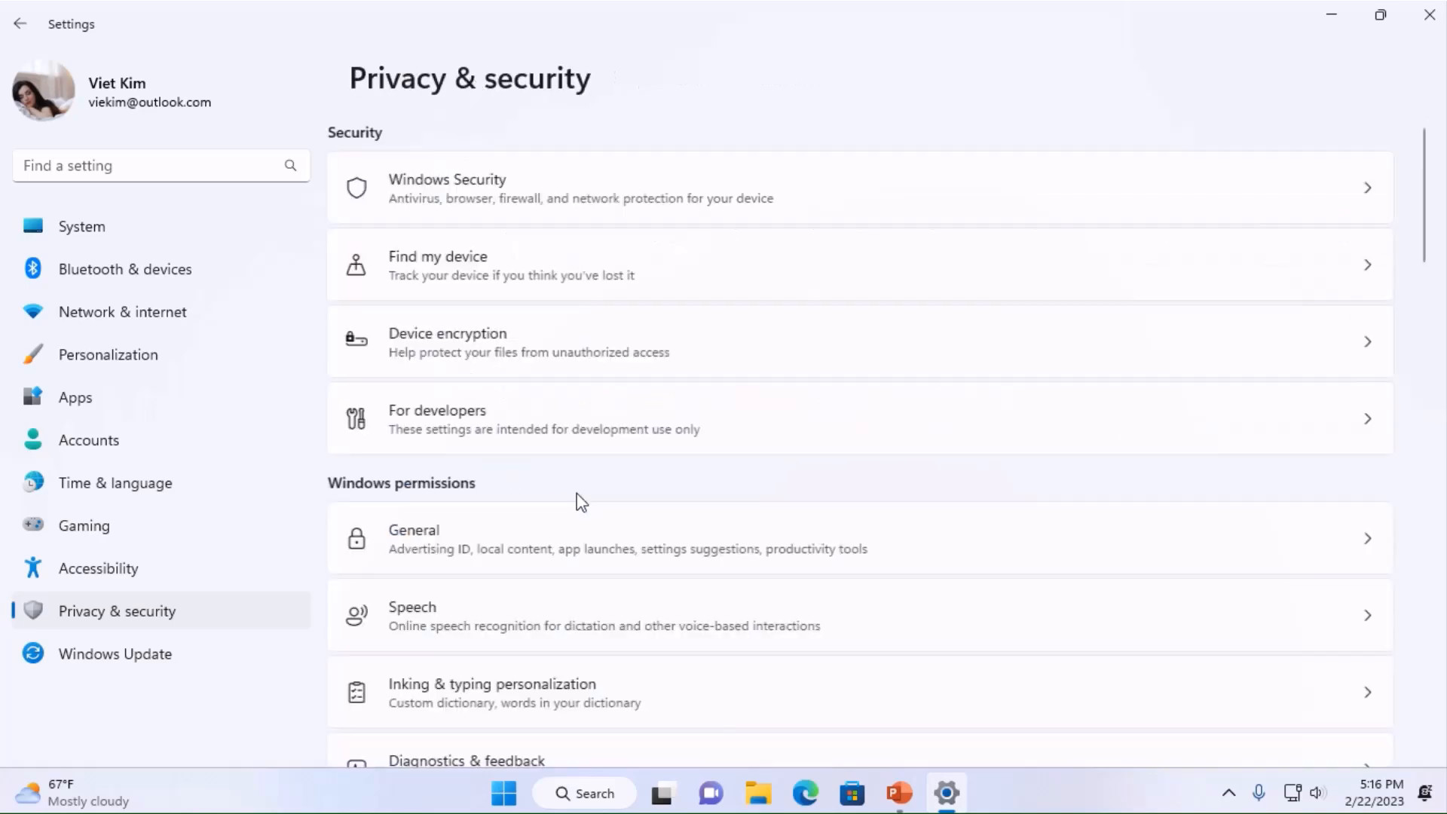
pyautogui.scroll(-3)
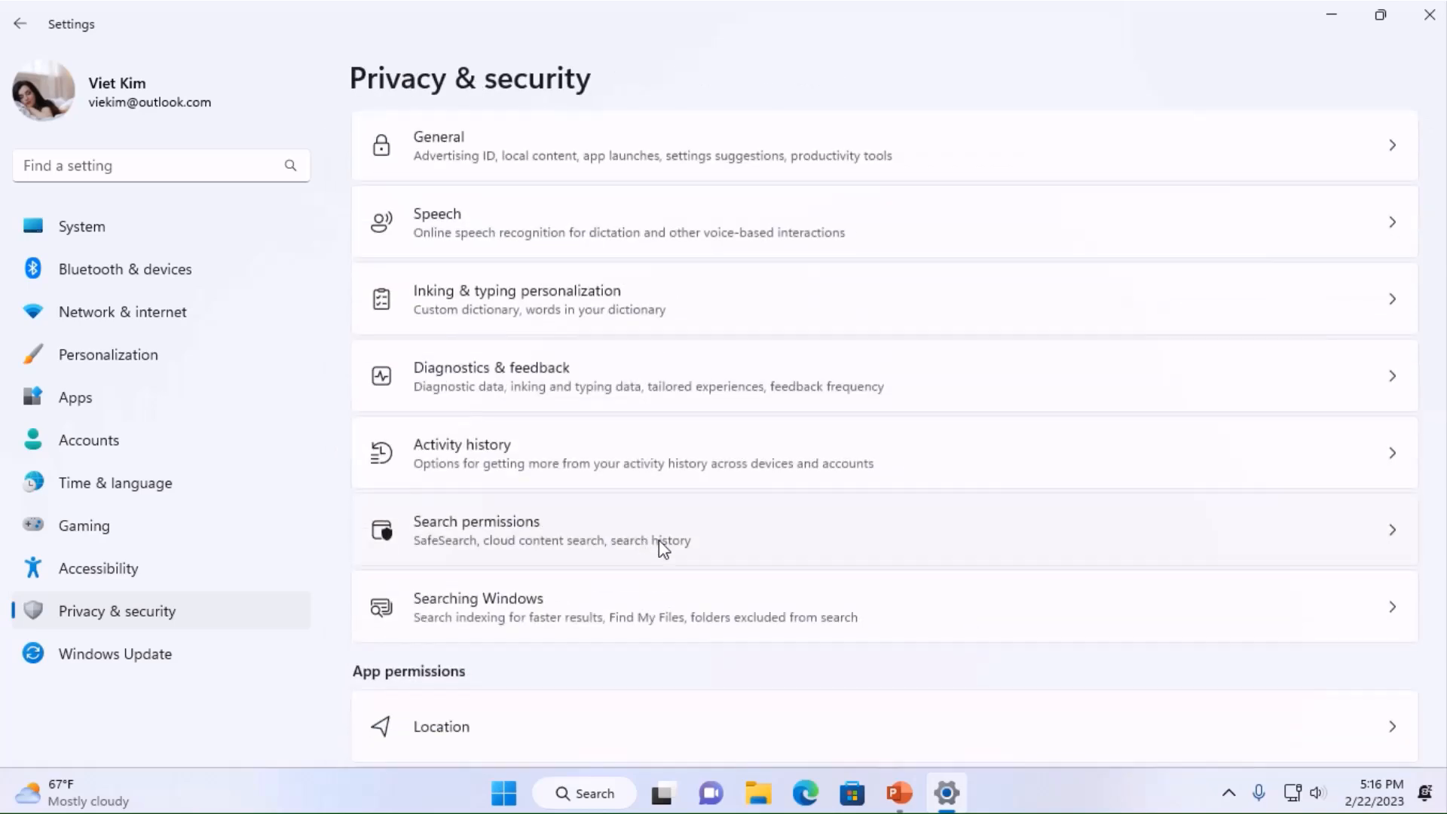
# - In Search permissions, turn off search history on this device
pyautogui.click(476, 529)
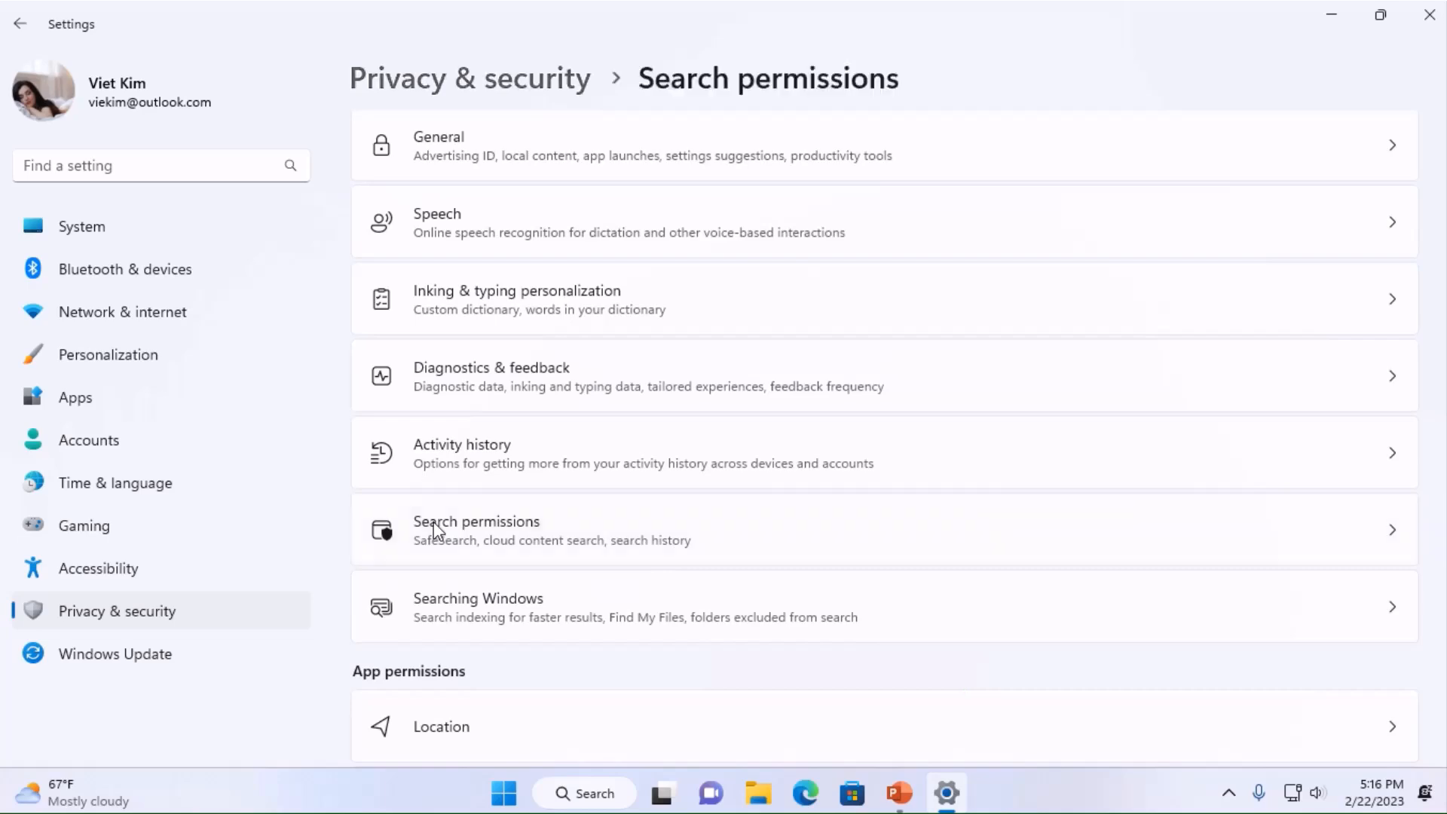
pyautogui.click(476, 529)
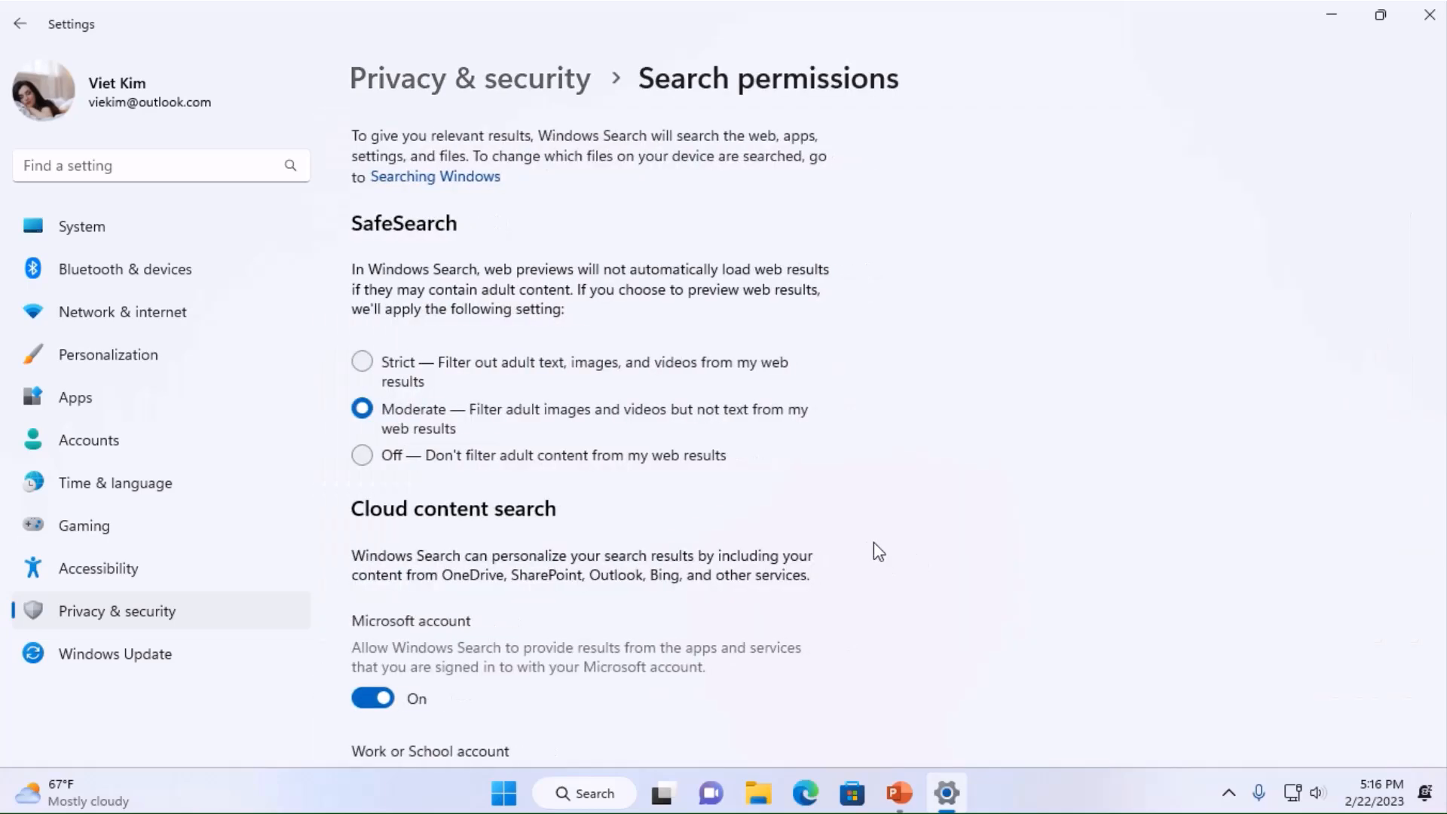
pyautogui.scroll(-3)
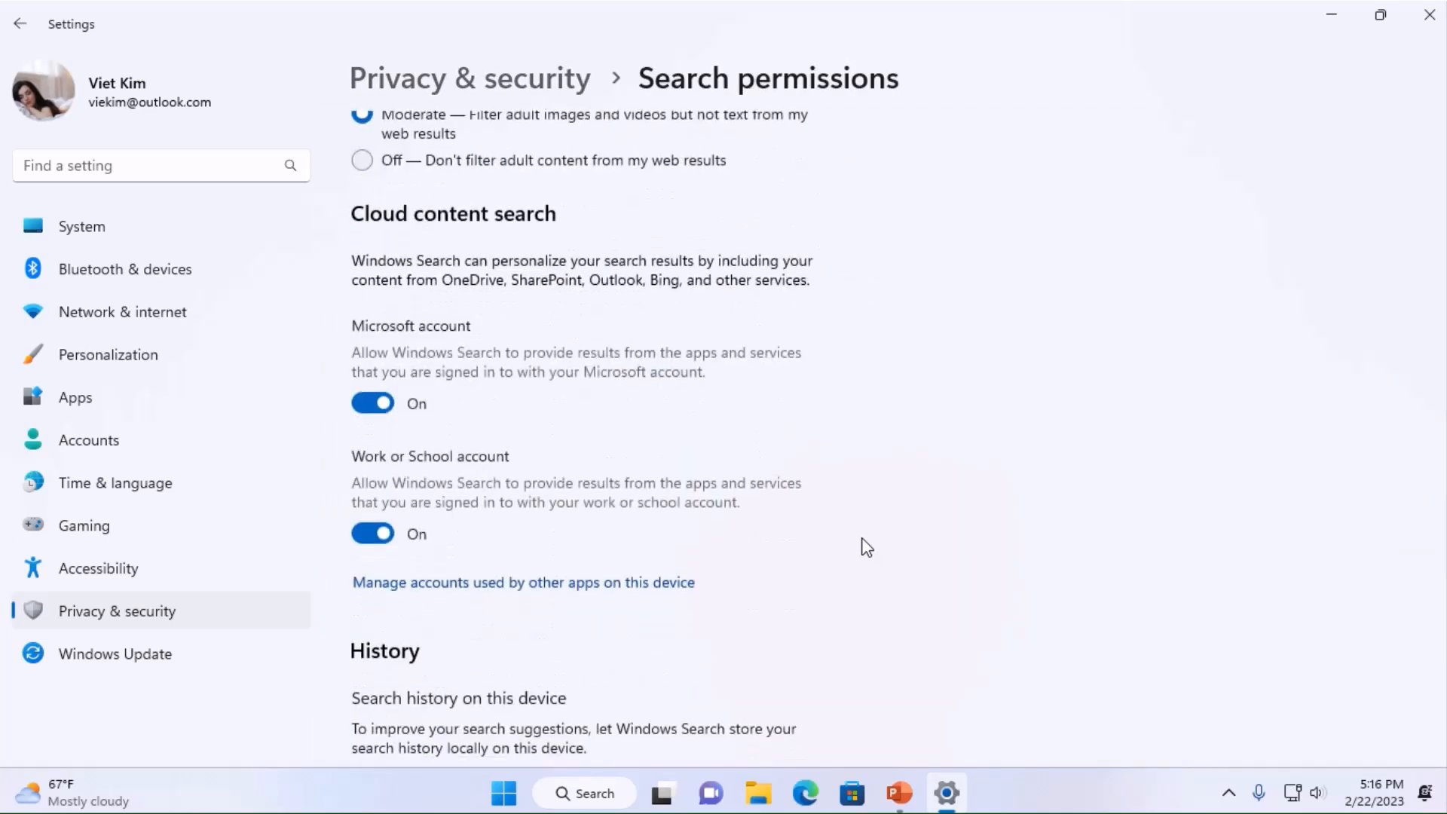
pyautogui.scroll(-3)
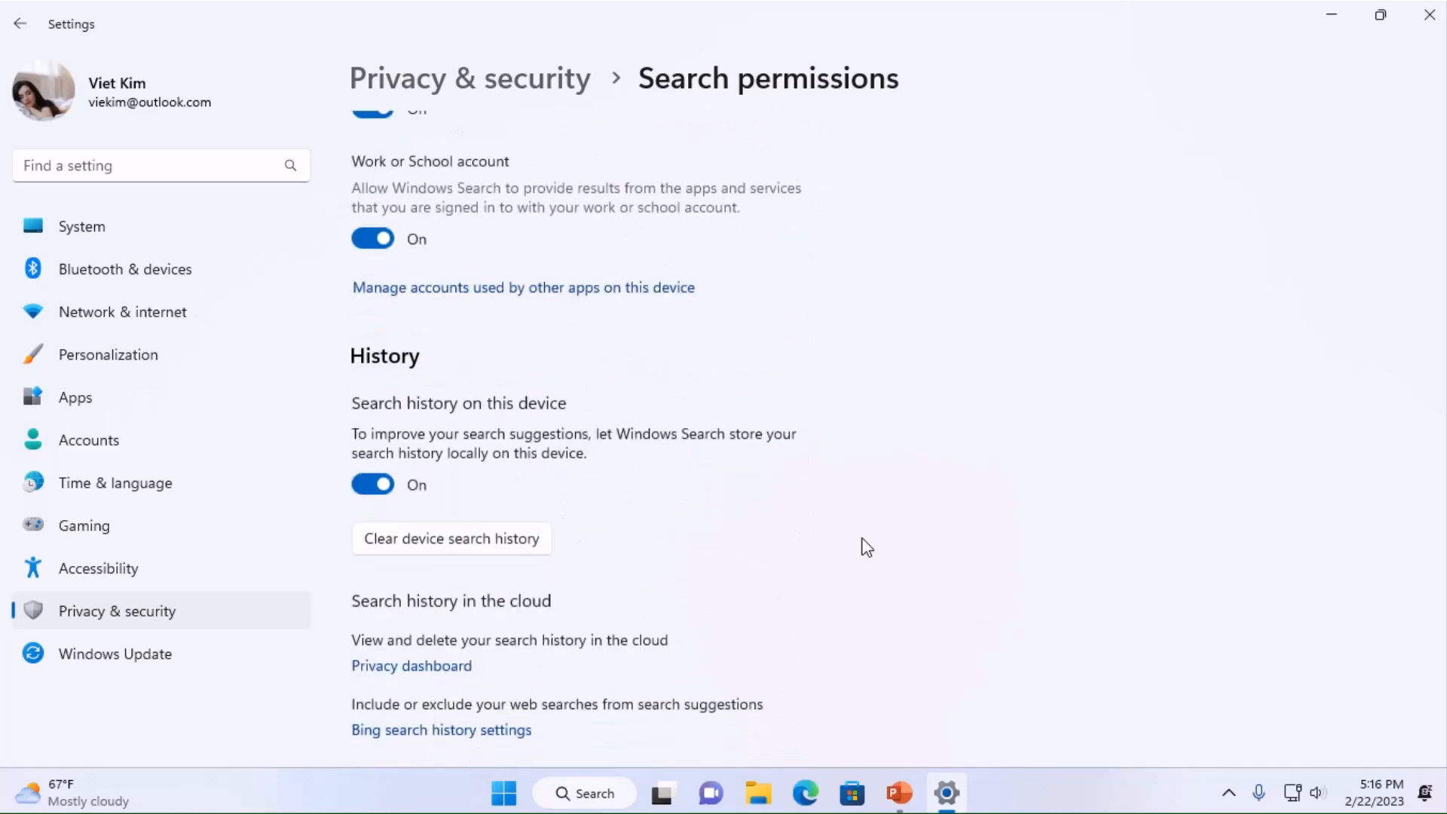
pyautogui.scroll(-3)
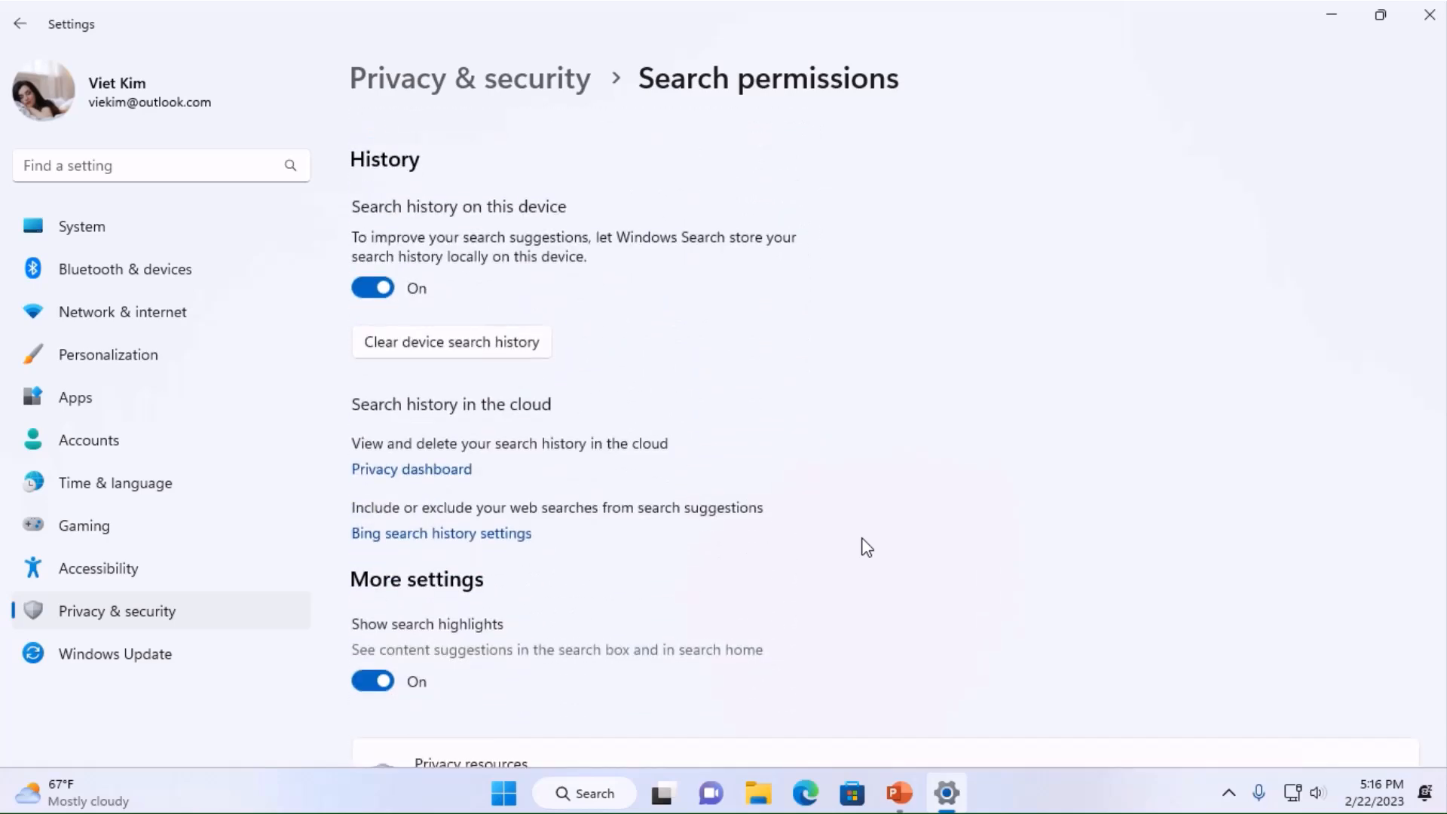
pyautogui.click(372, 286)
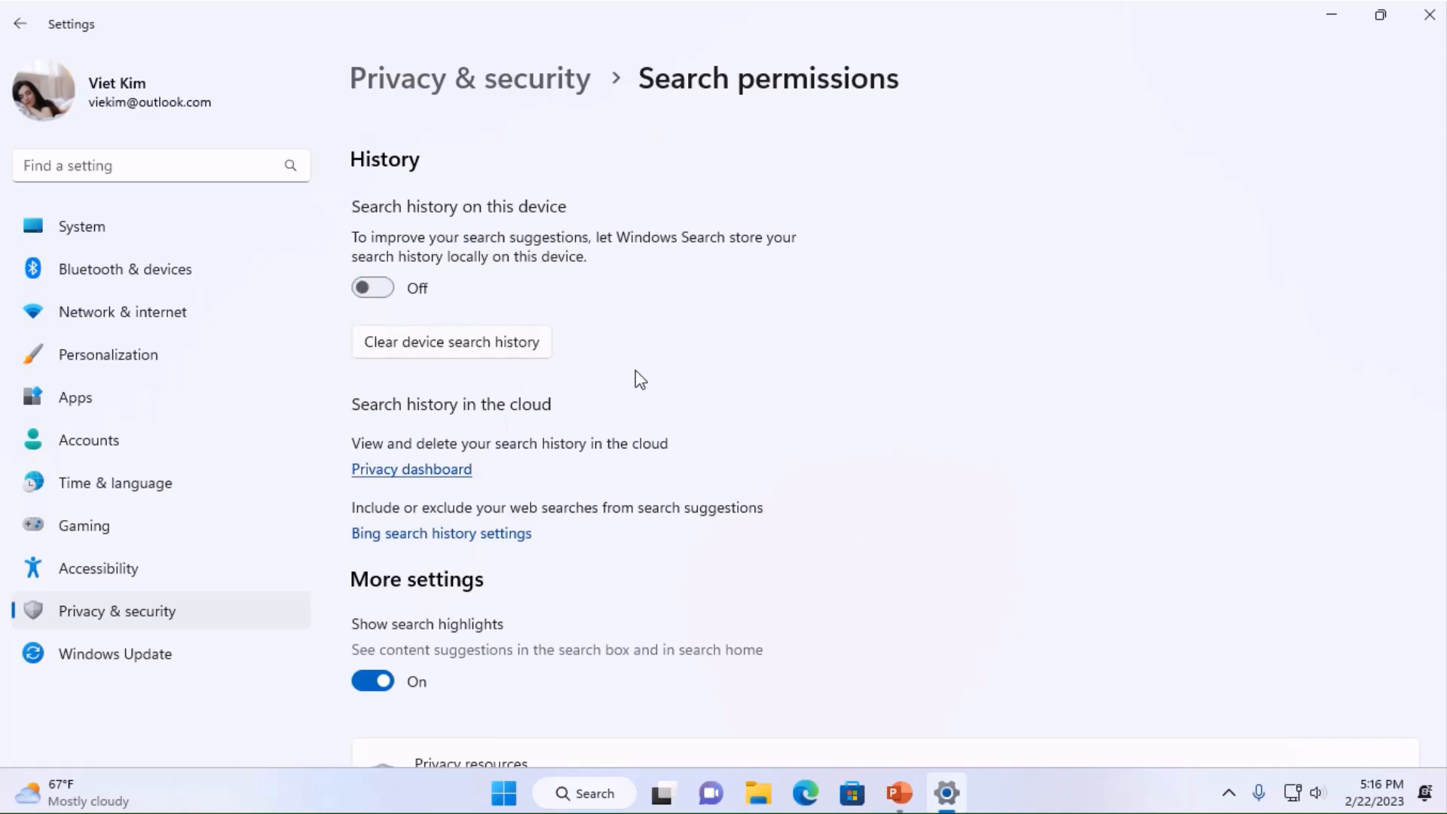
pyautogui.scroll(-3)
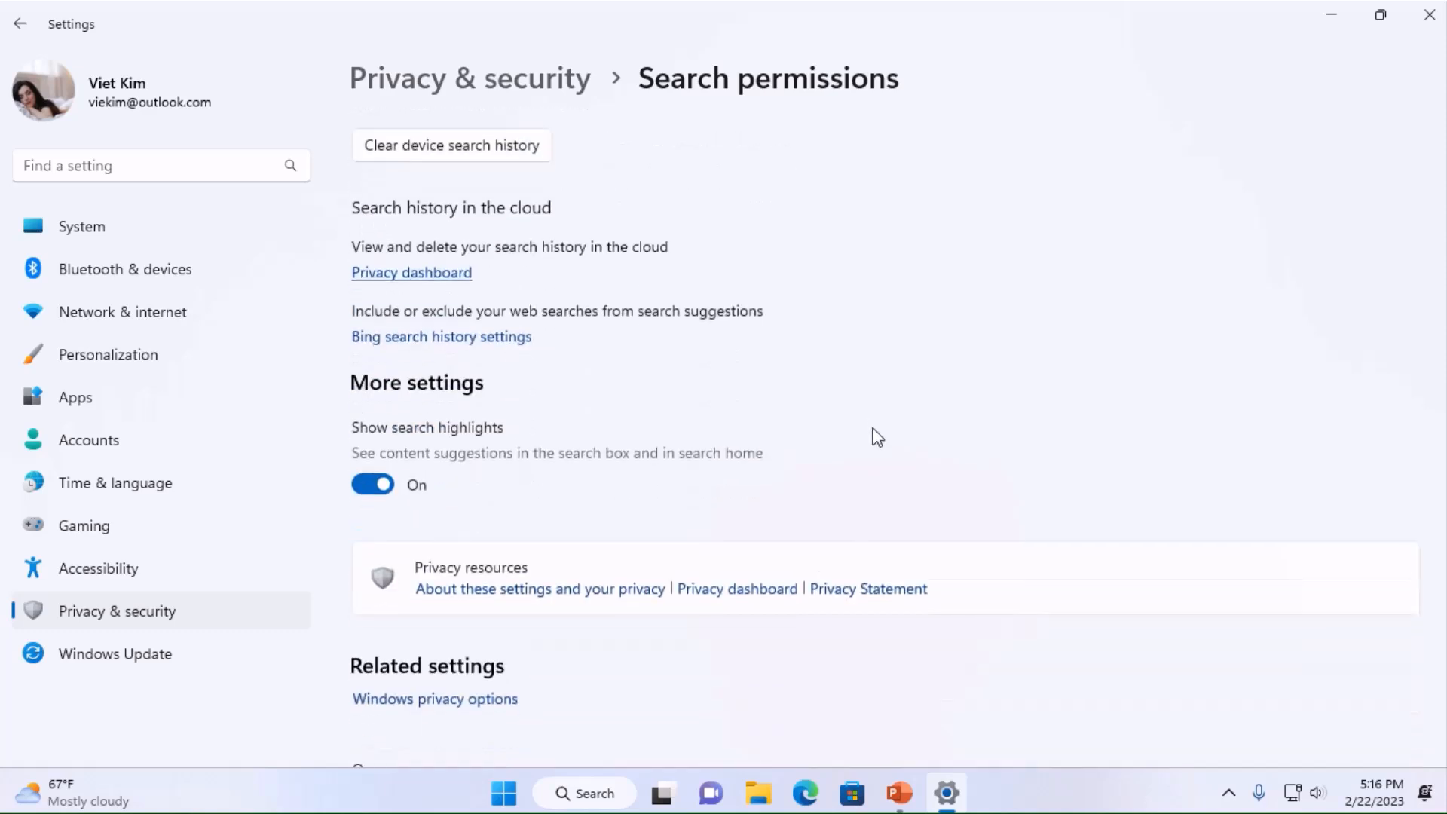
pyautogui.scroll(-3)
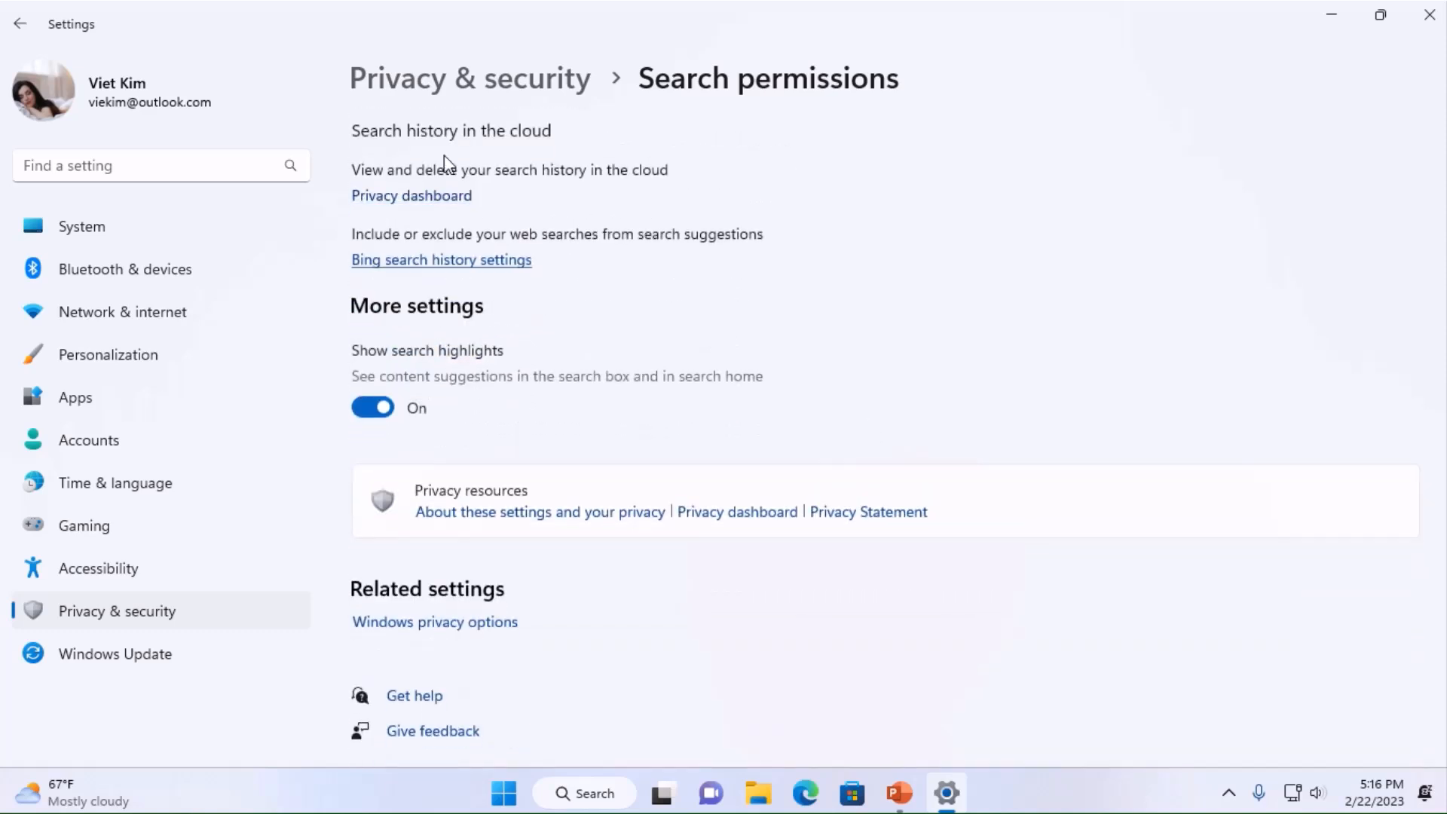
# - Return to the Privacy & security overview and scroll down the list
pyautogui.click(19, 24)
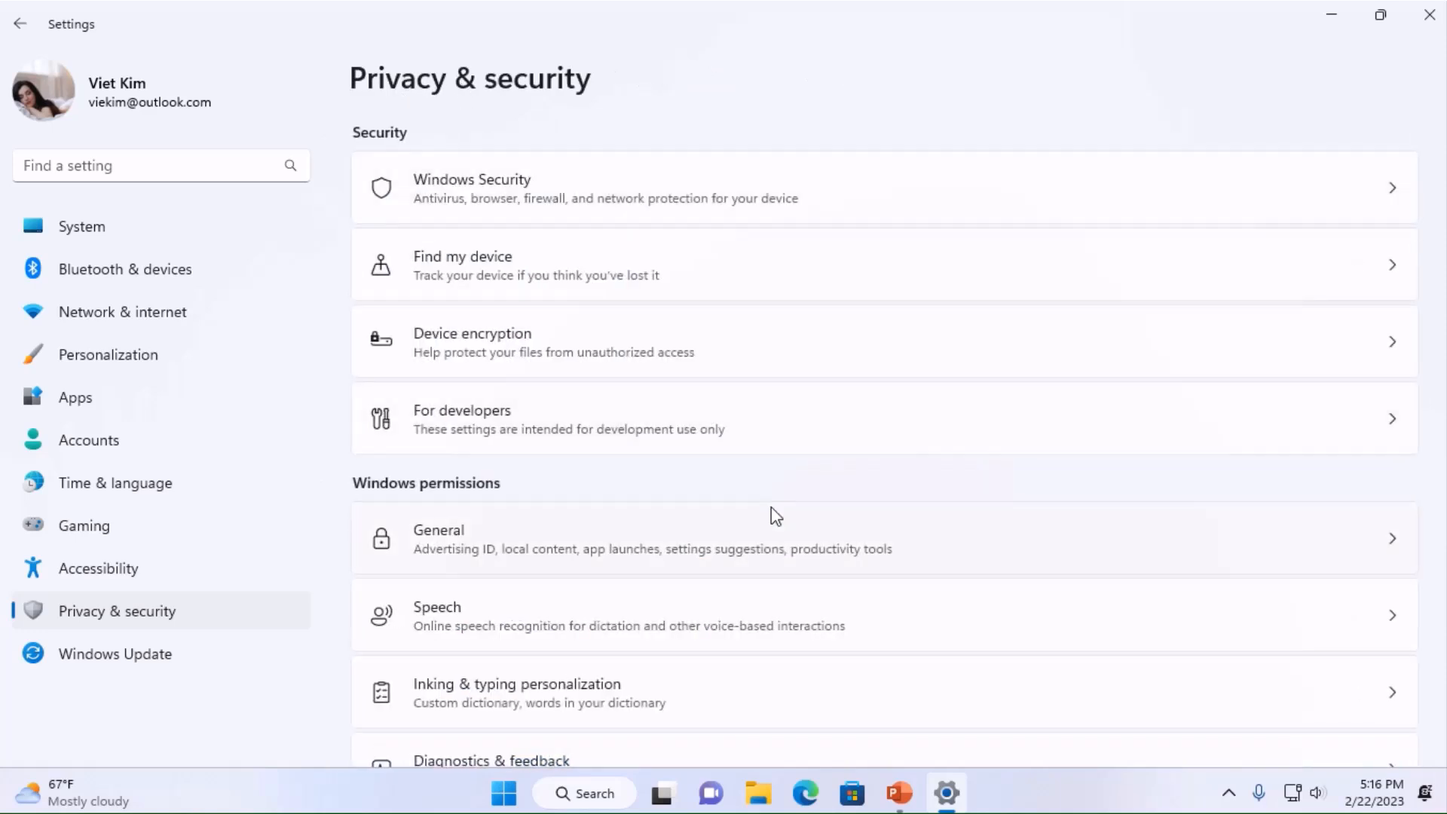
pyautogui.scroll(-3)
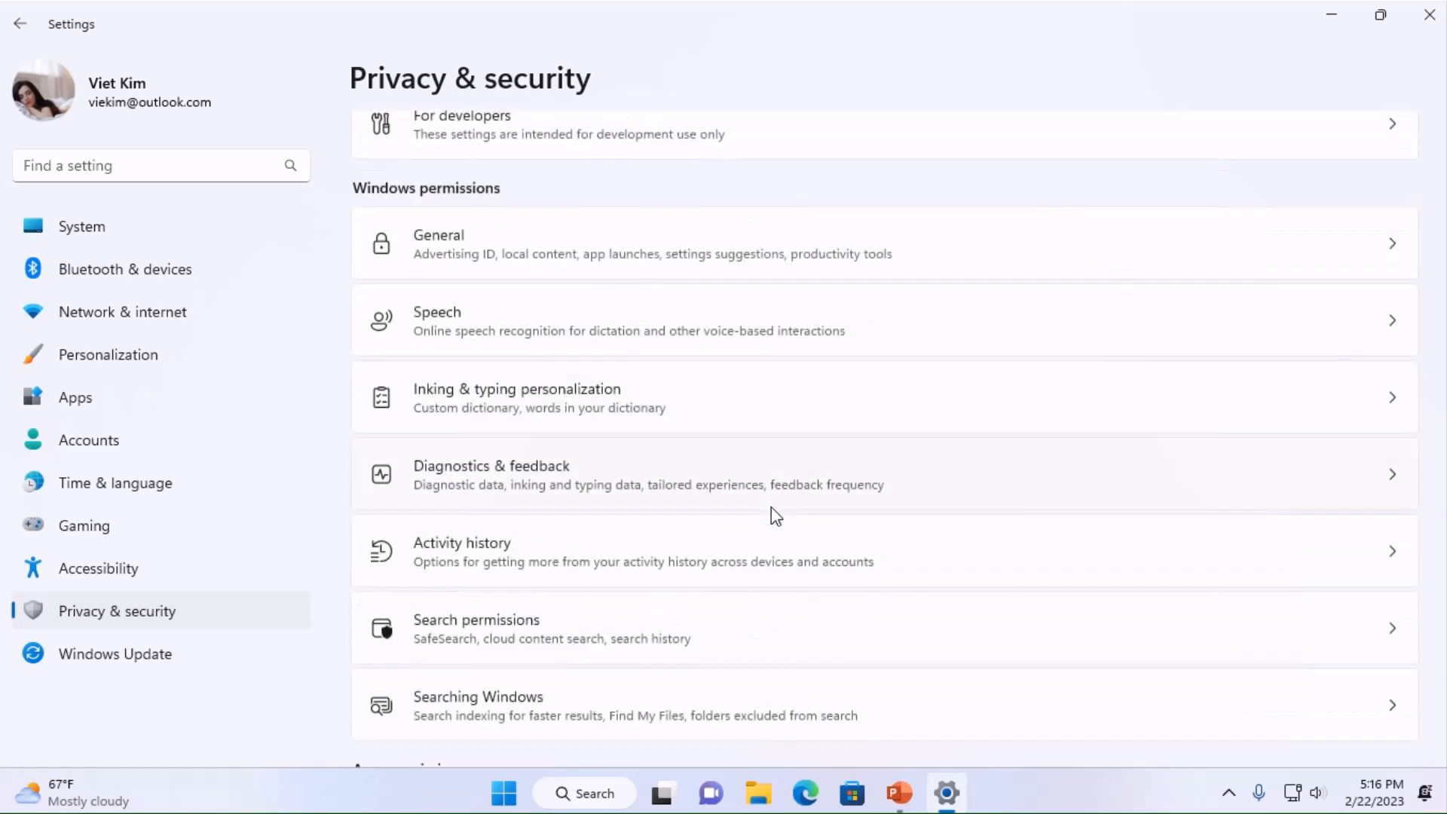
pyautogui.scroll(-3)
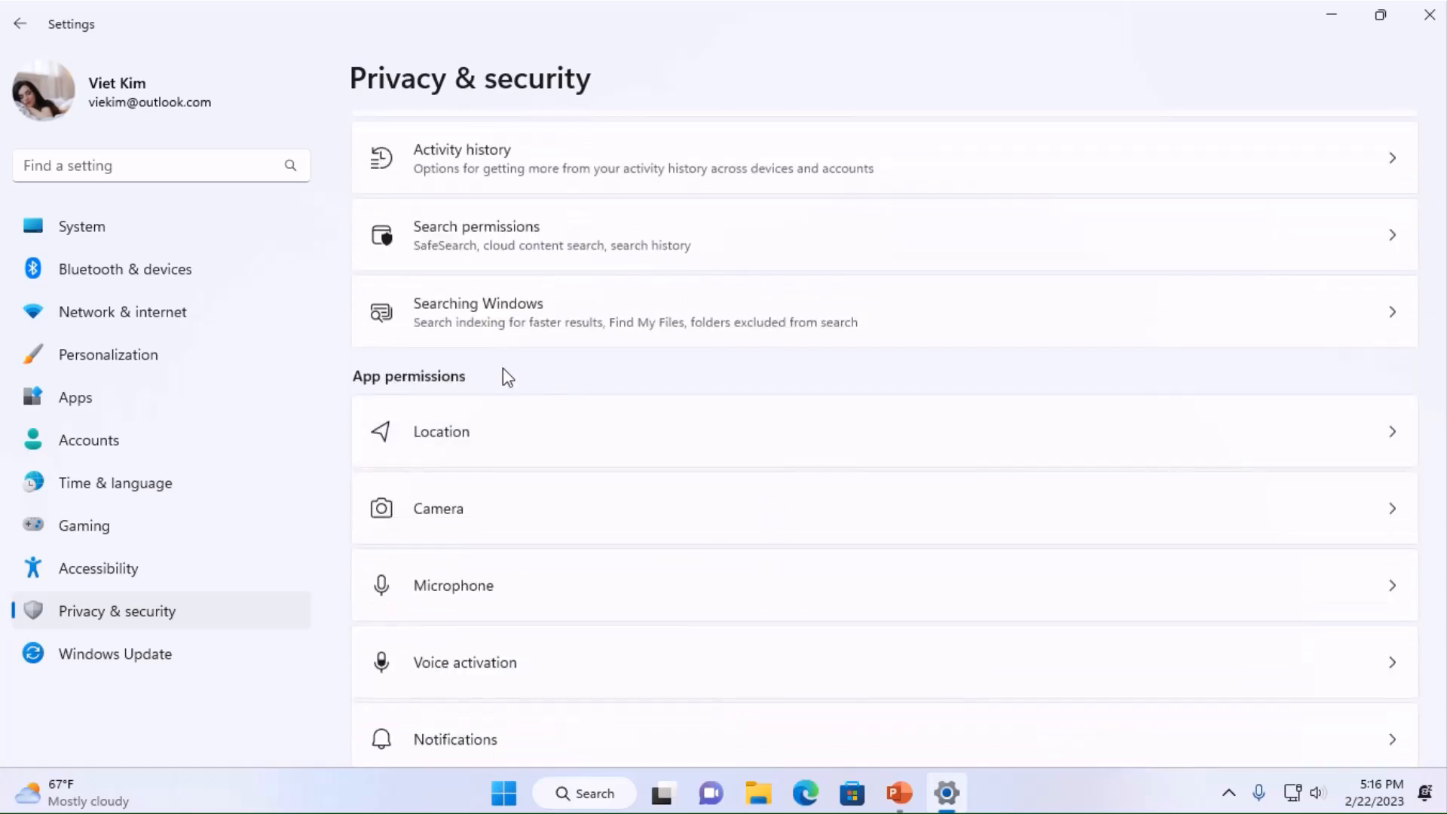
# - Review the Searching Windows page, then go to Personalization > Themes
pyautogui.click(478, 311)
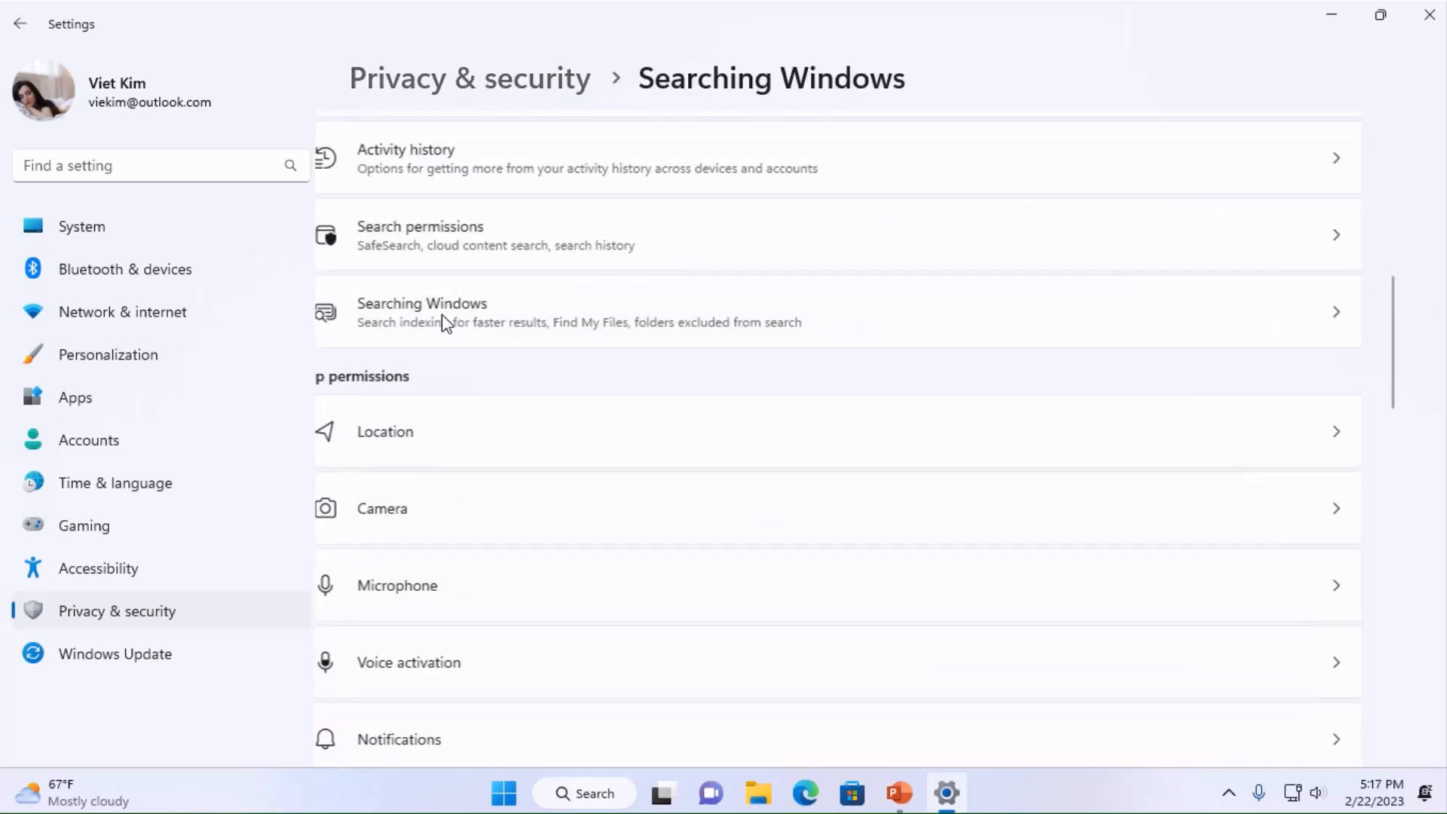
pyautogui.click(422, 312)
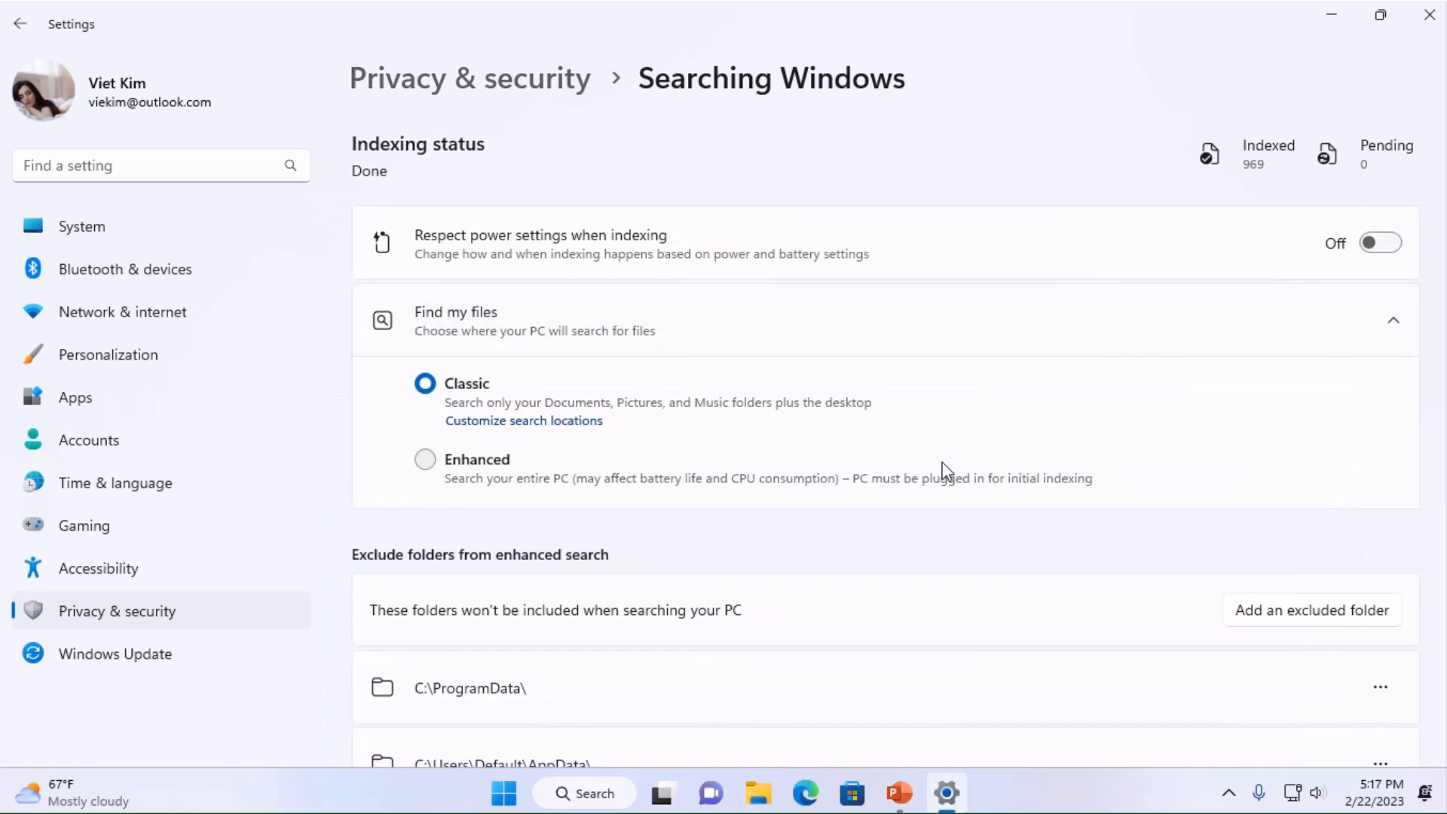
pyautogui.scroll(-3)
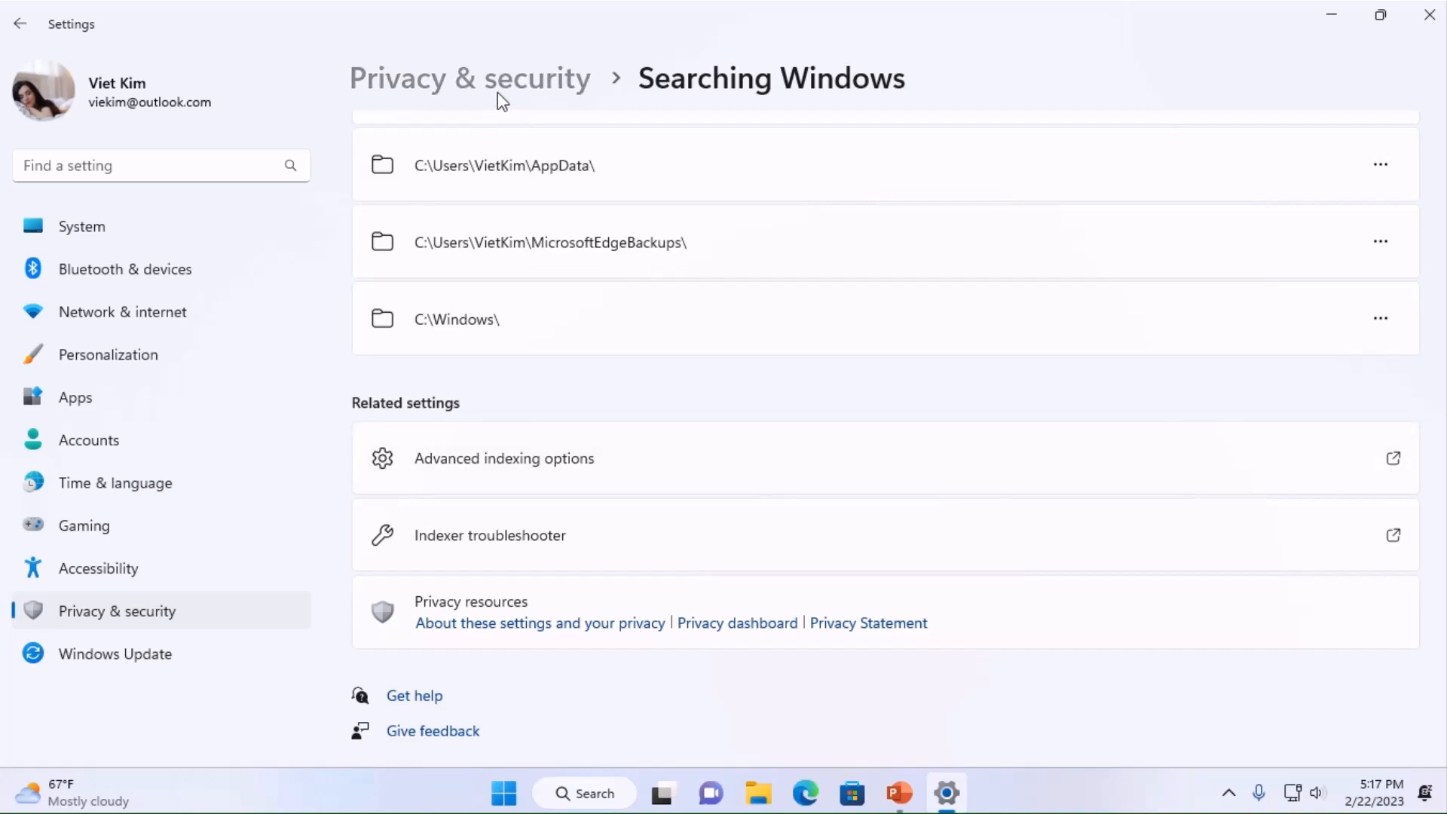
pyautogui.click(20, 24)
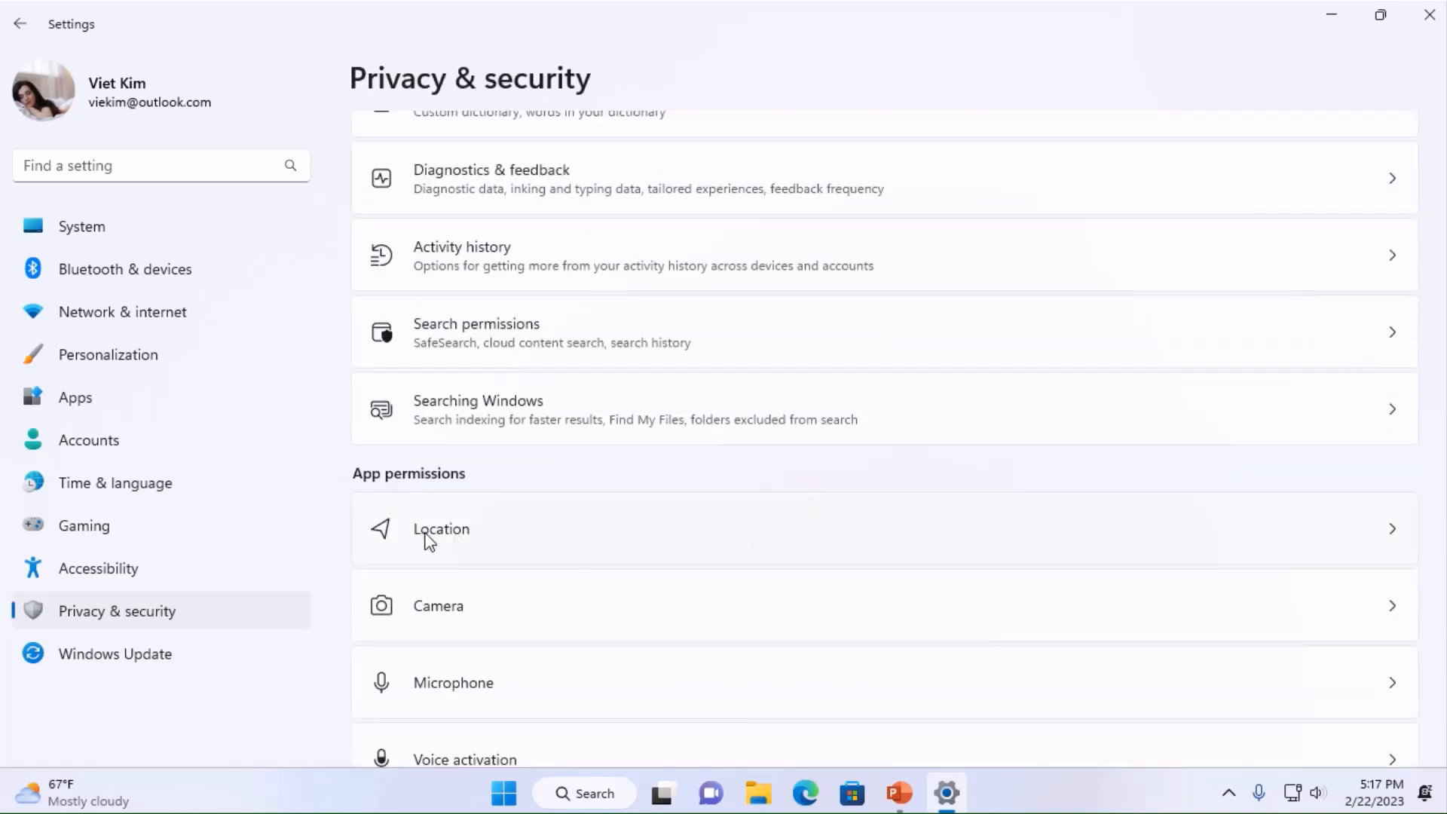
pyautogui.click(441, 529)
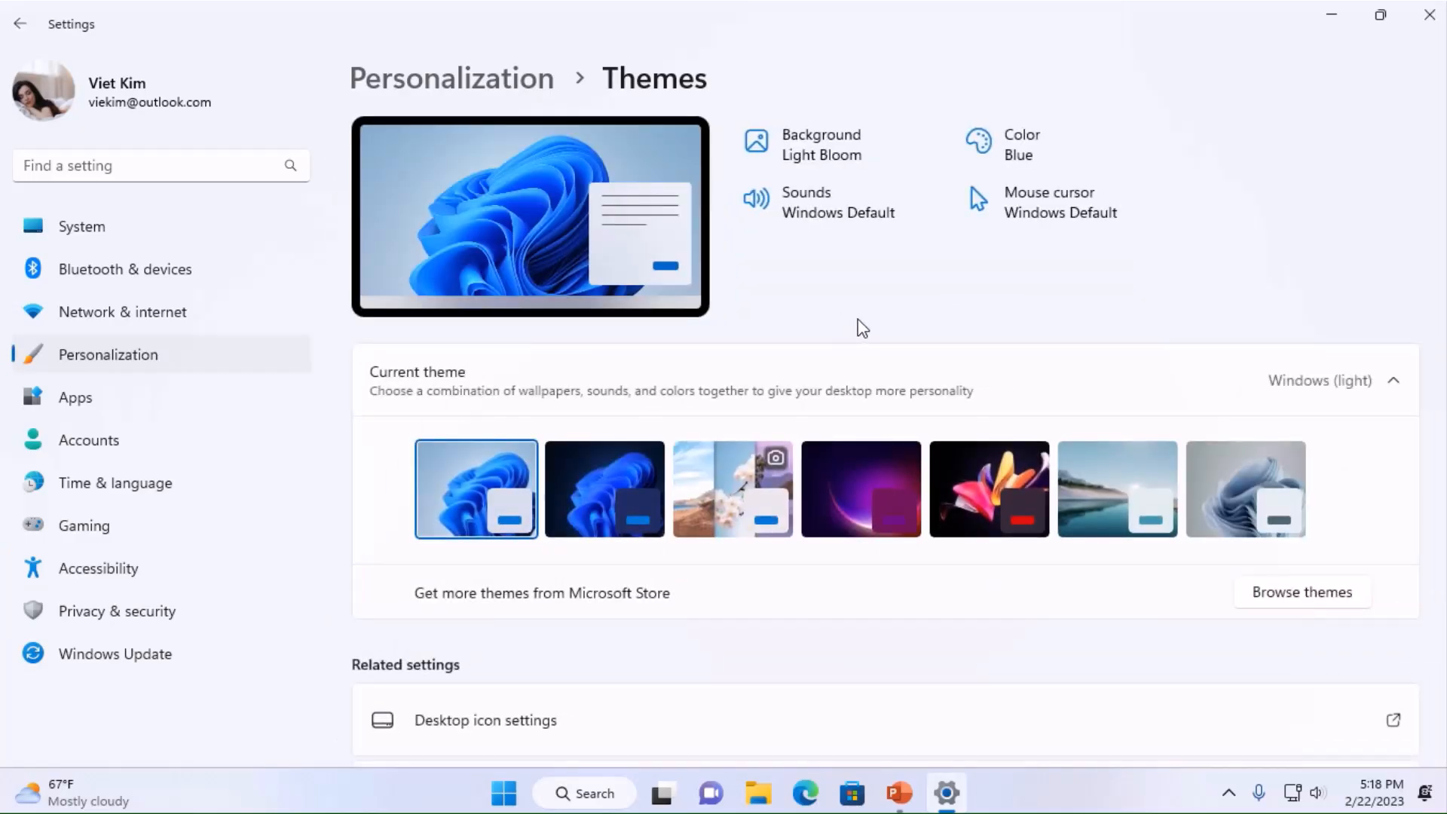
# - In Desktop icon settings, enable the Computer icon and disable theme icon changes, then close
pyautogui.scroll(-3)
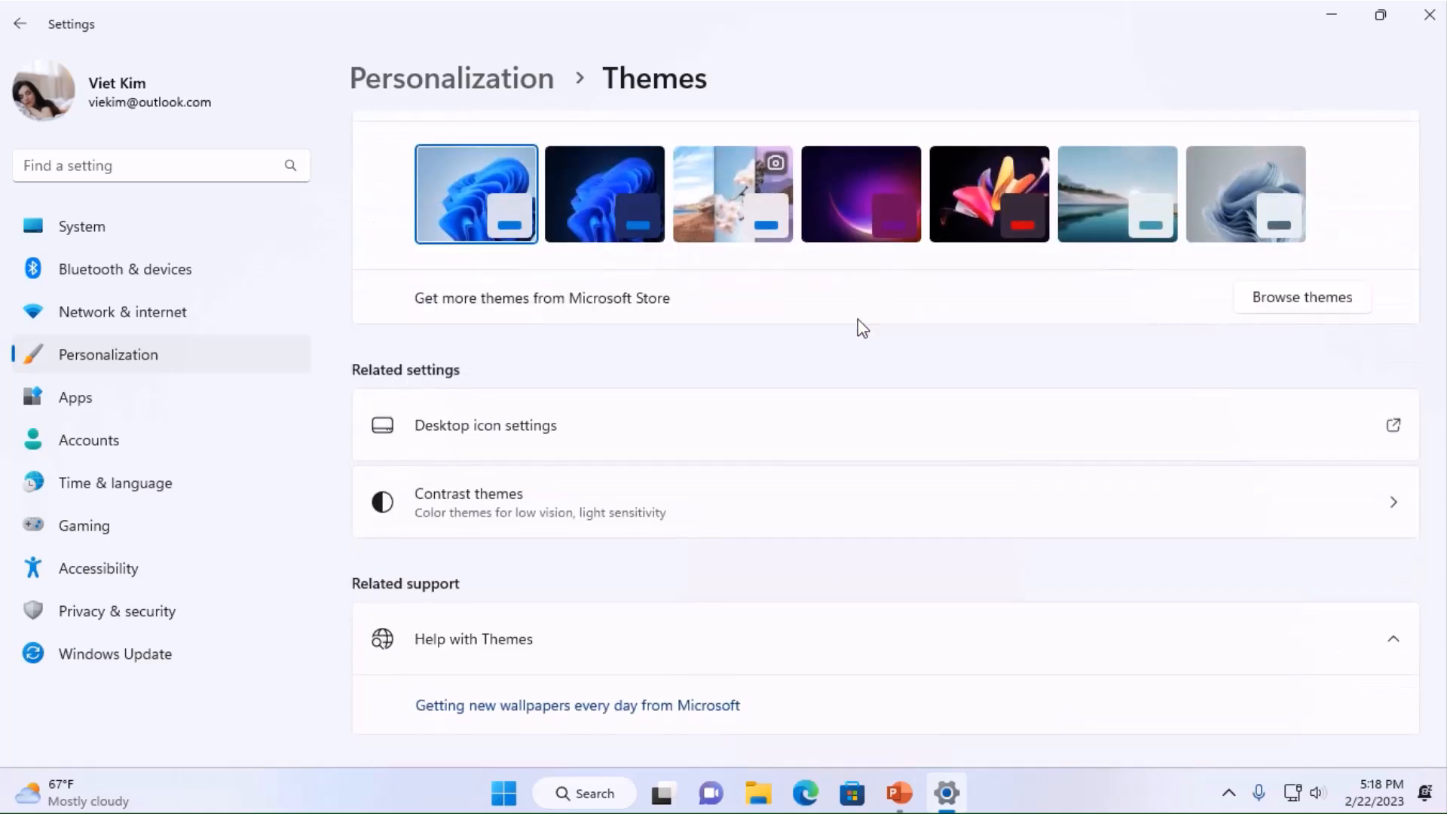
pyautogui.scroll(-3)
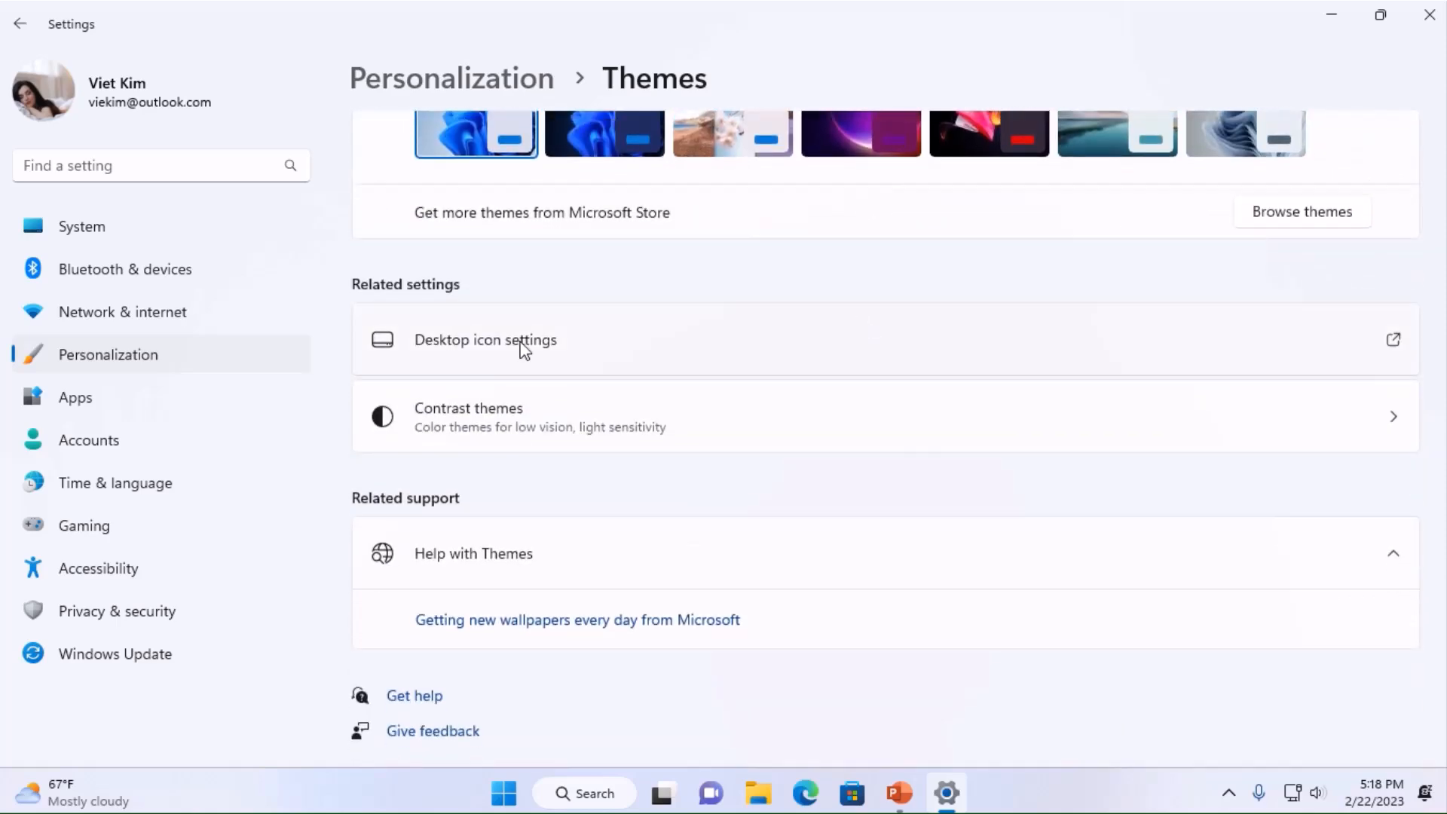
pyautogui.click(484, 339)
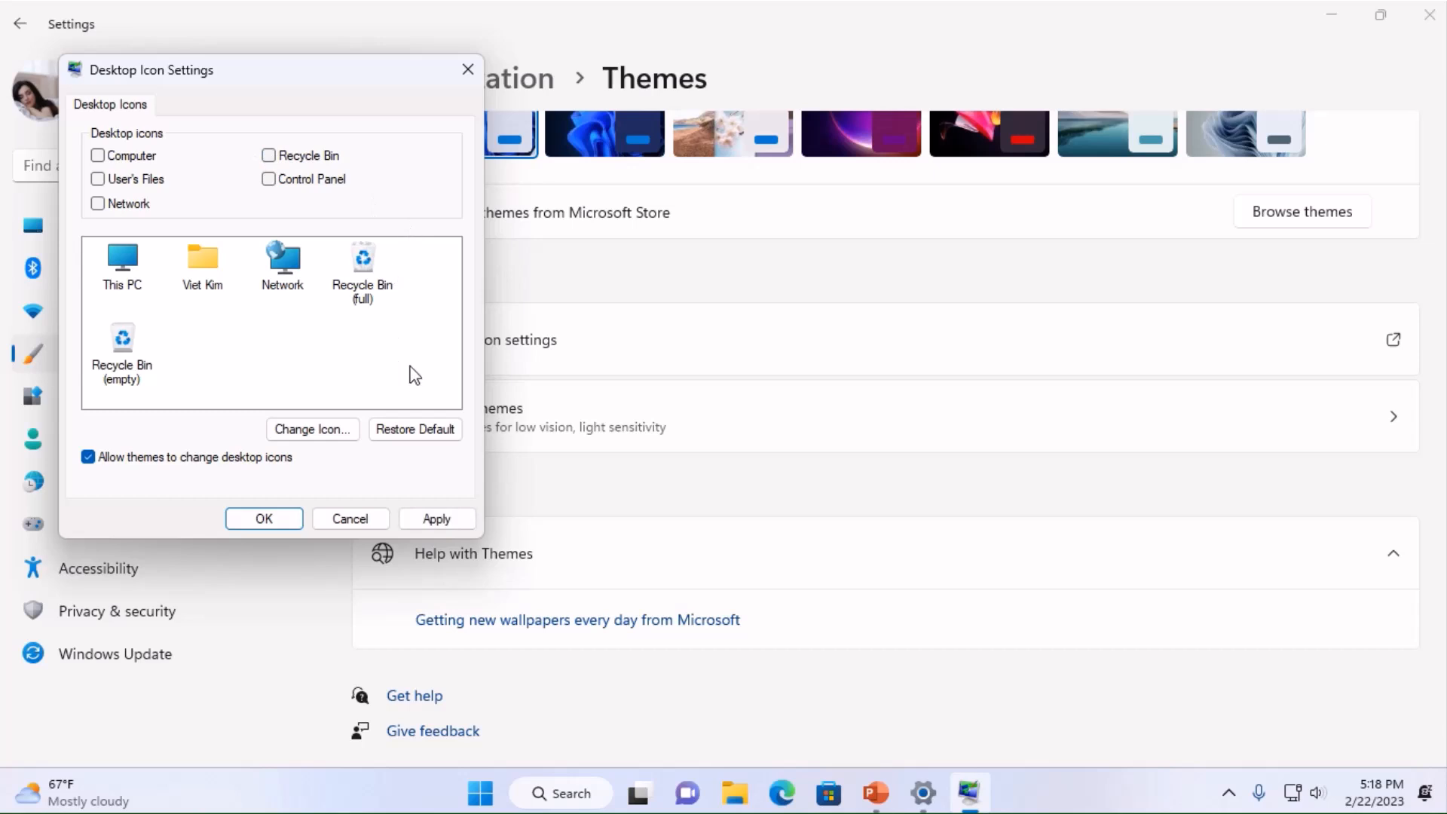
pyautogui.moveTo(401, 370)
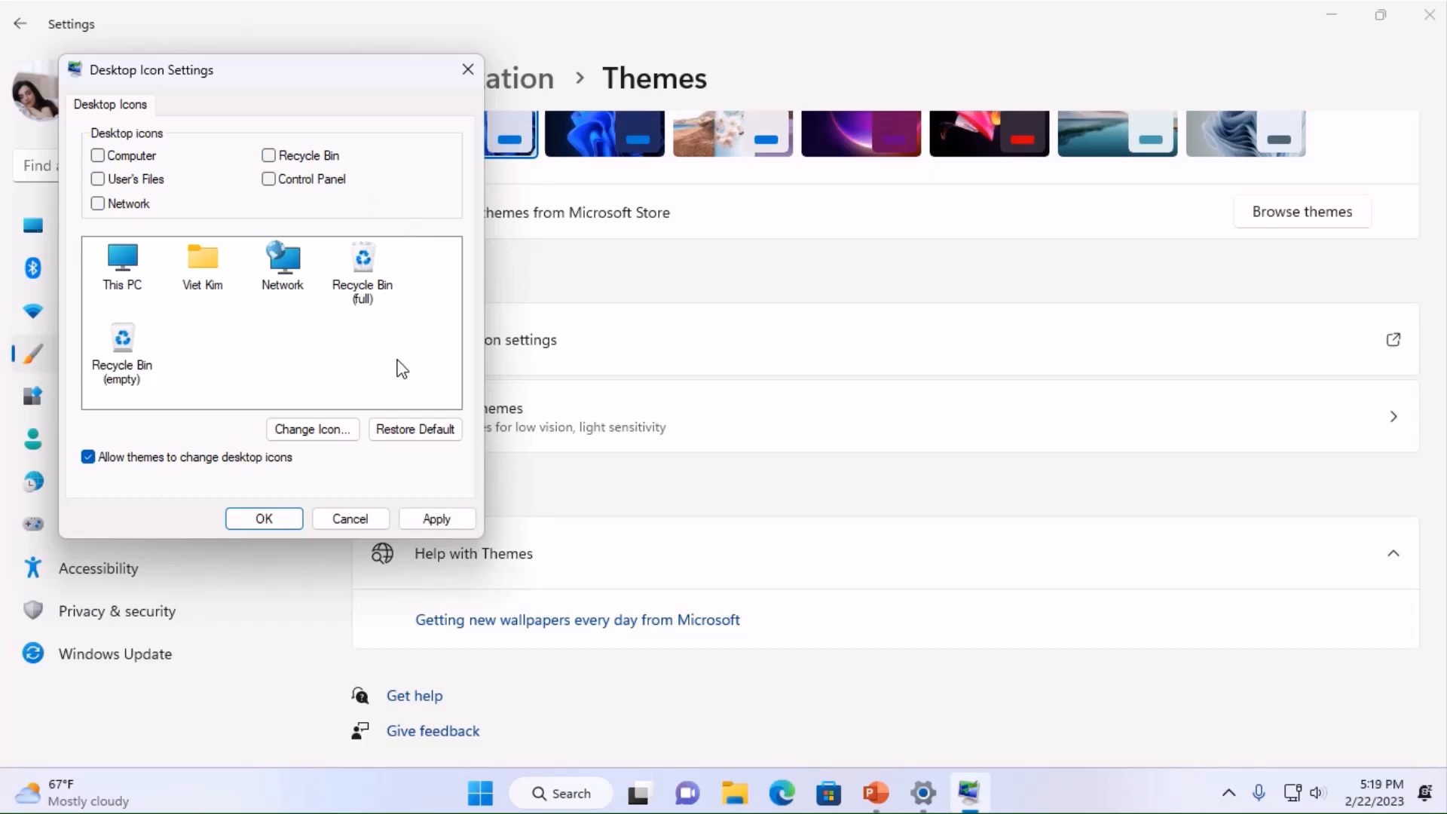
pyautogui.moveTo(410, 403)
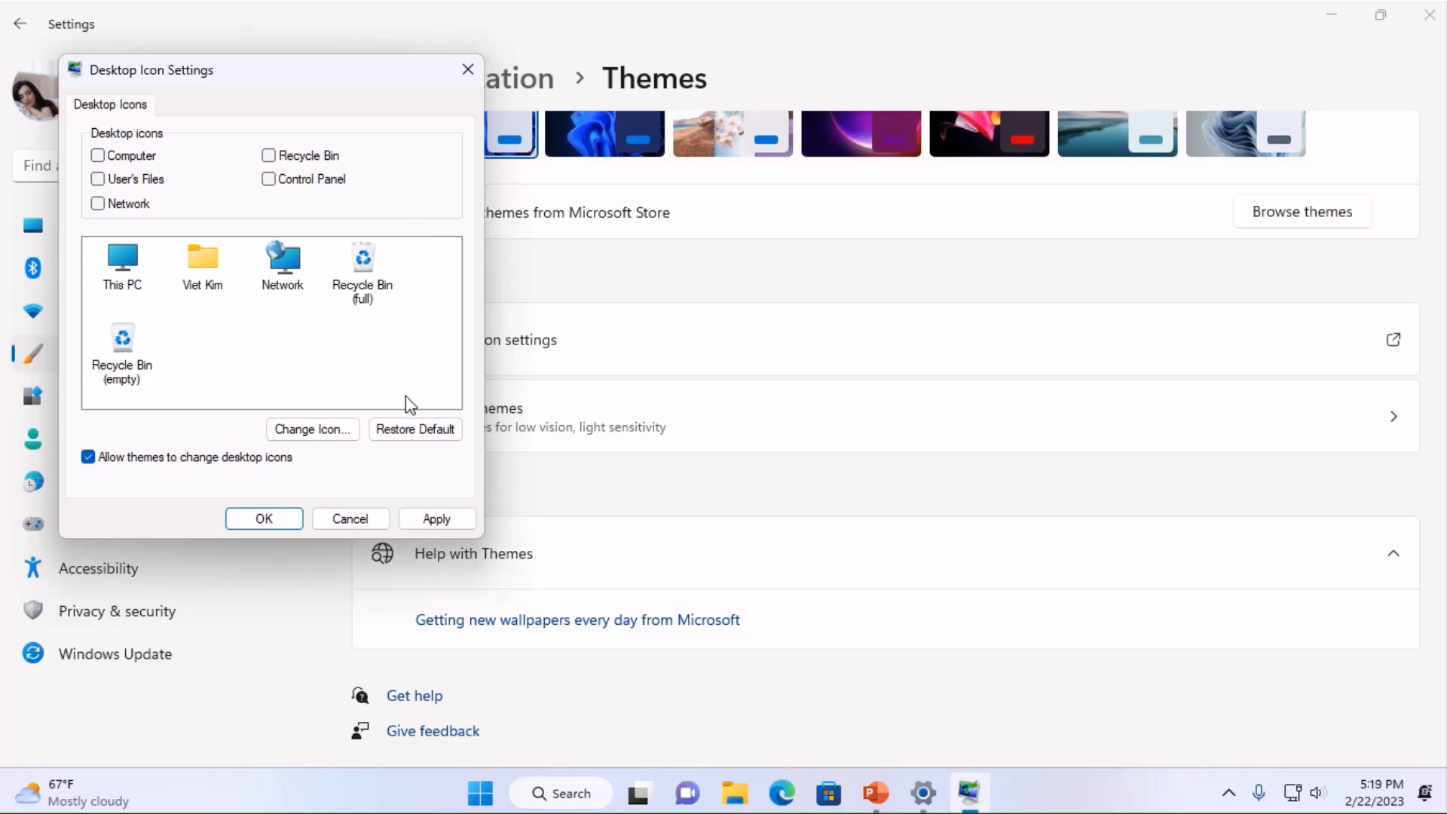
pyautogui.moveTo(411, 399)
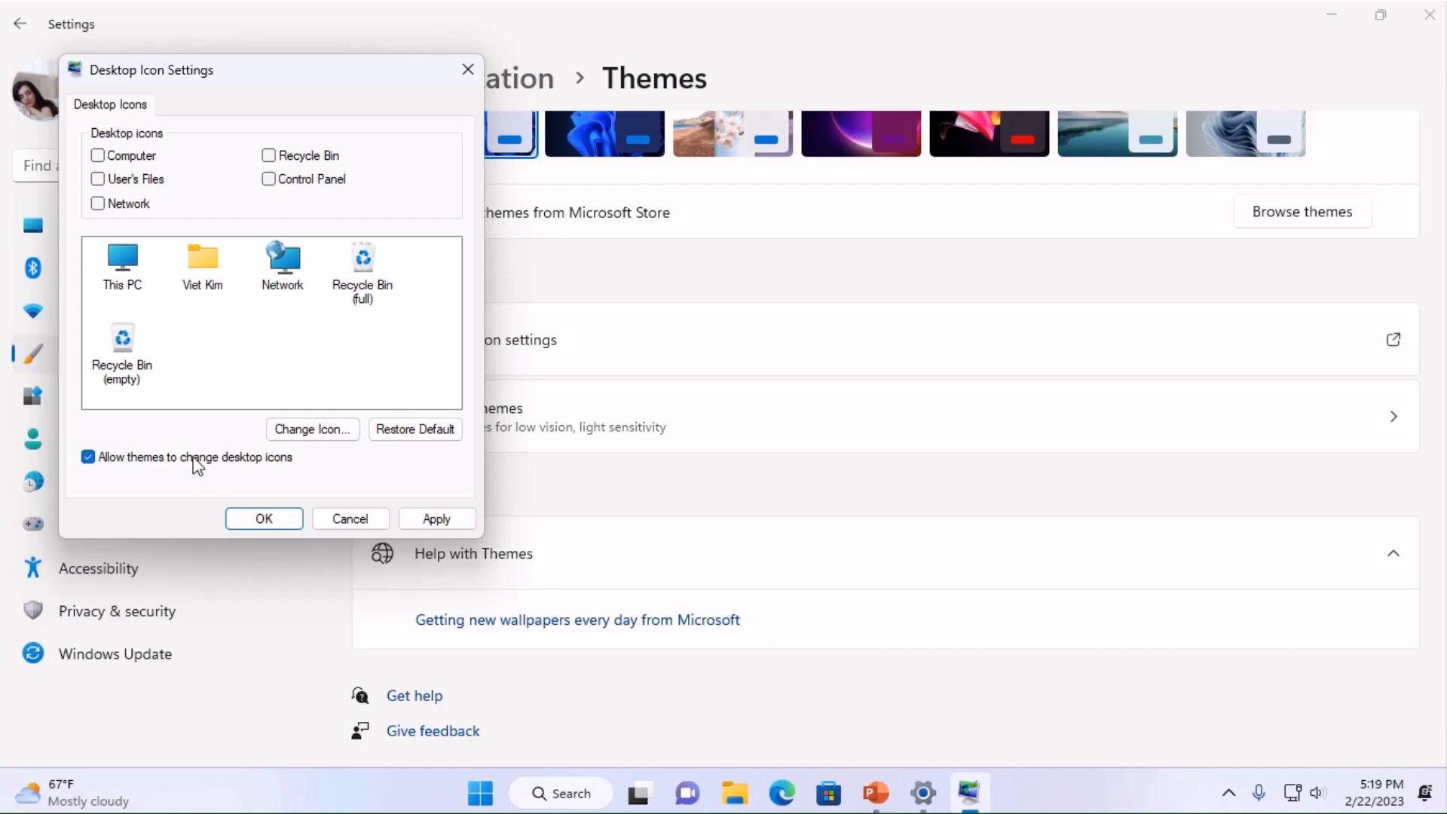
pyautogui.click(89, 456)
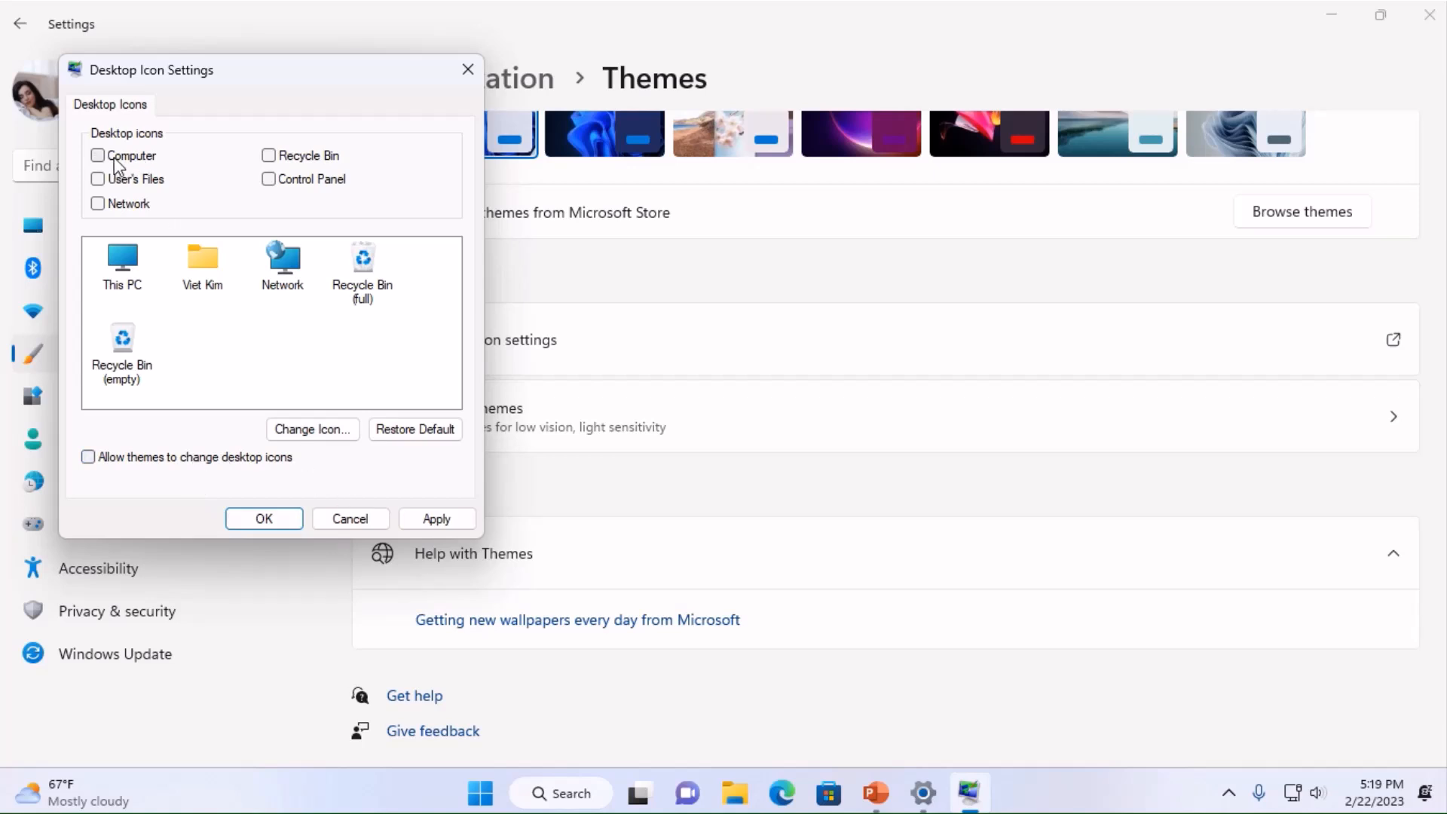
pyautogui.click(96, 155)
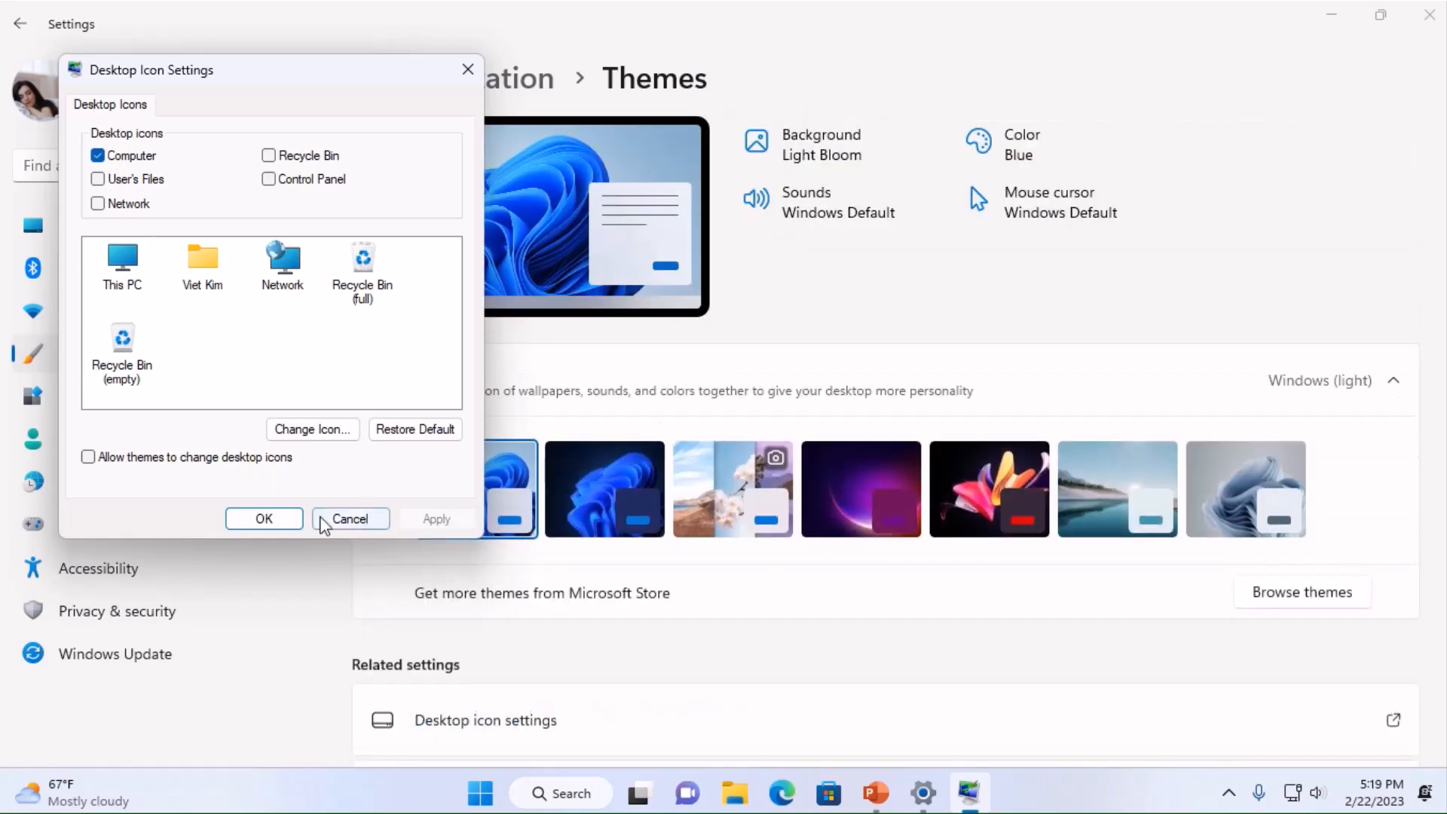
pyautogui.click(349, 517)
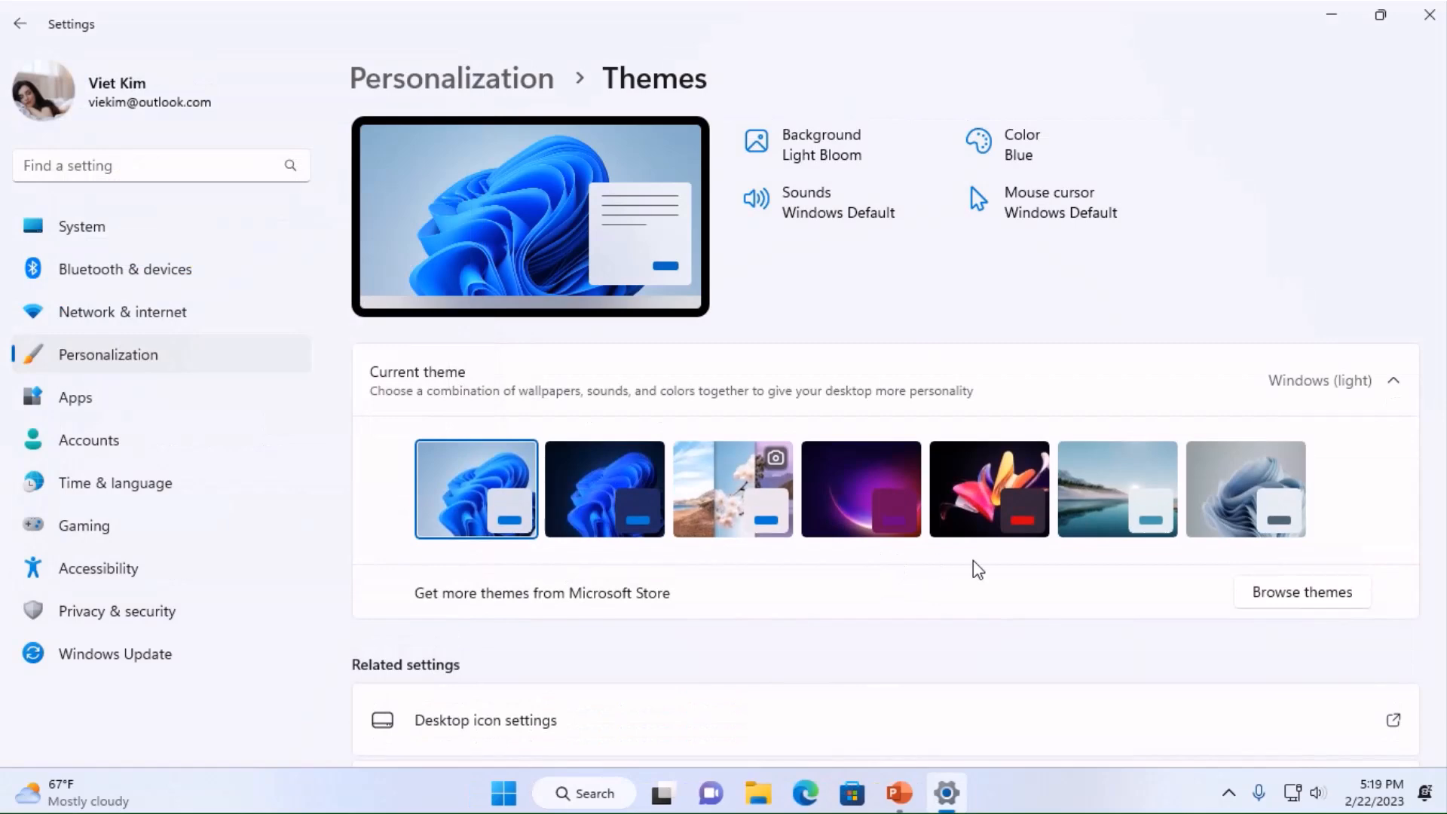
# - On the Start page, turn off 'Show recently added apps'
pyautogui.scroll(-3)
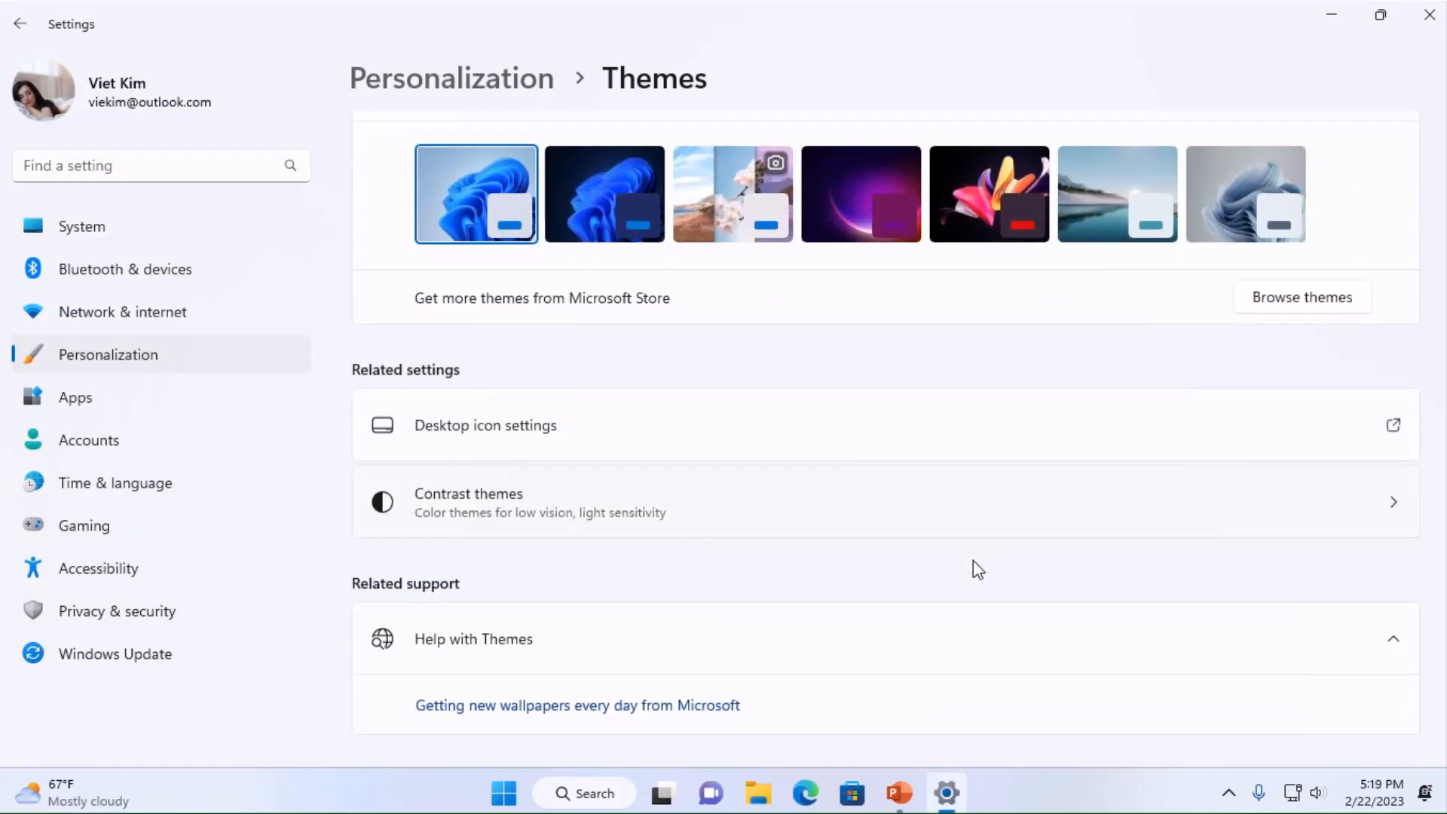
pyautogui.scroll(-3)
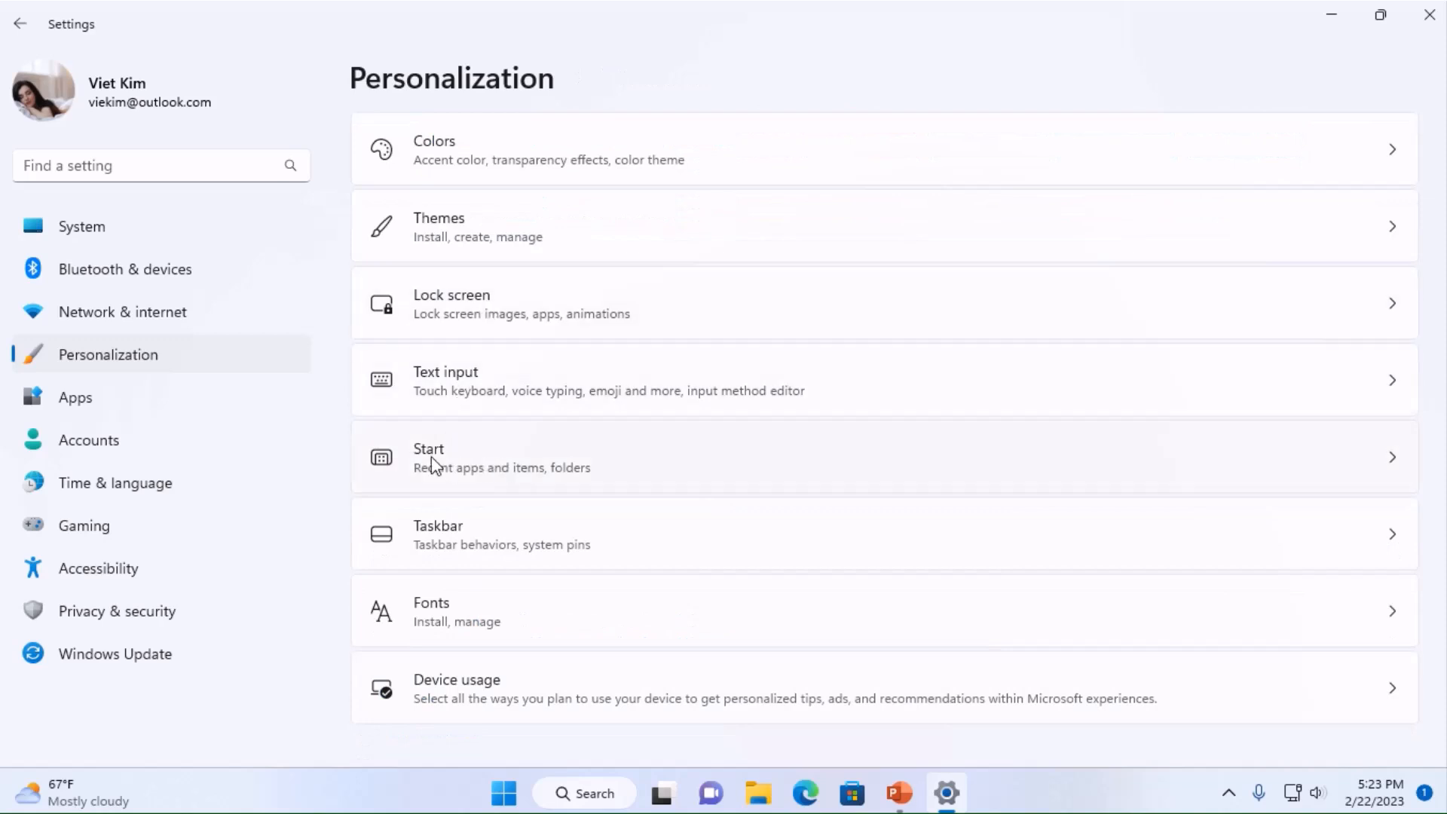
pyautogui.click(428, 456)
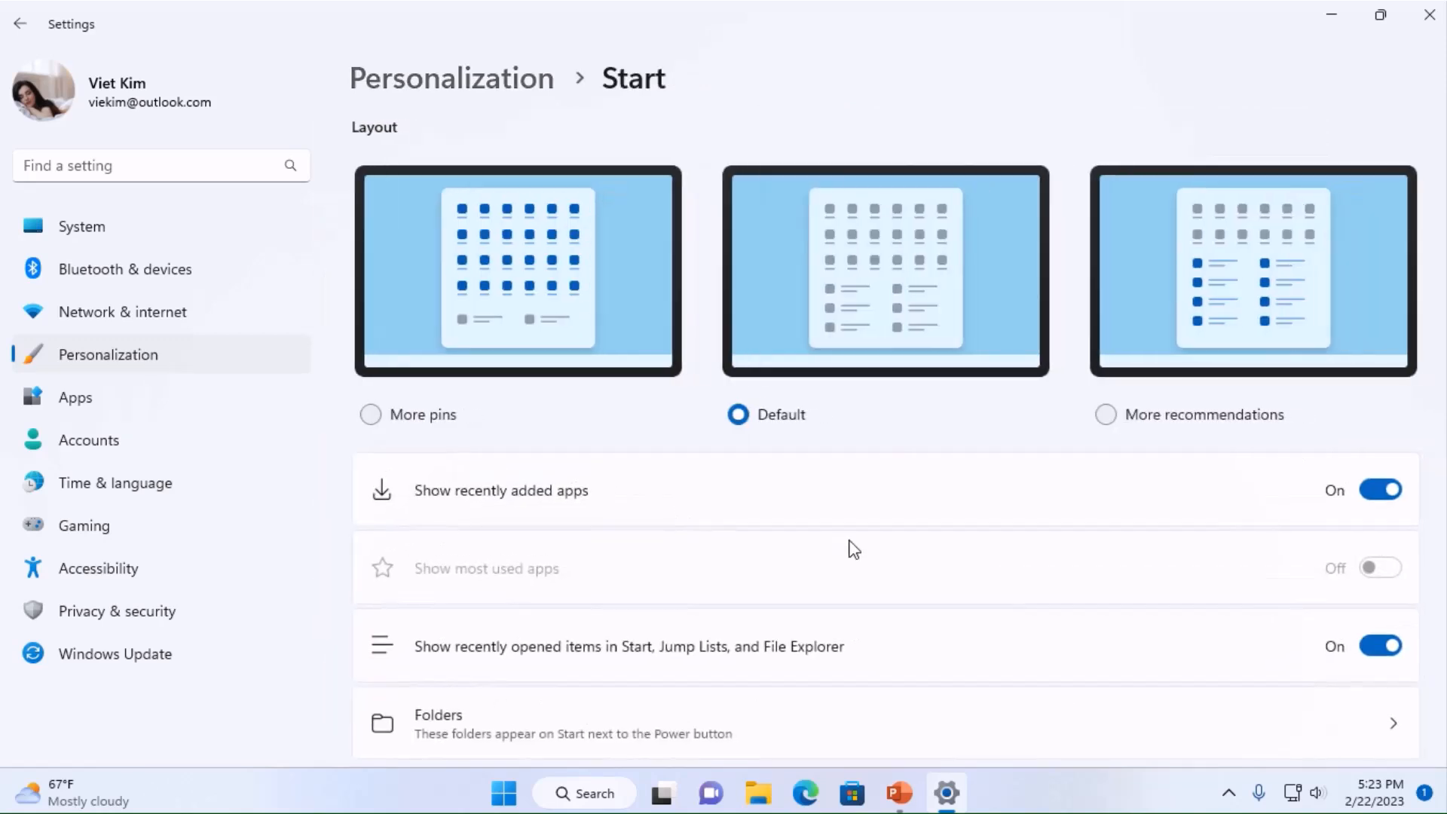
pyautogui.scroll(-3)
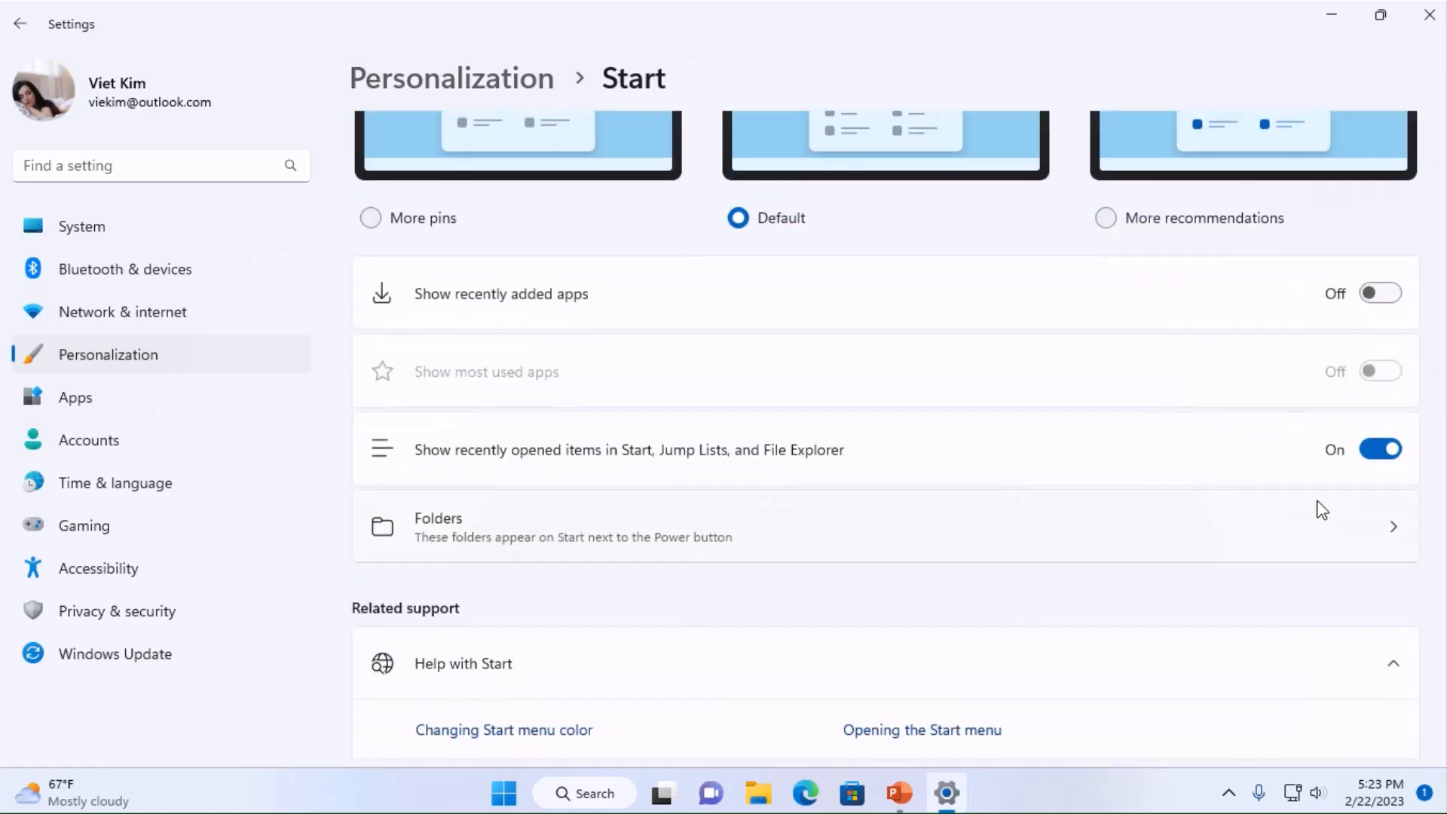
pyautogui.click(1379, 449)
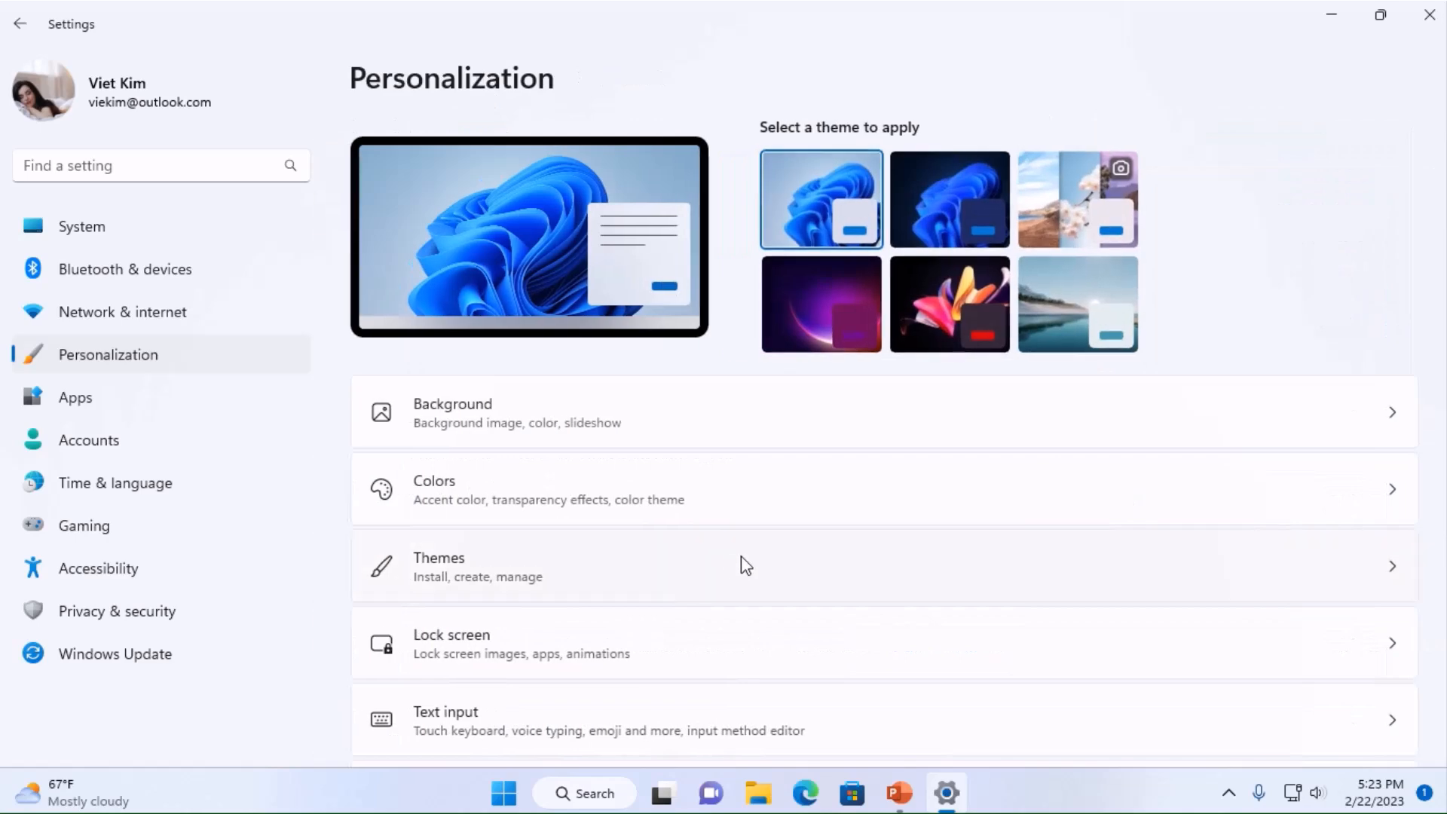
# - On the Taskbar page, remove Search and Task view from the taskbar
pyautogui.scroll(-3)
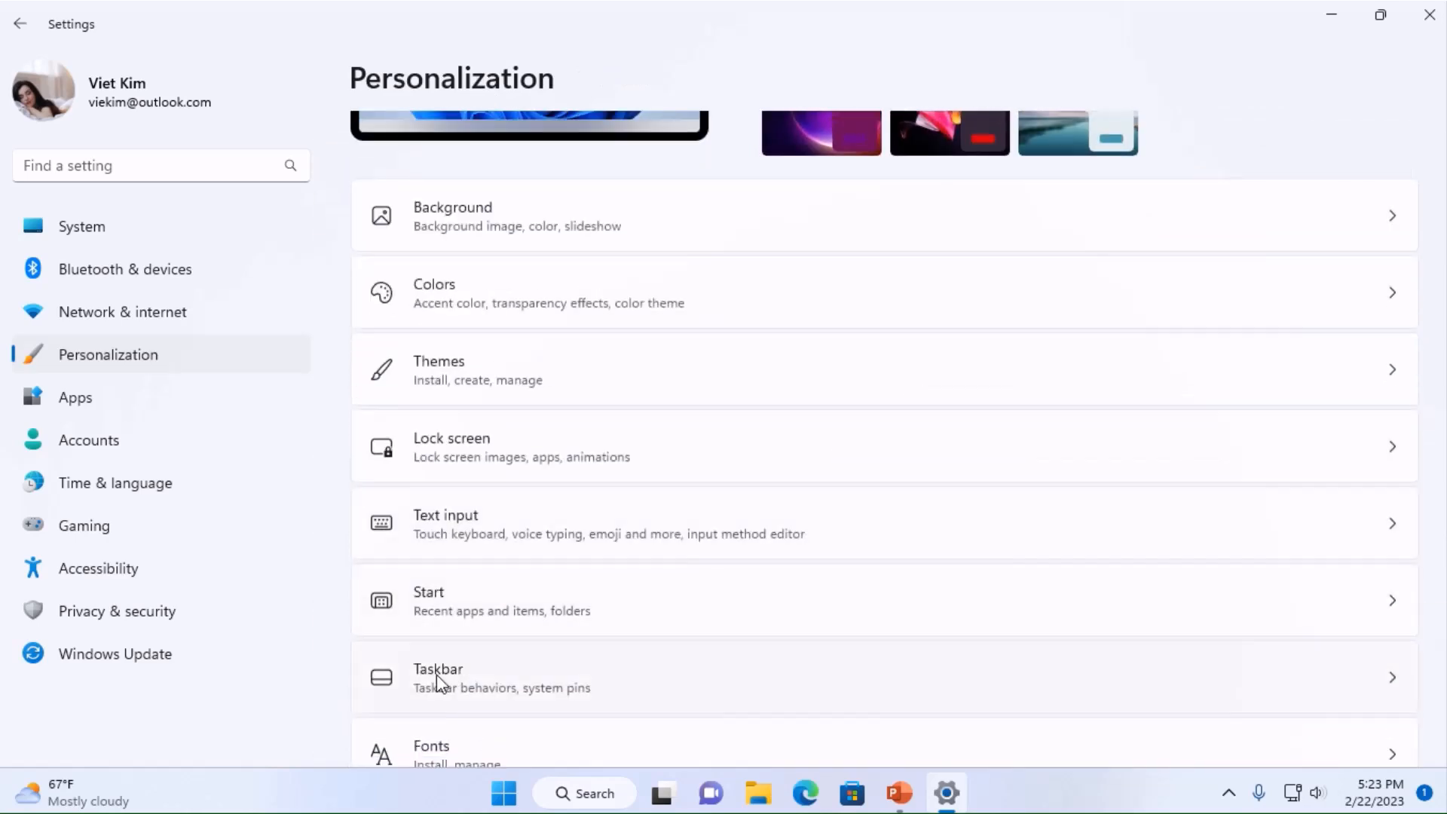
pyautogui.click(437, 677)
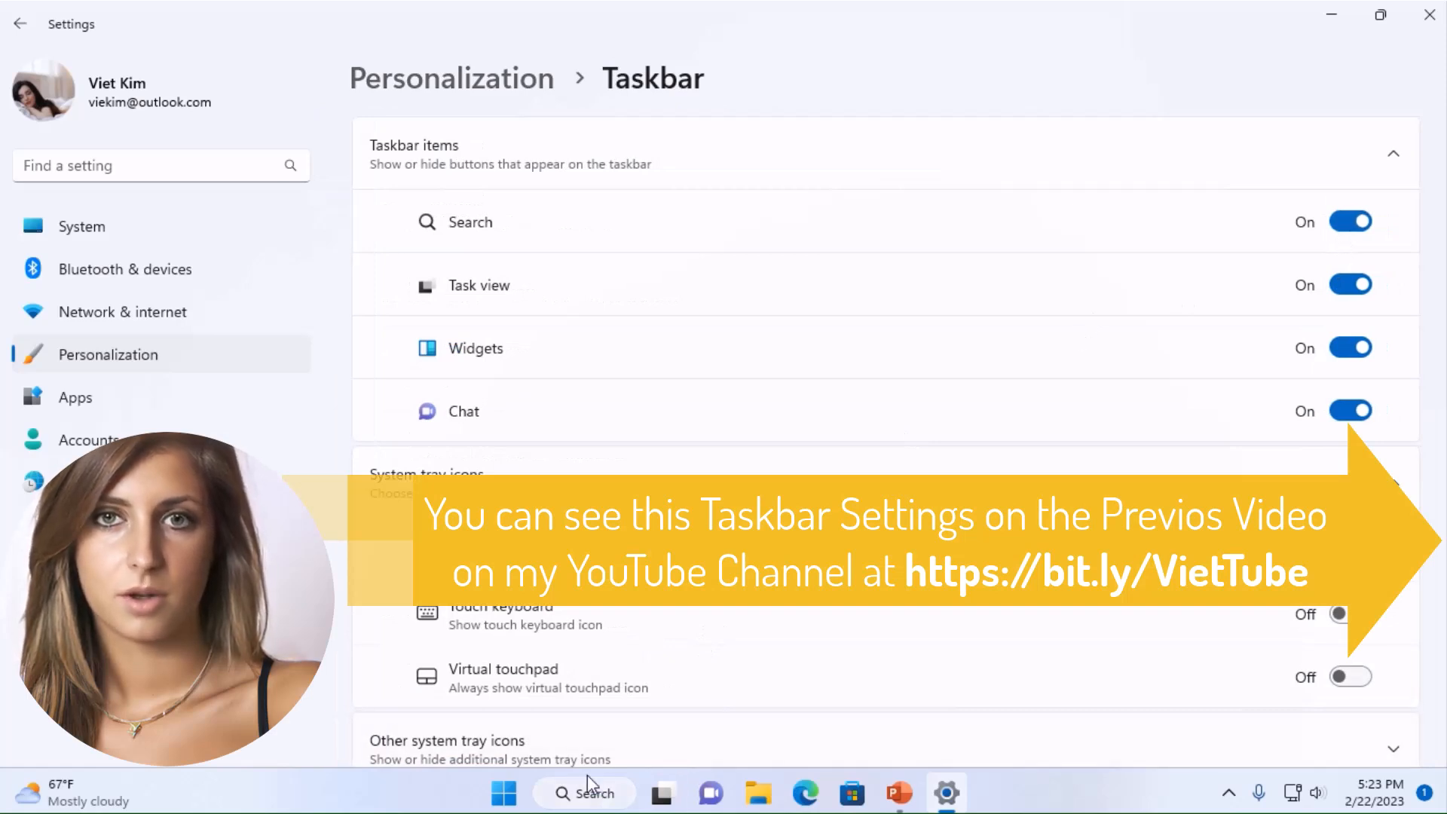
pyautogui.click(1350, 222)
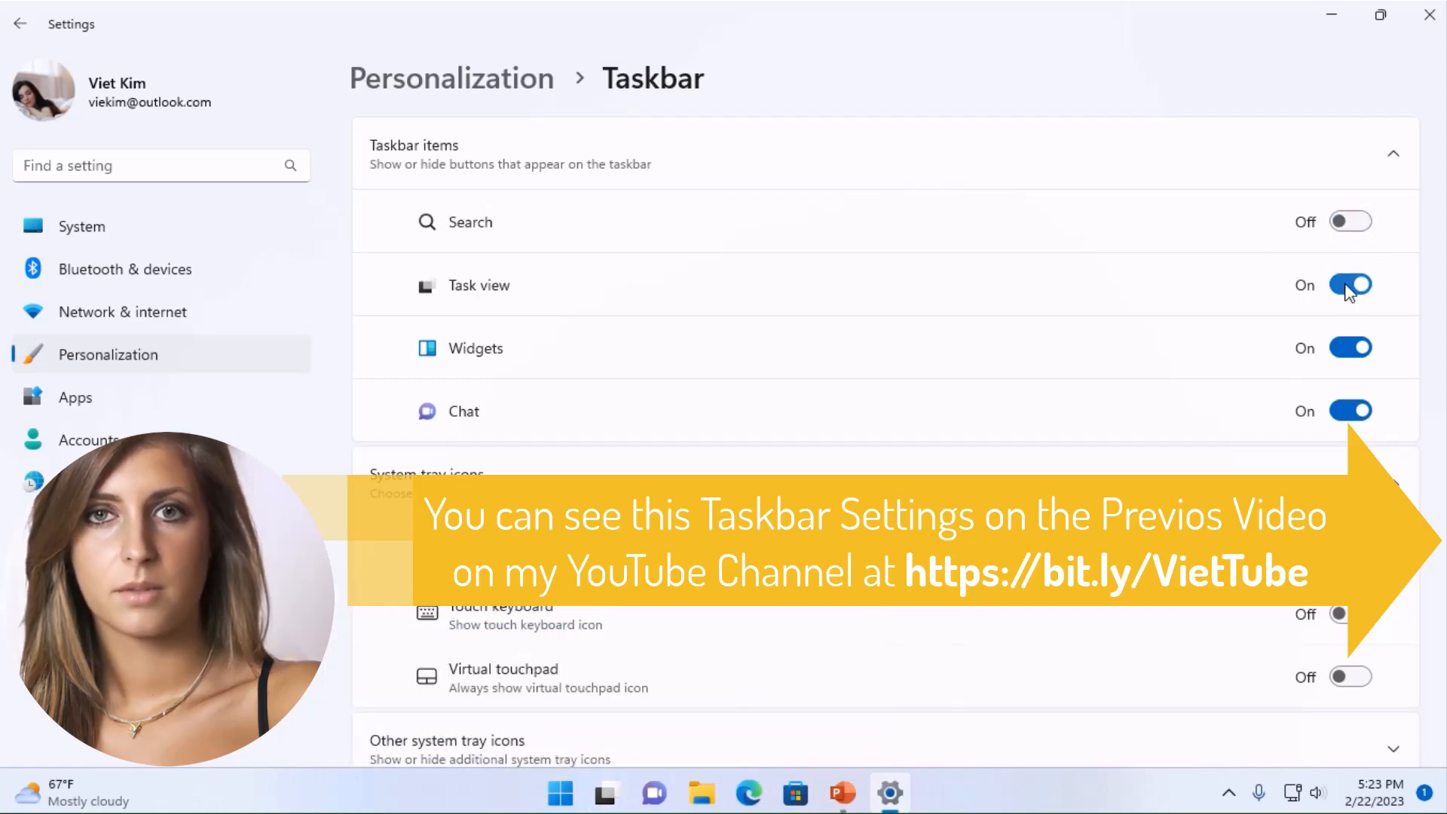
pyautogui.click(1349, 285)
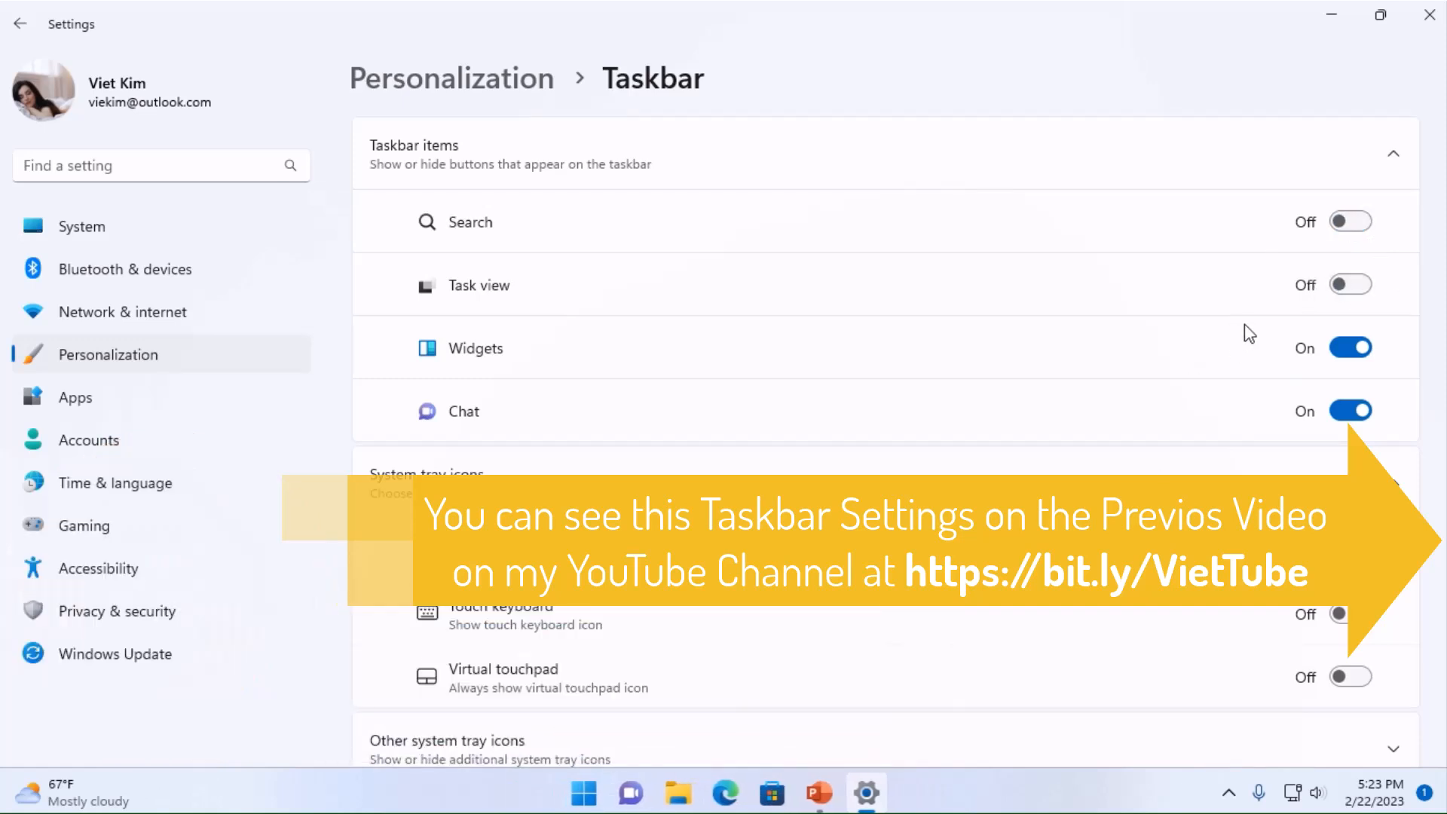
# - Hide Widgets and Chat from the taskbar so all four items are off
pyautogui.click(1347, 348)
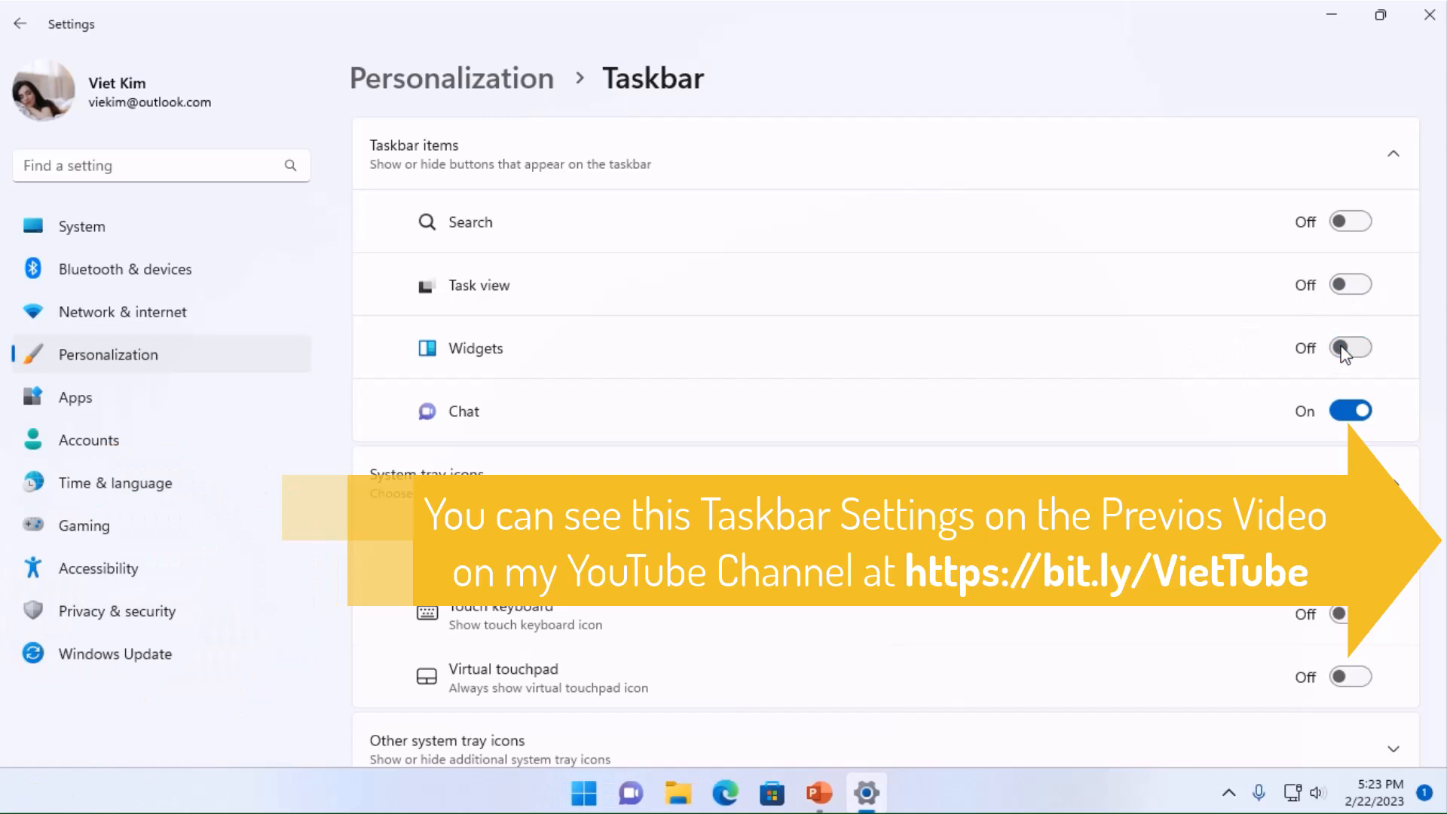
pyautogui.click(1347, 348)
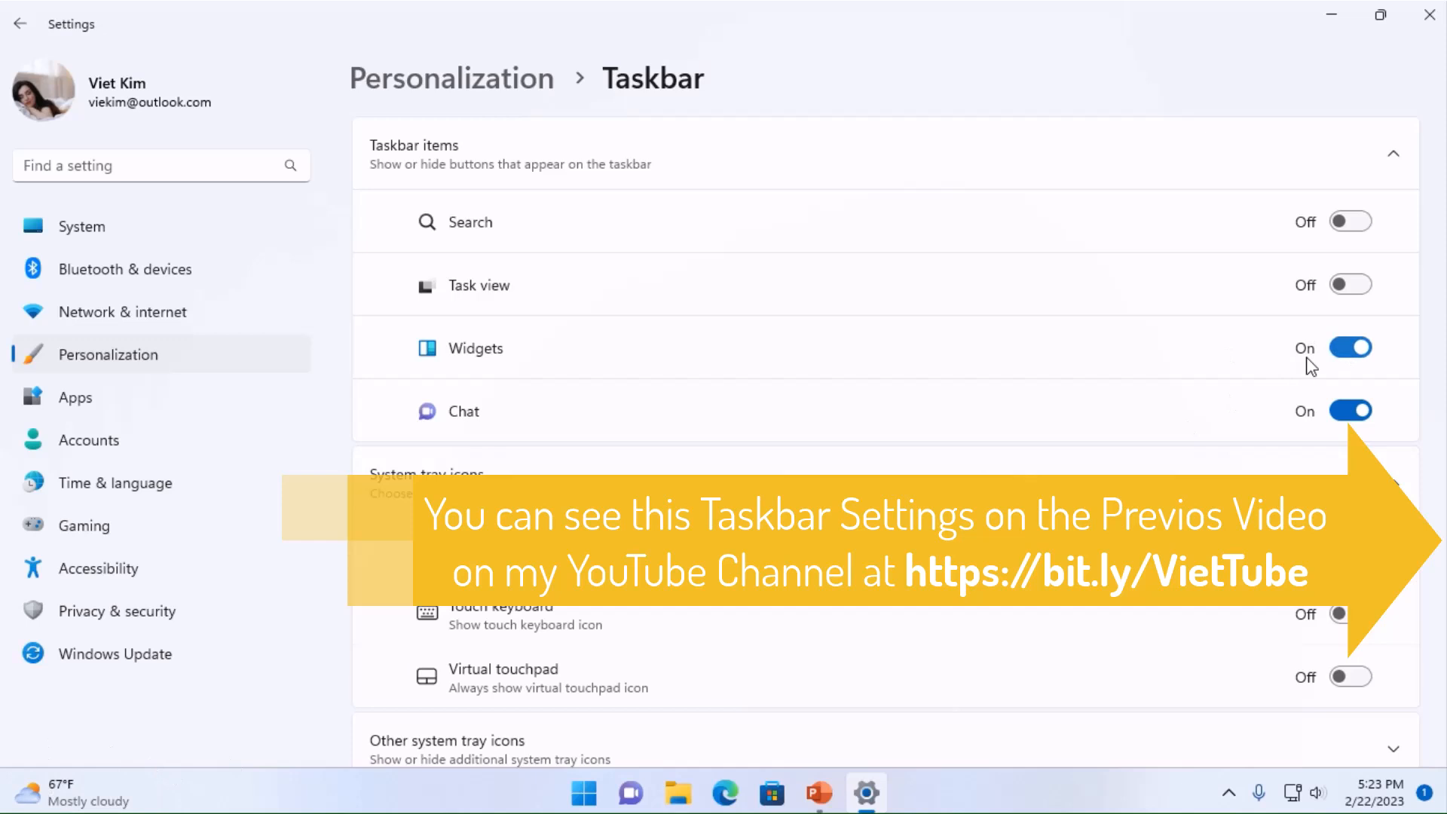
pyautogui.click(1347, 348)
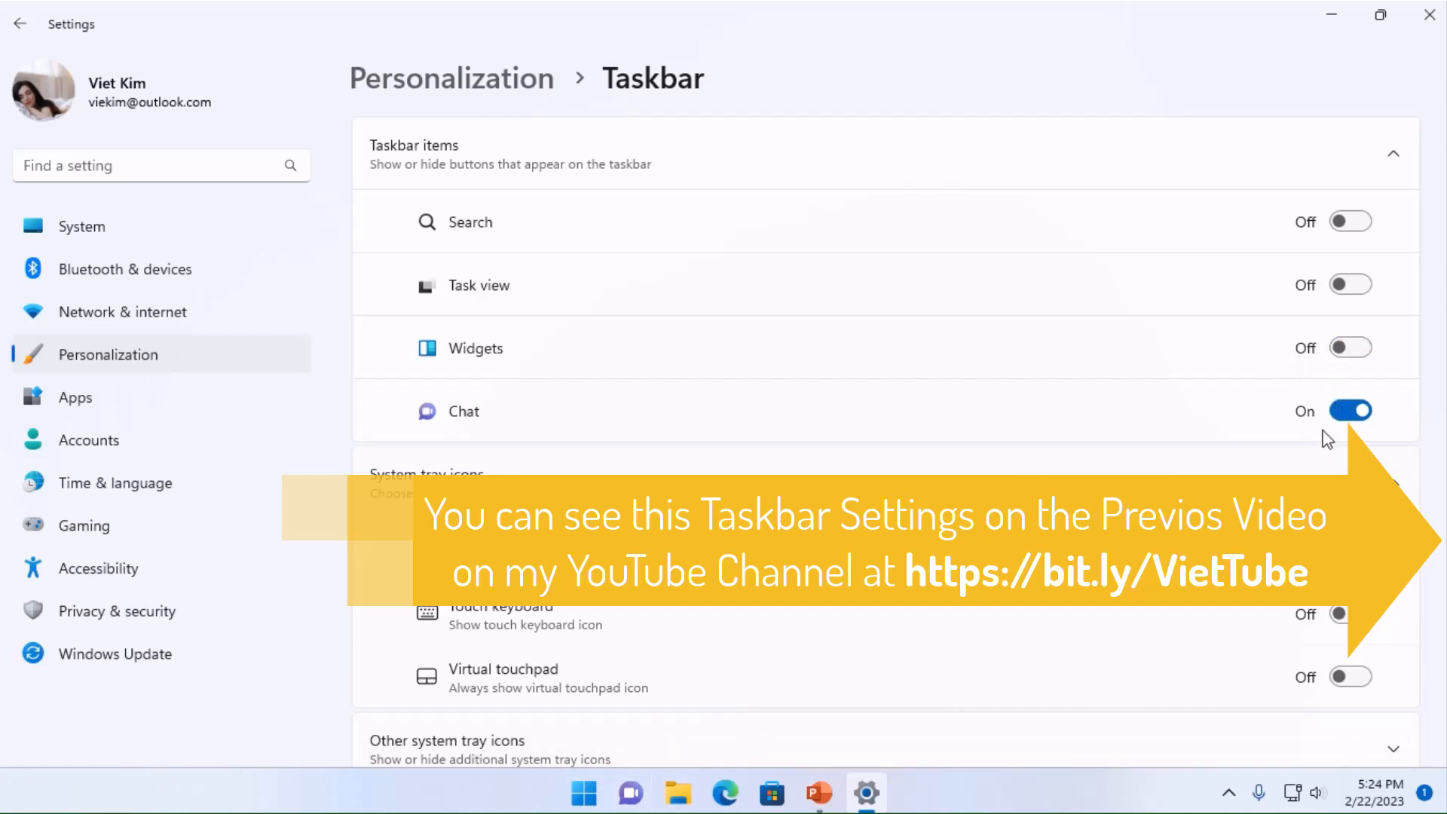
pyautogui.click(1347, 410)
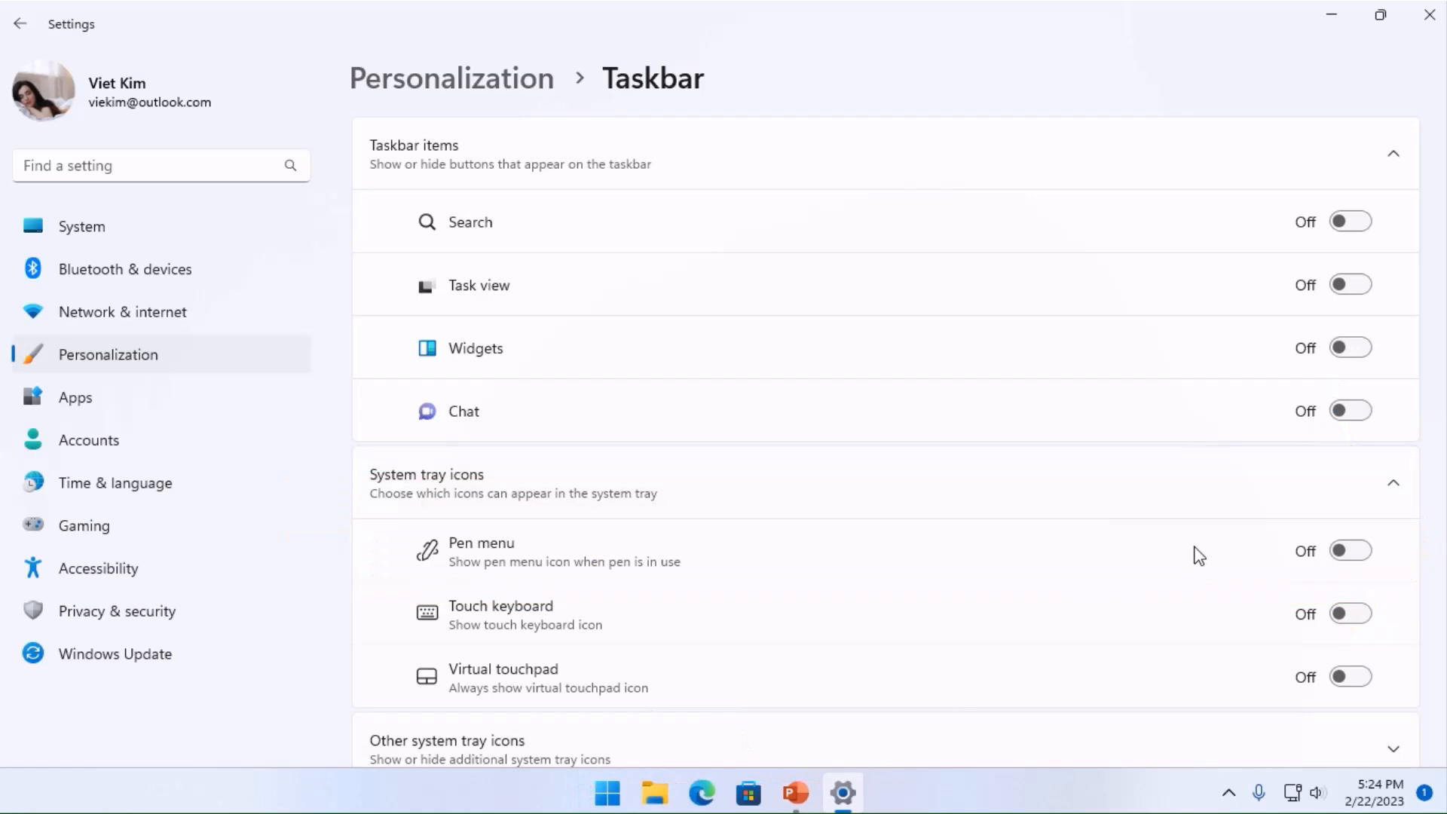
pyautogui.scroll(-3)
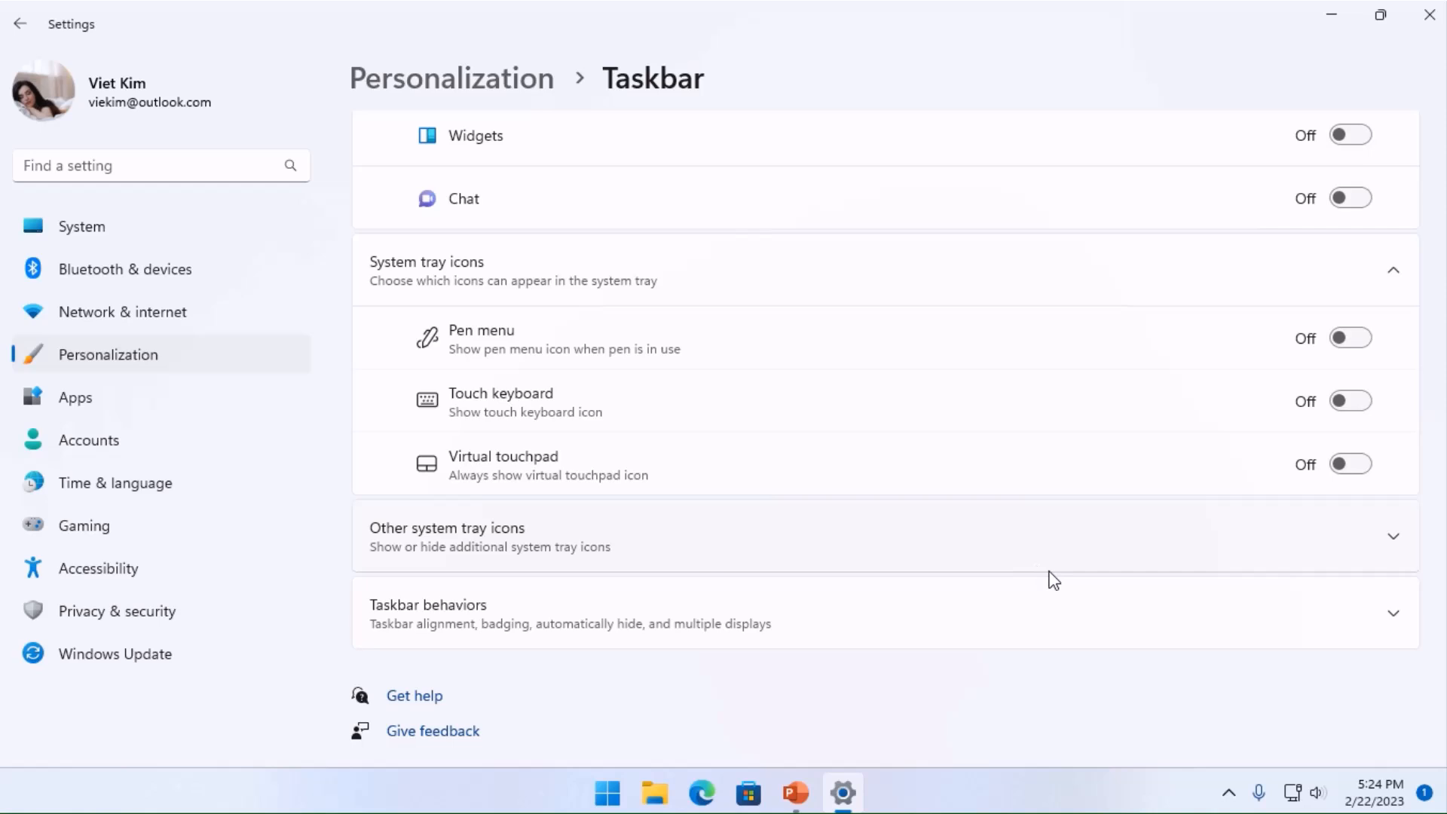
# - Switch the OneDrive.exe icon to Off under Other system tray icons
pyautogui.click(1392, 536)
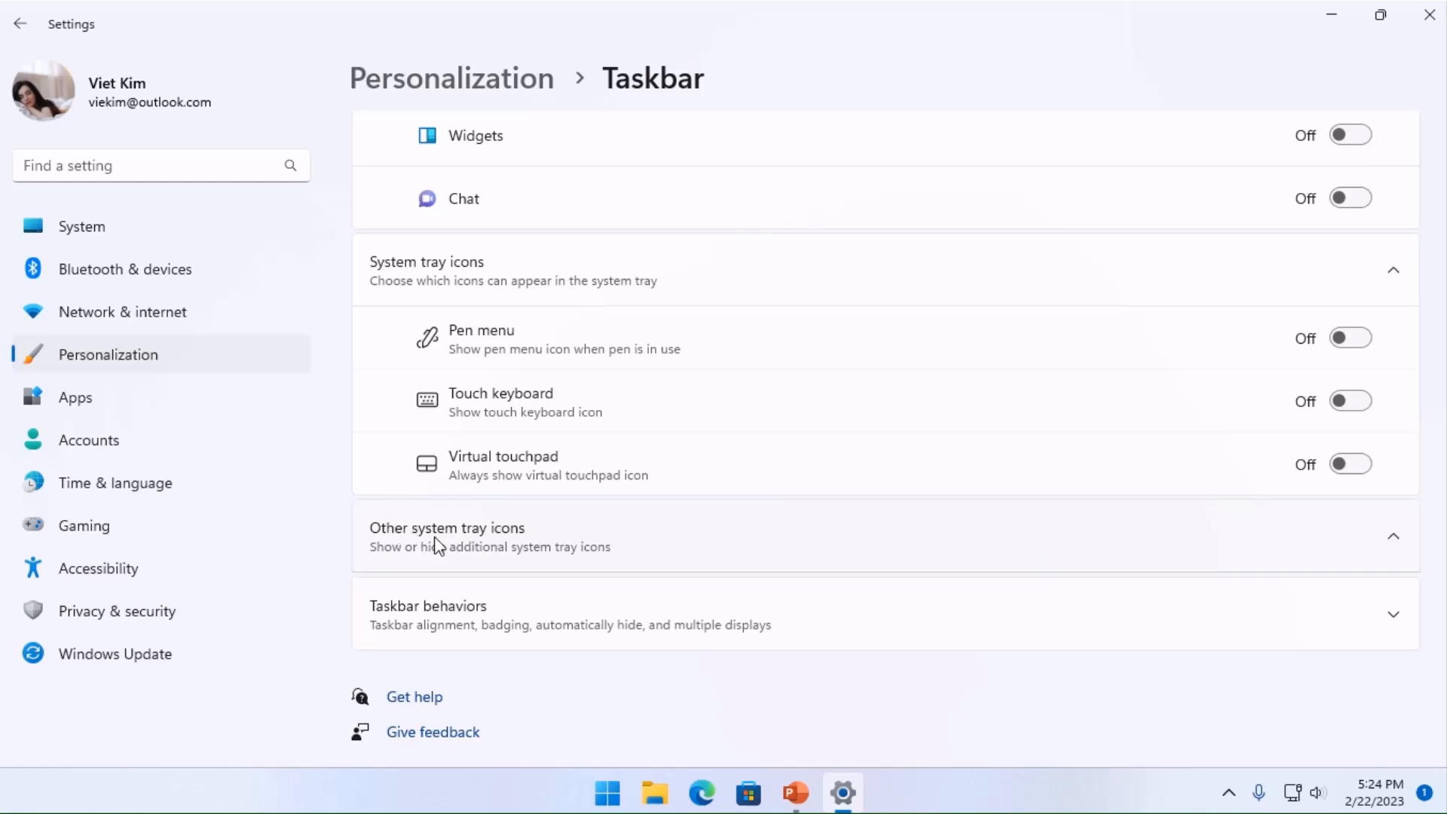
pyautogui.scroll(-3)
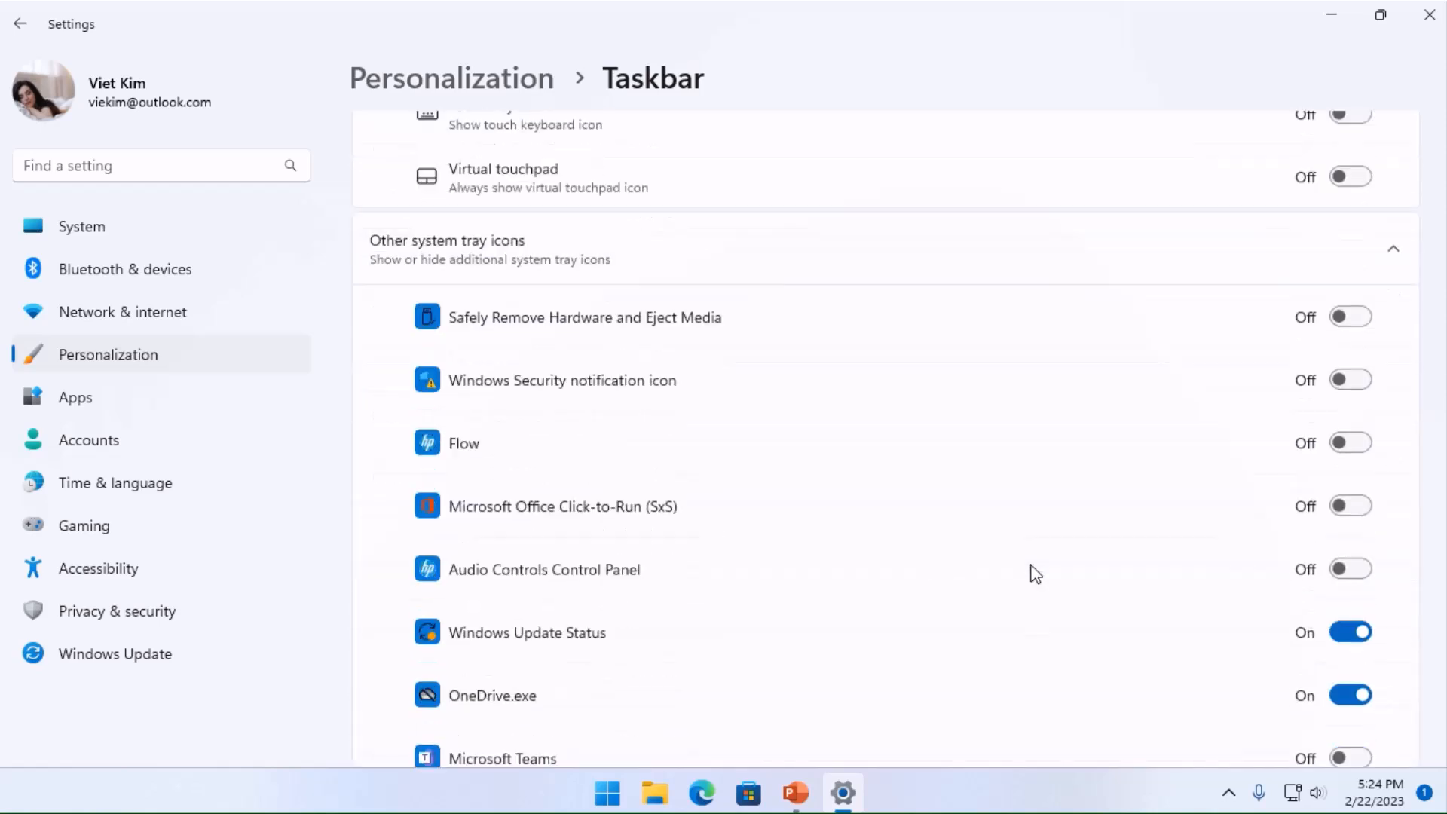
pyautogui.scroll(-3)
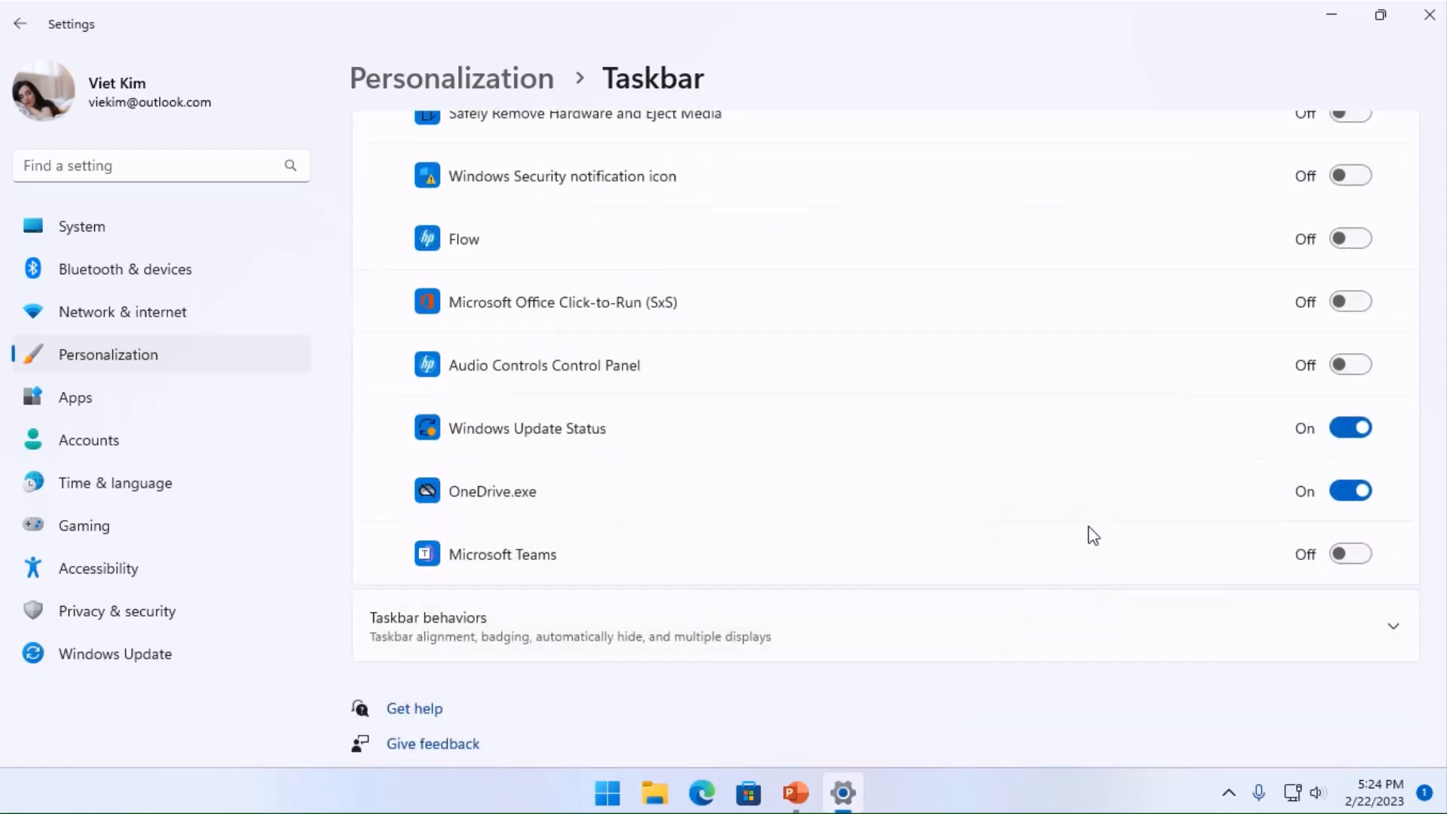
pyautogui.click(1227, 793)
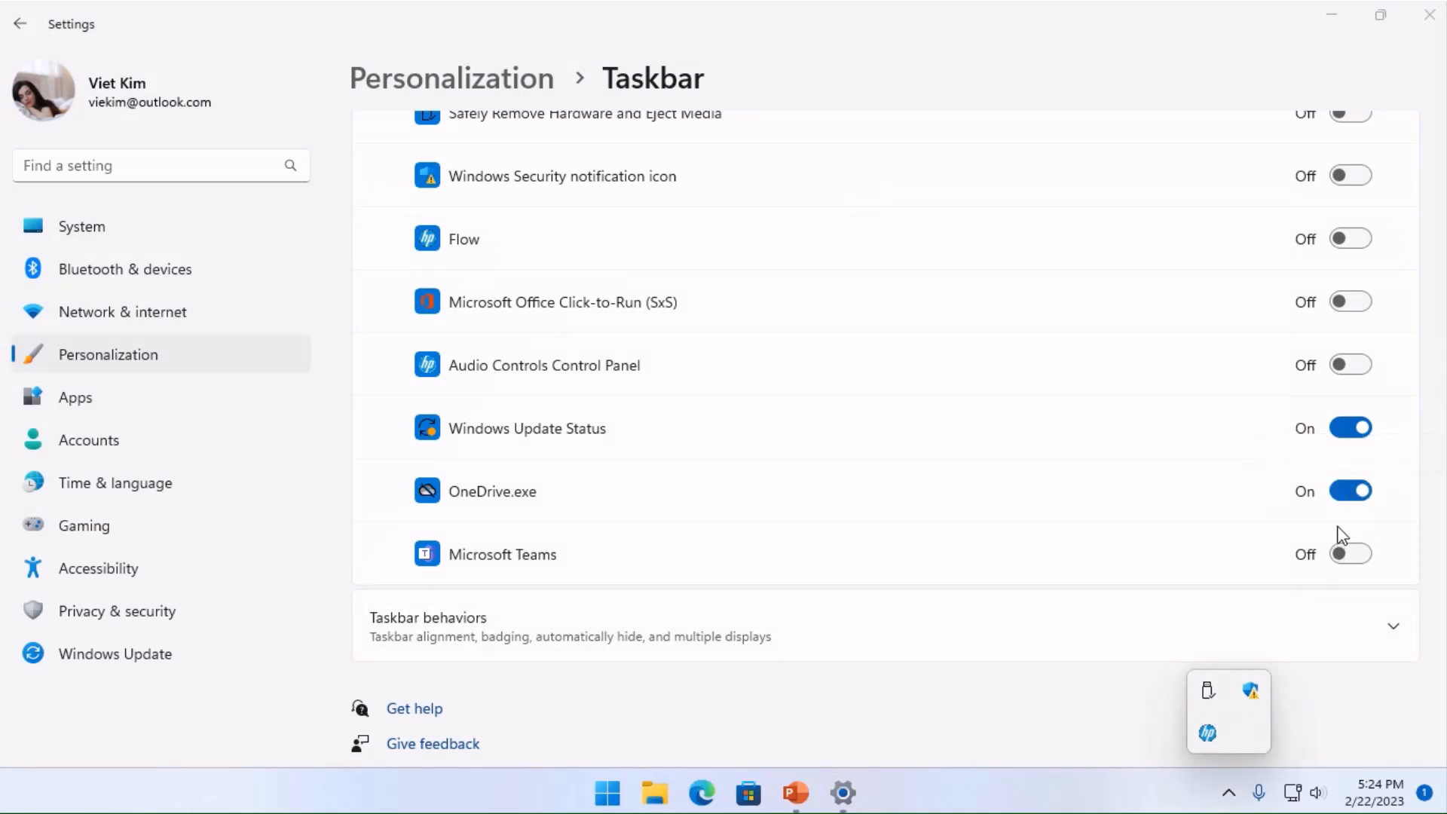
pyautogui.click(1349, 489)
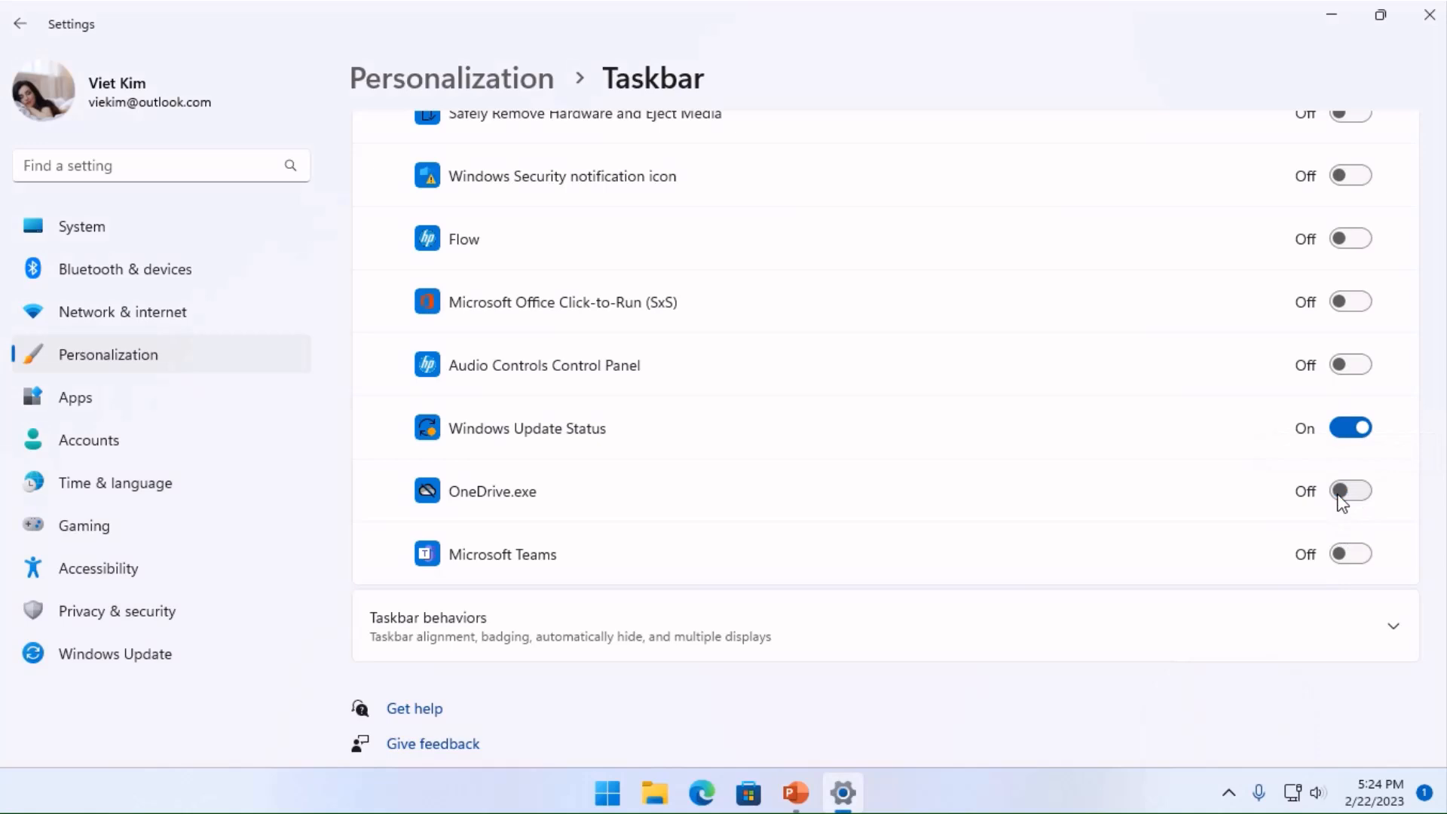
pyautogui.moveTo(446, 634)
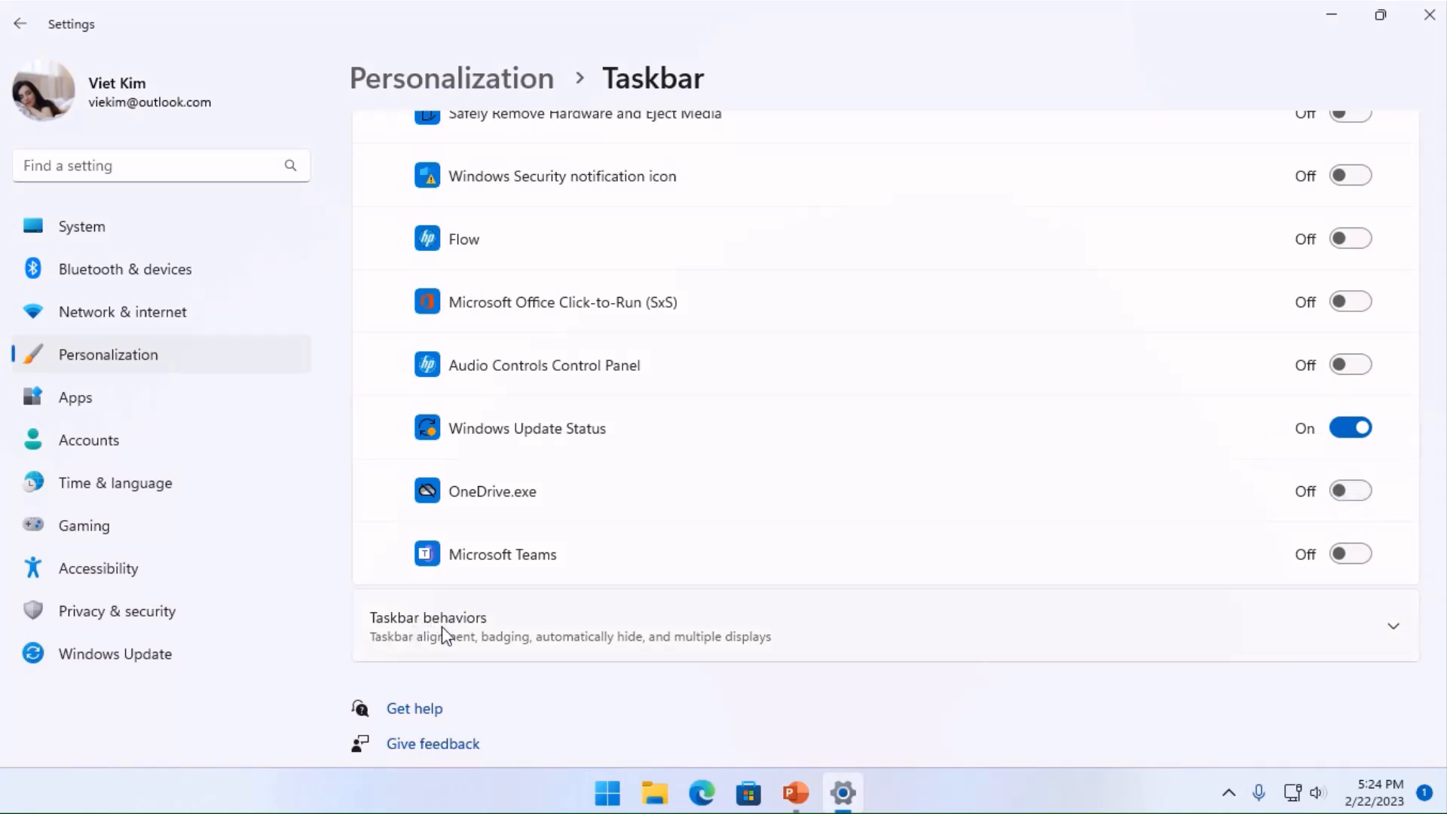
pyautogui.moveTo(408, 630)
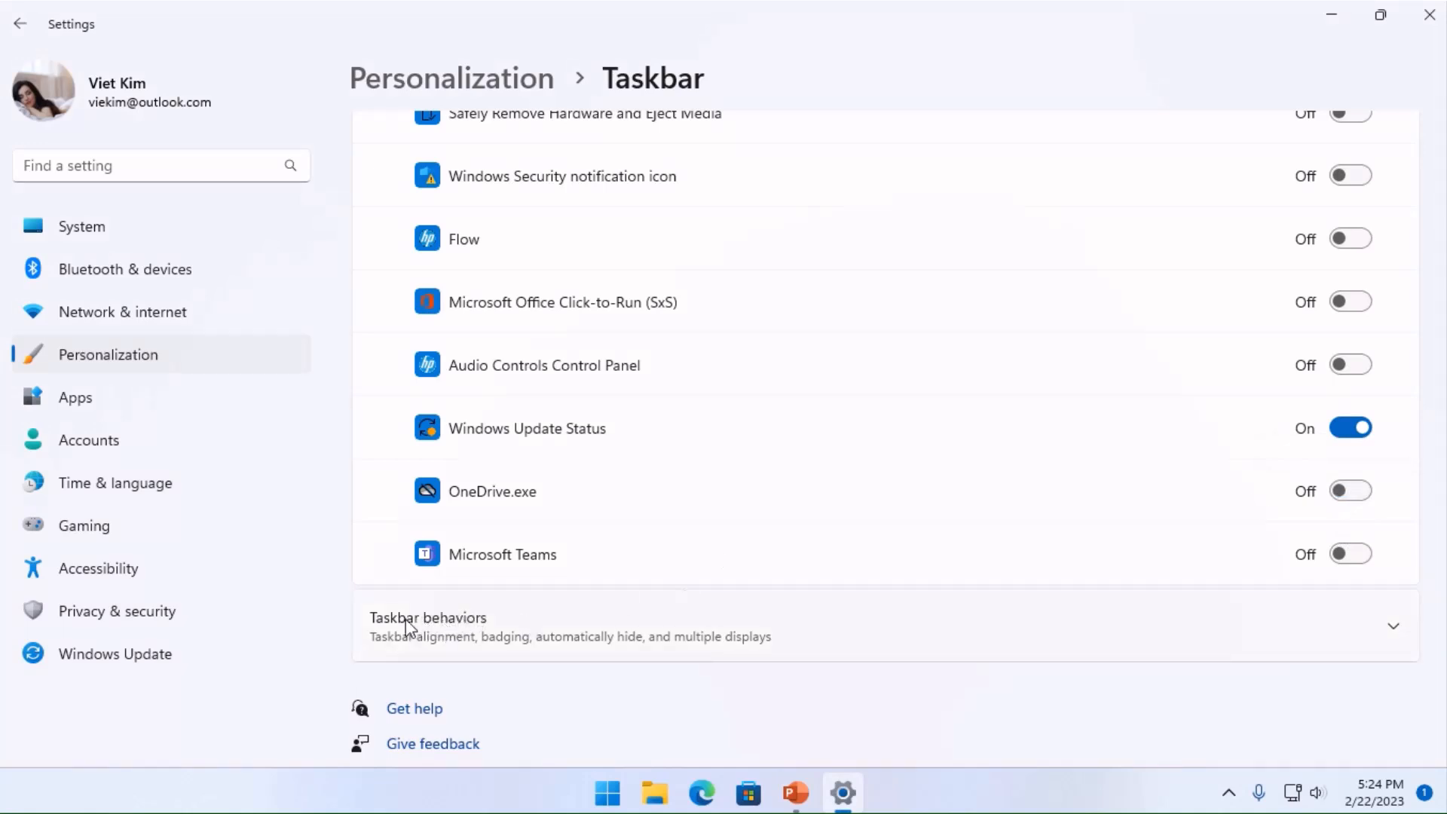
# - Turn on Automatically hide the taskbar under Taskbar behaviors
pyautogui.scroll(-3)
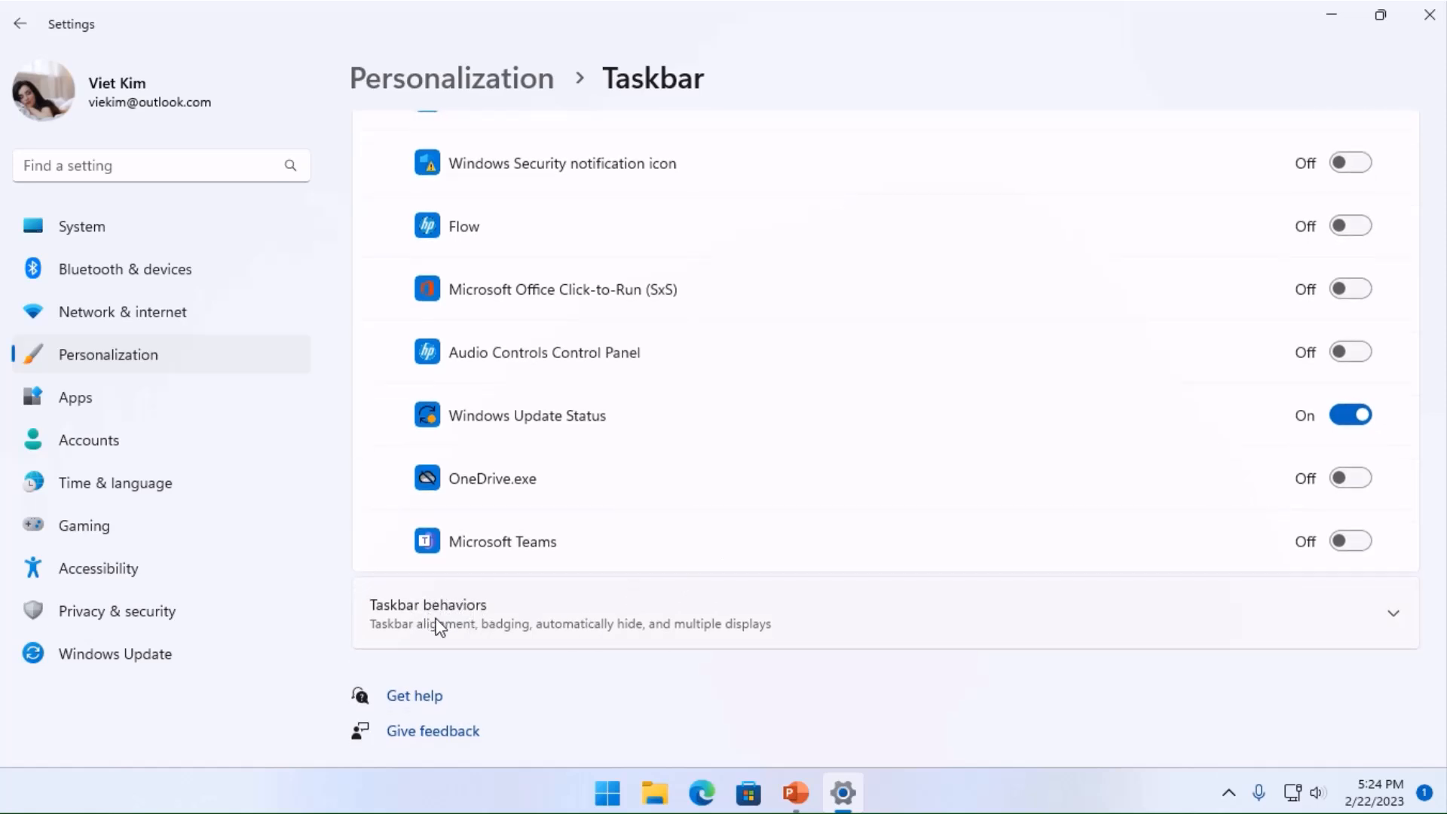
pyautogui.click(426, 613)
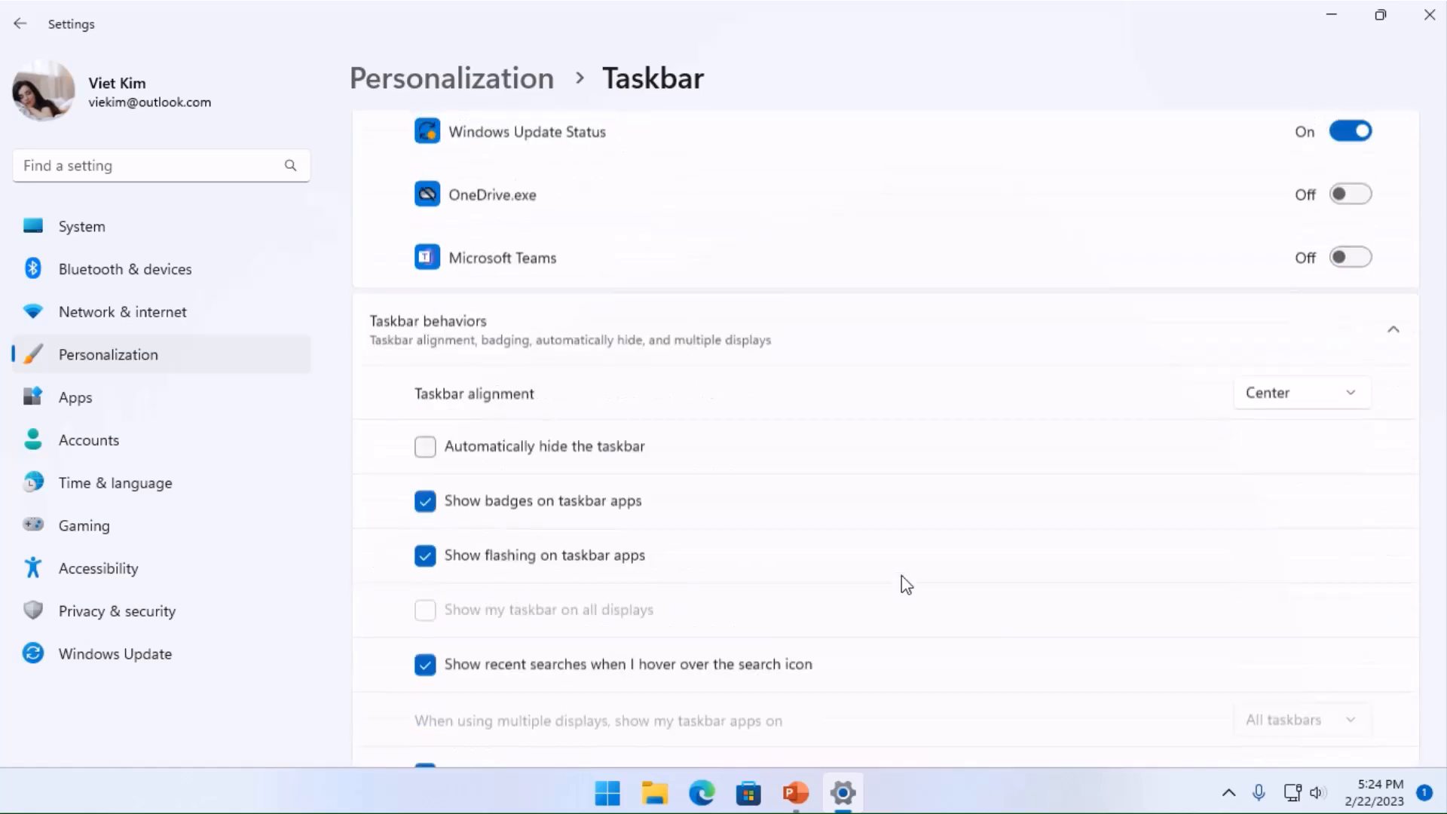
pyautogui.scroll(-3)
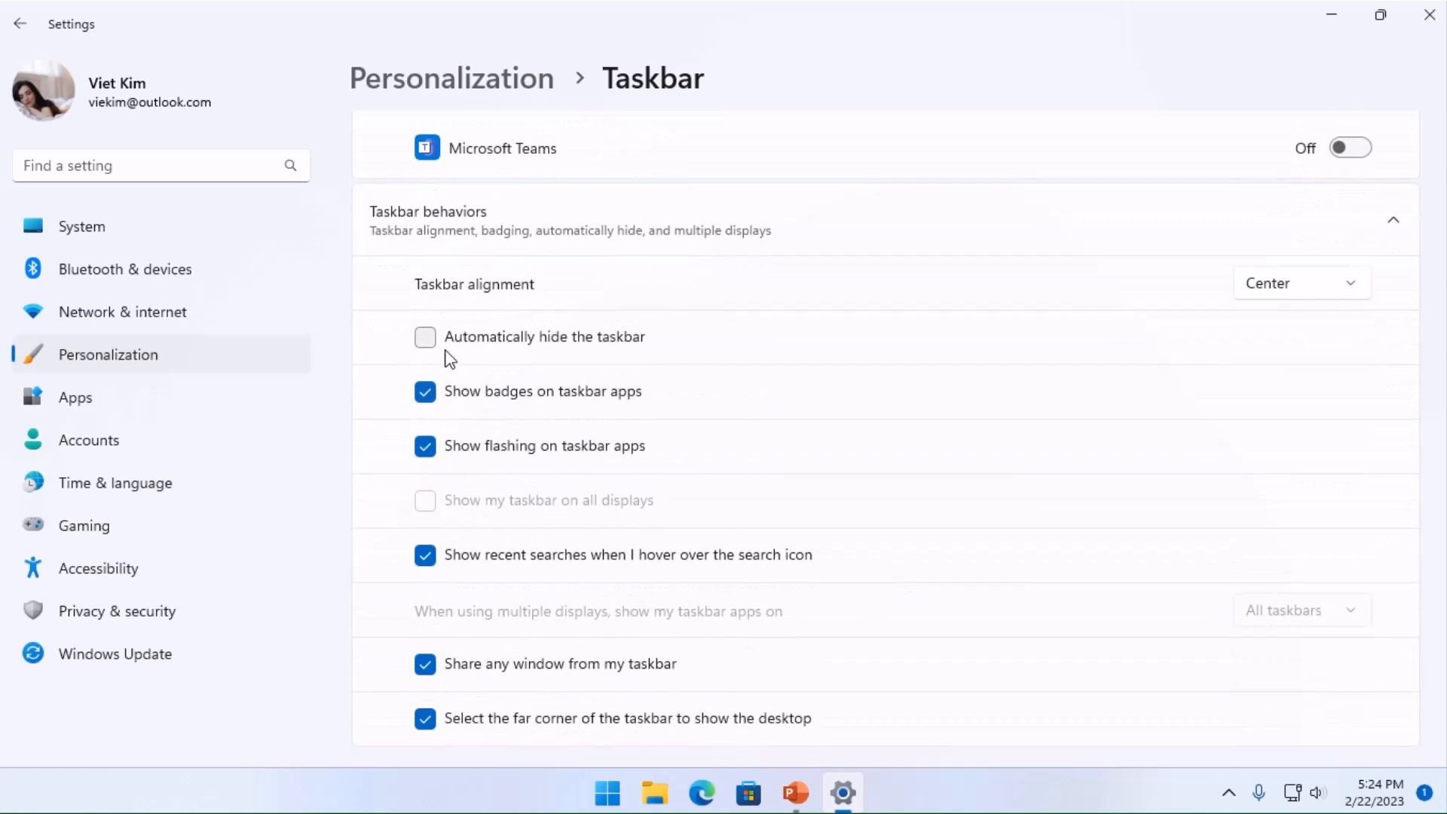
pyautogui.click(425, 336)
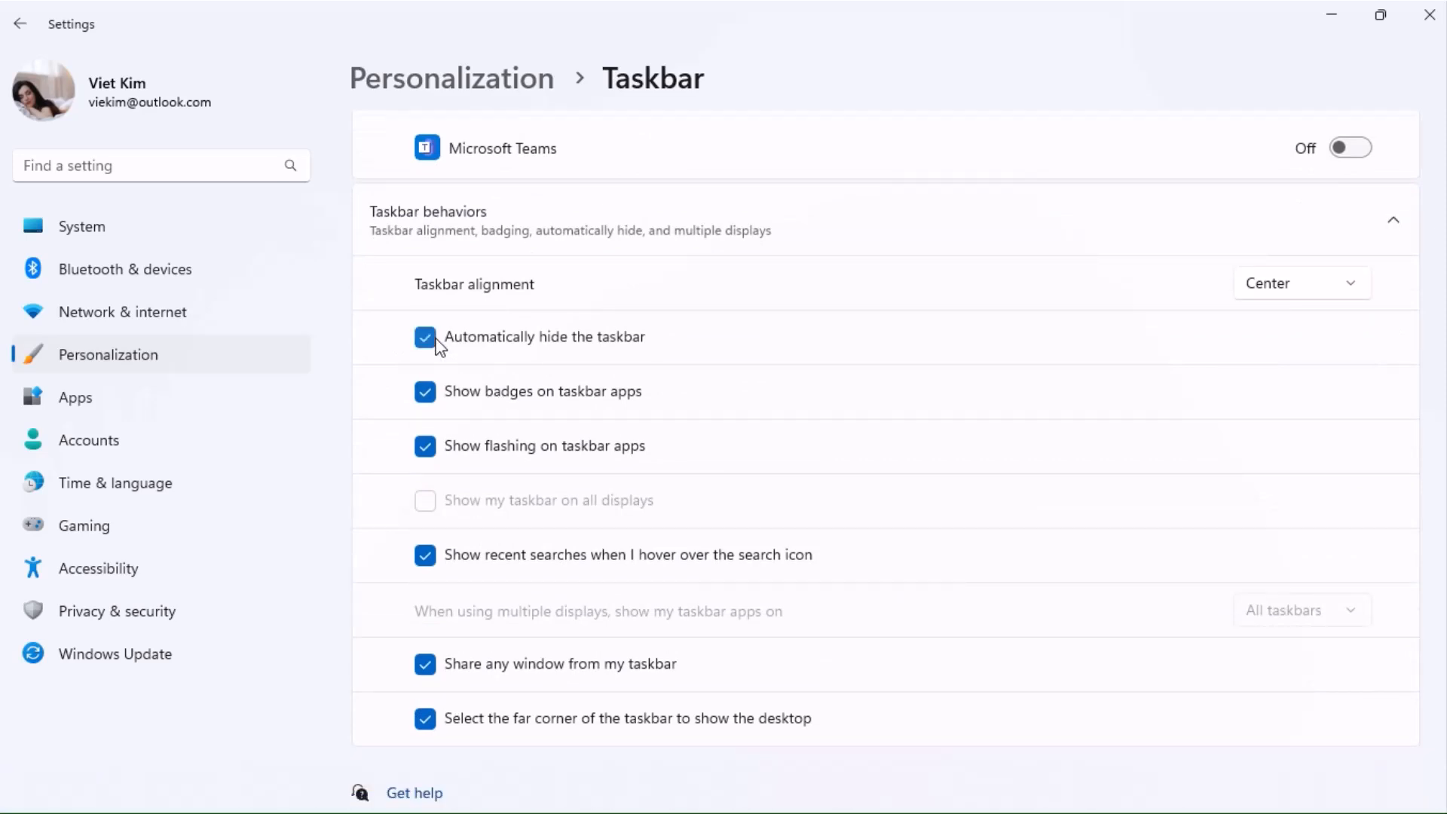
pyautogui.click(424, 336)
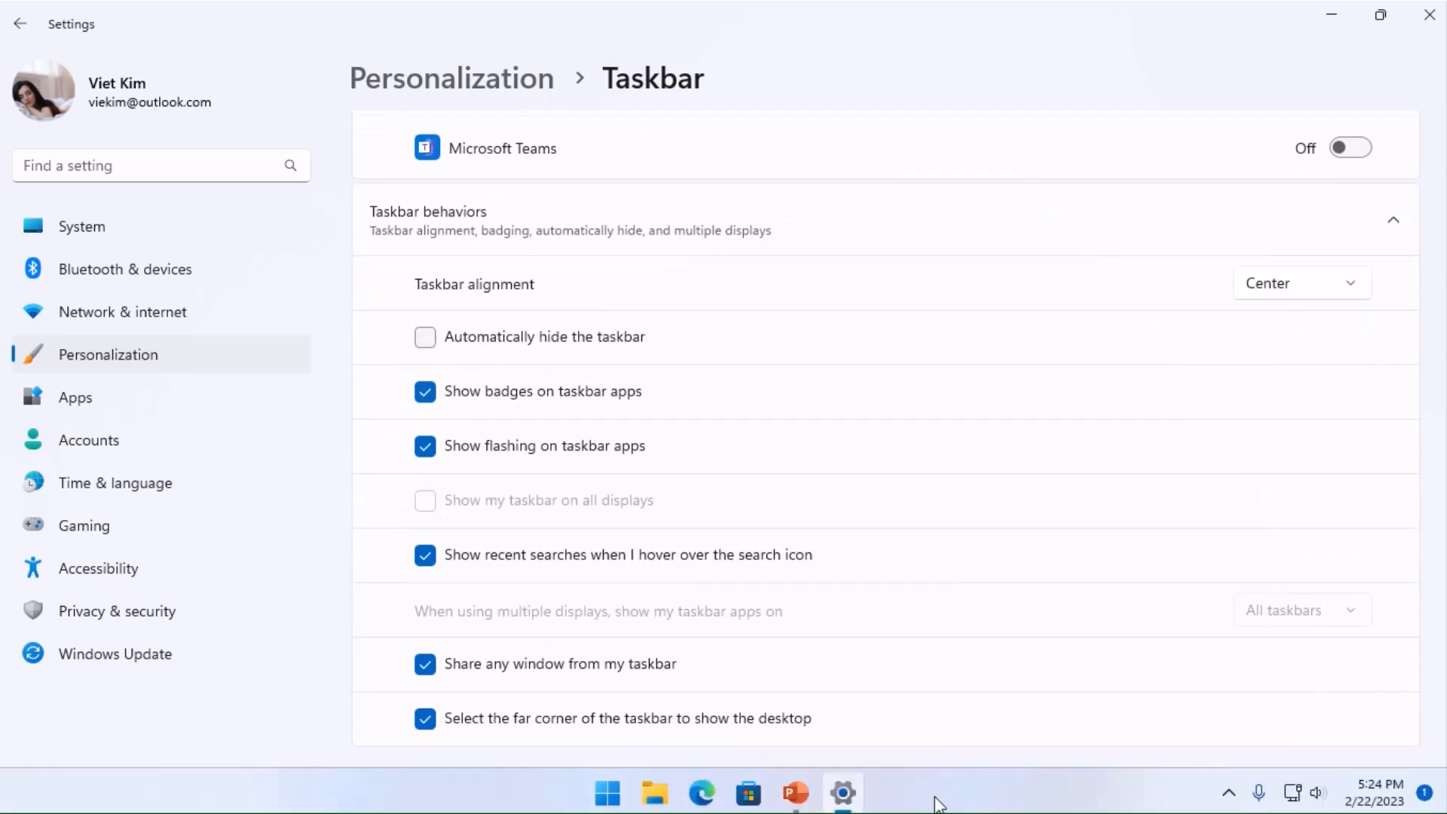
pyautogui.click(425, 336)
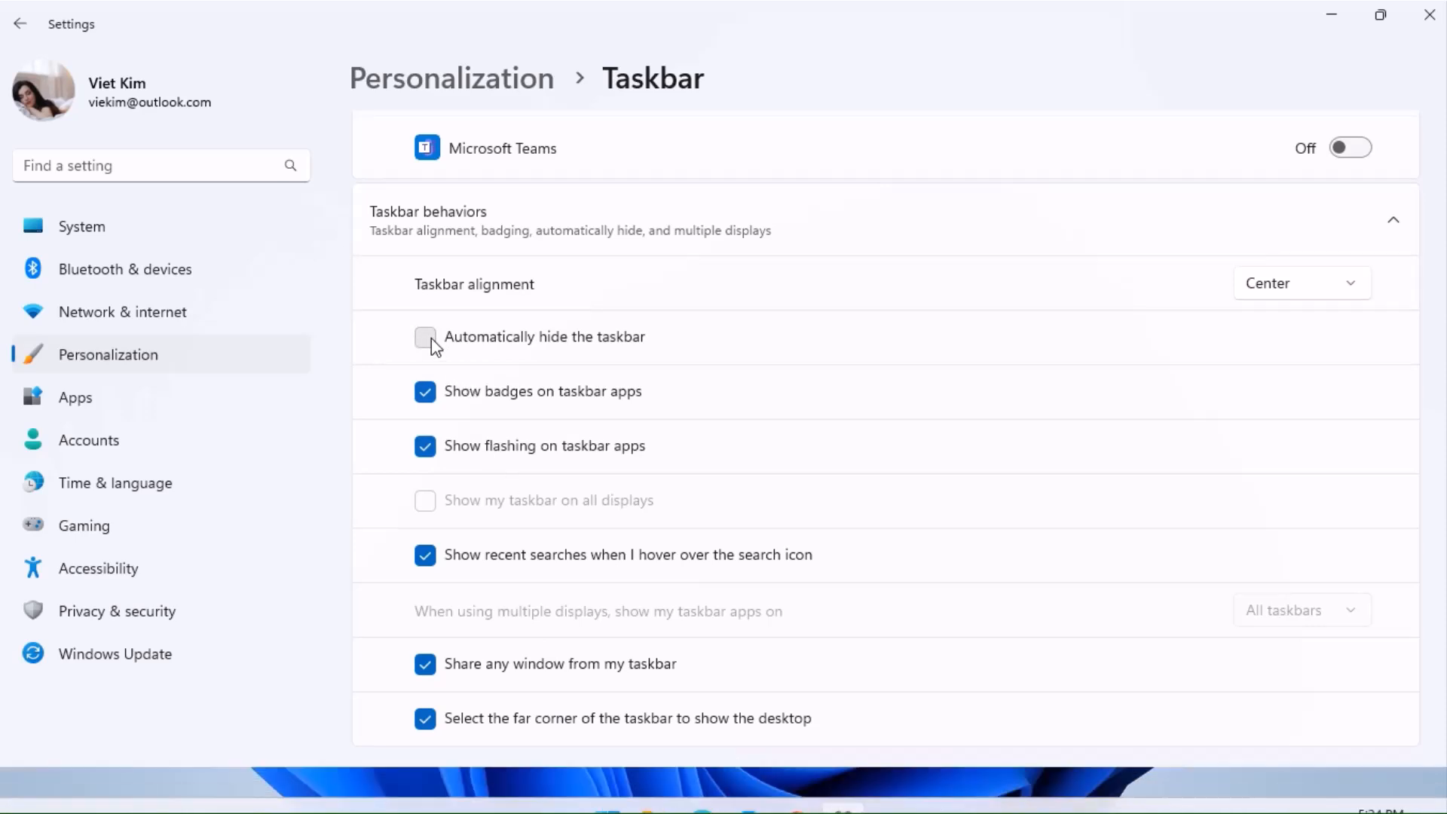
pyautogui.click(425, 336)
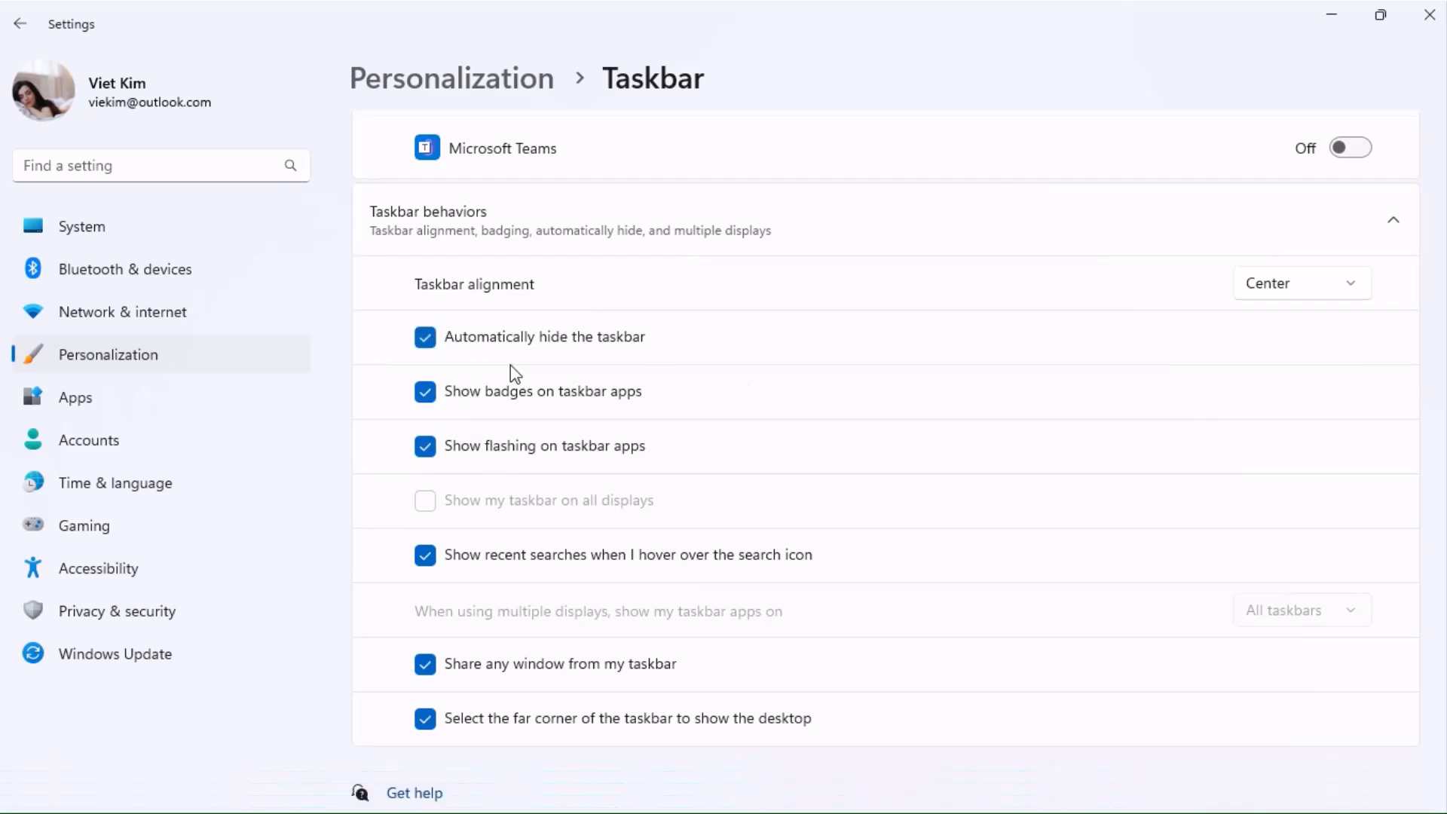
# - Turn off Show recent searches when hovering over the search icon
pyautogui.scroll(-3)
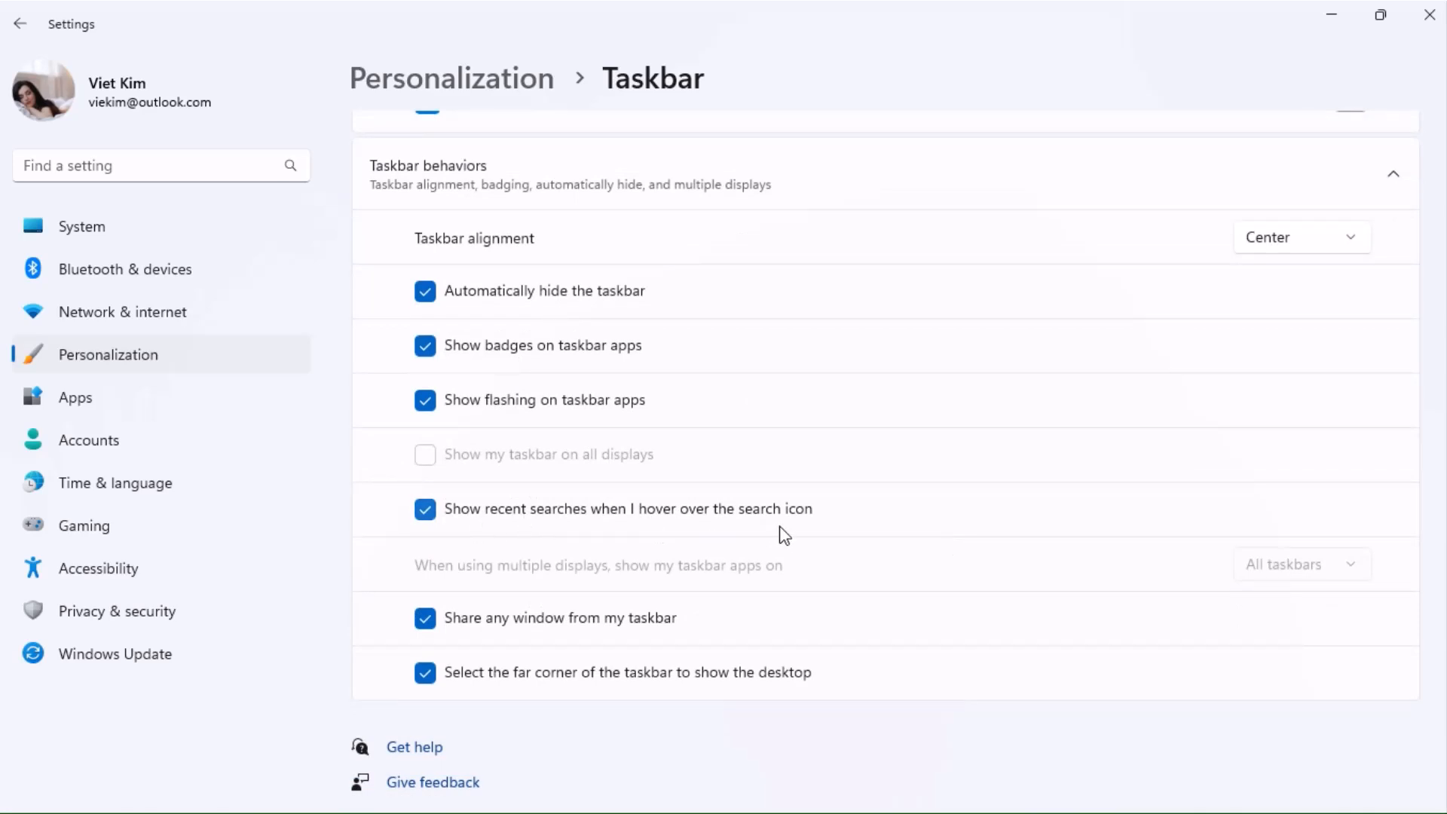
pyautogui.click(425, 508)
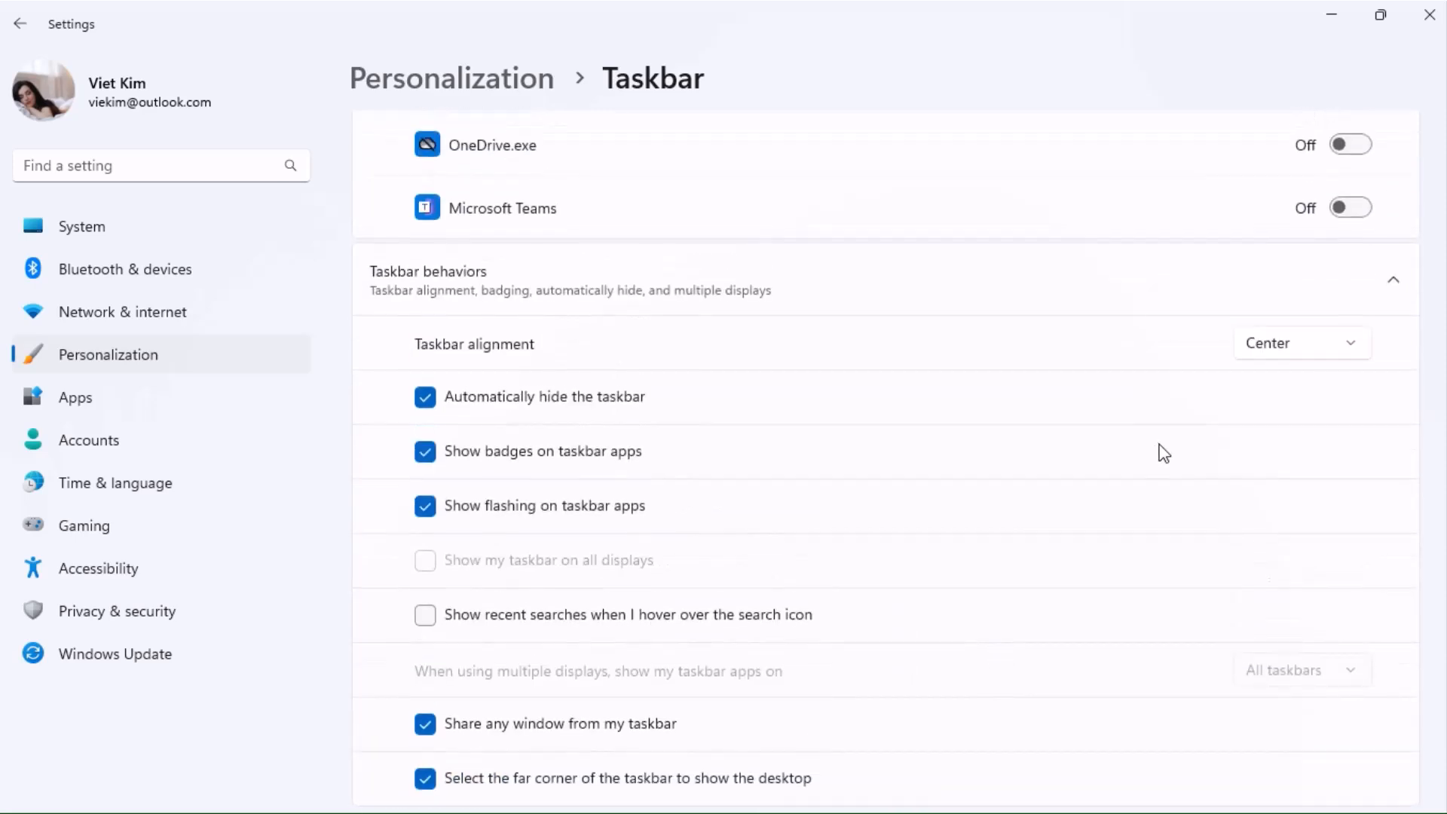
# - Set Taskbar alignment to Left and go back to the System page
pyautogui.scroll(-3)
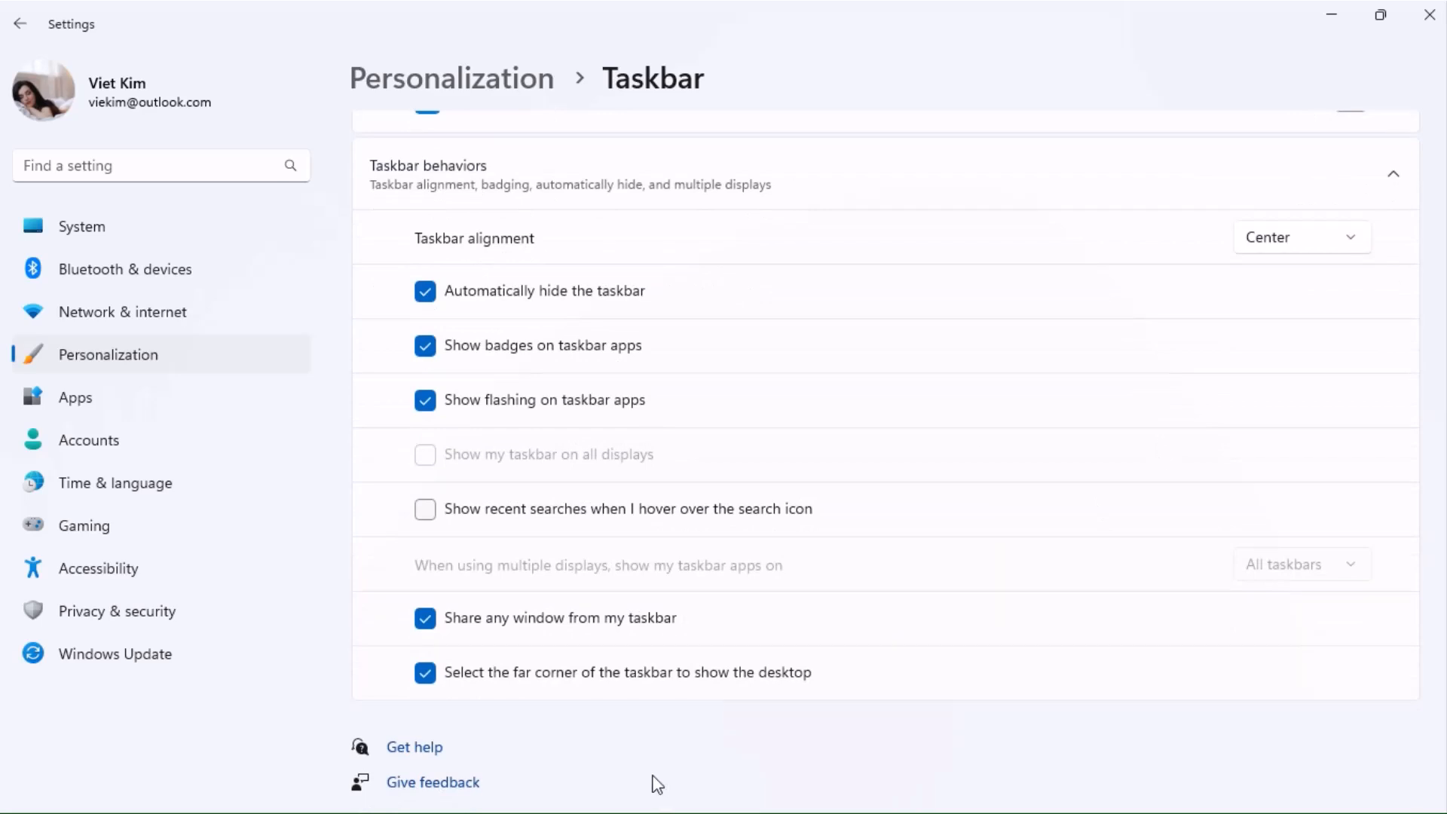
pyautogui.click(605, 791)
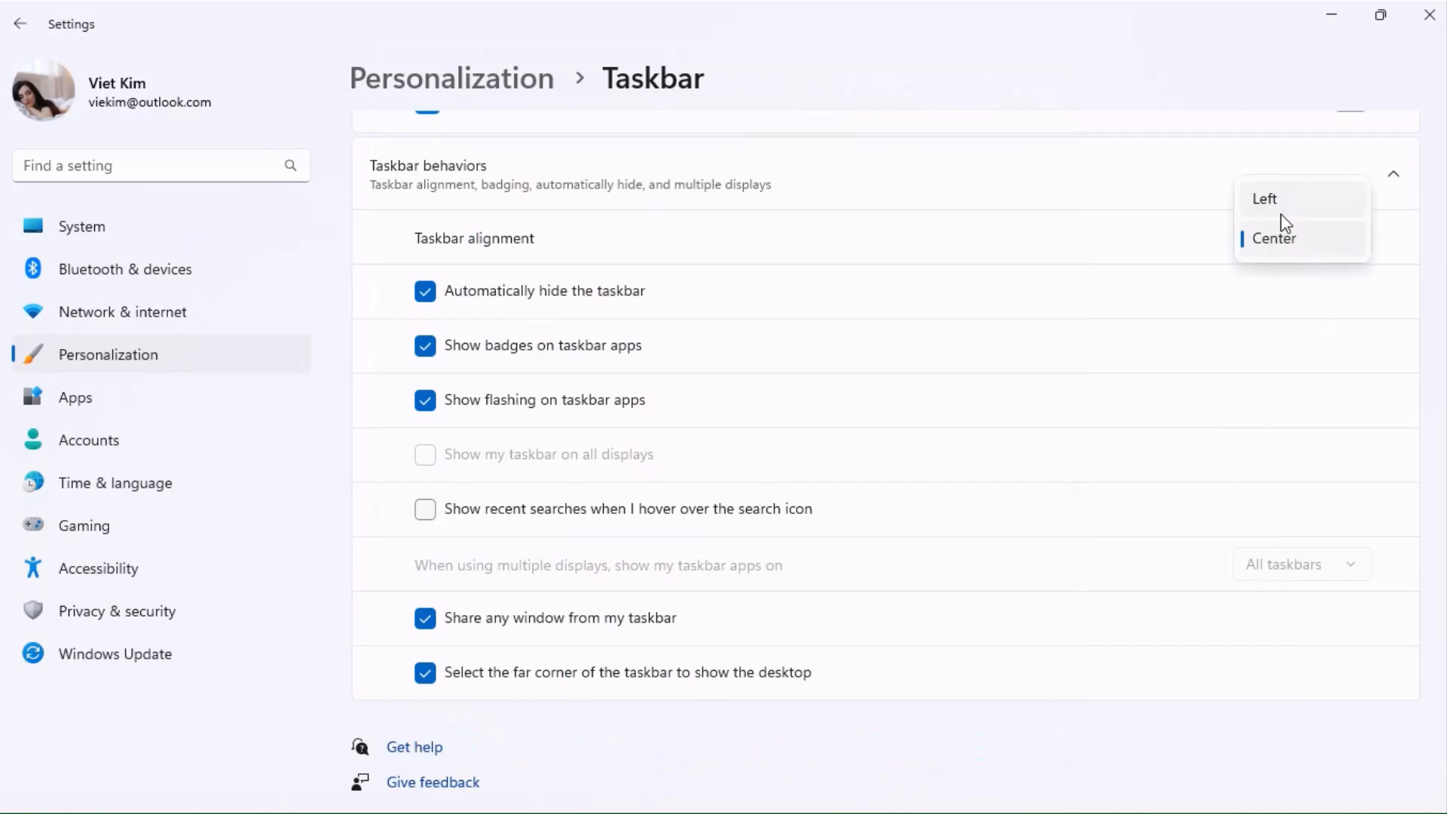
pyautogui.click(1264, 197)
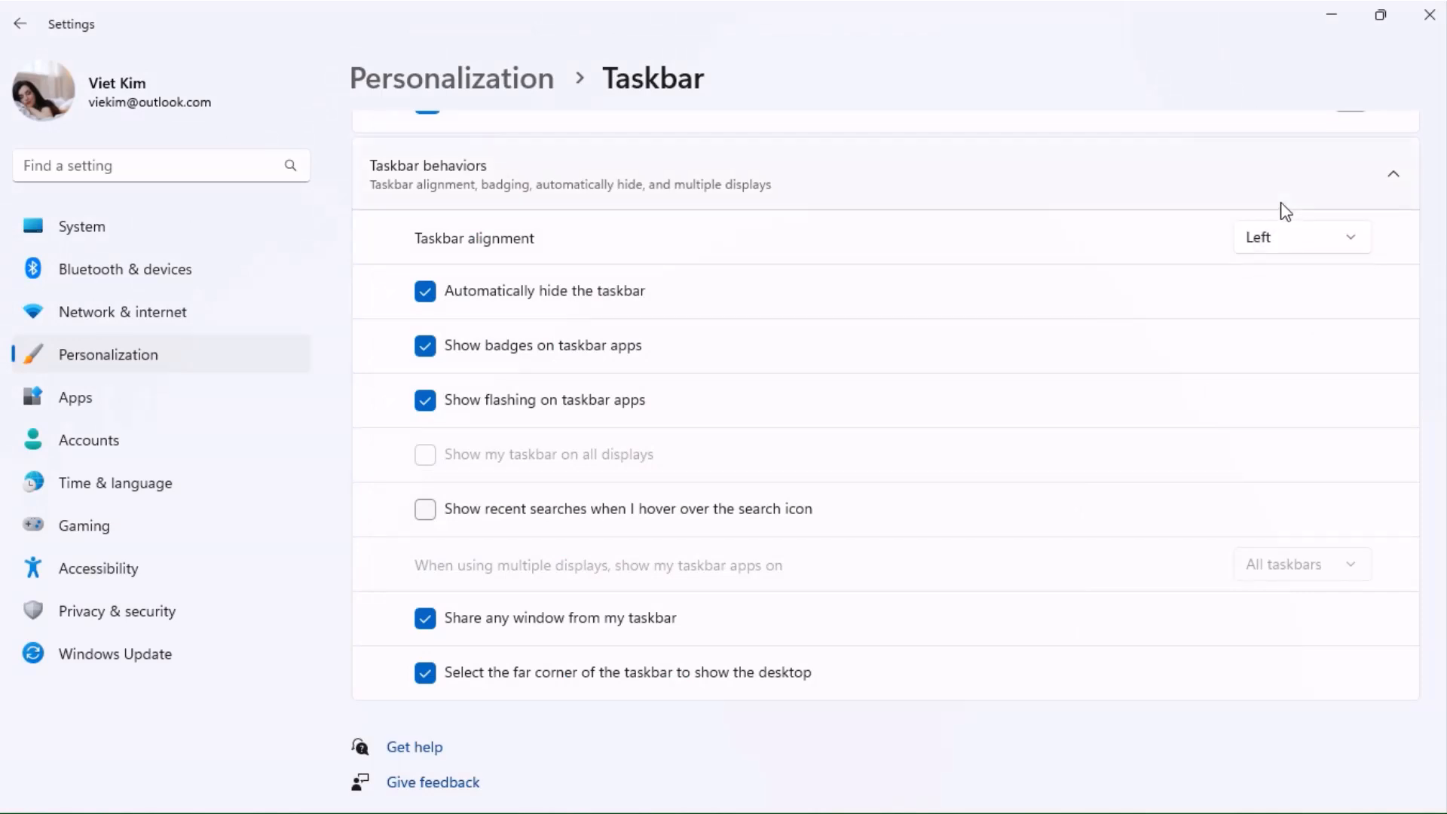
pyautogui.click(27, 792)
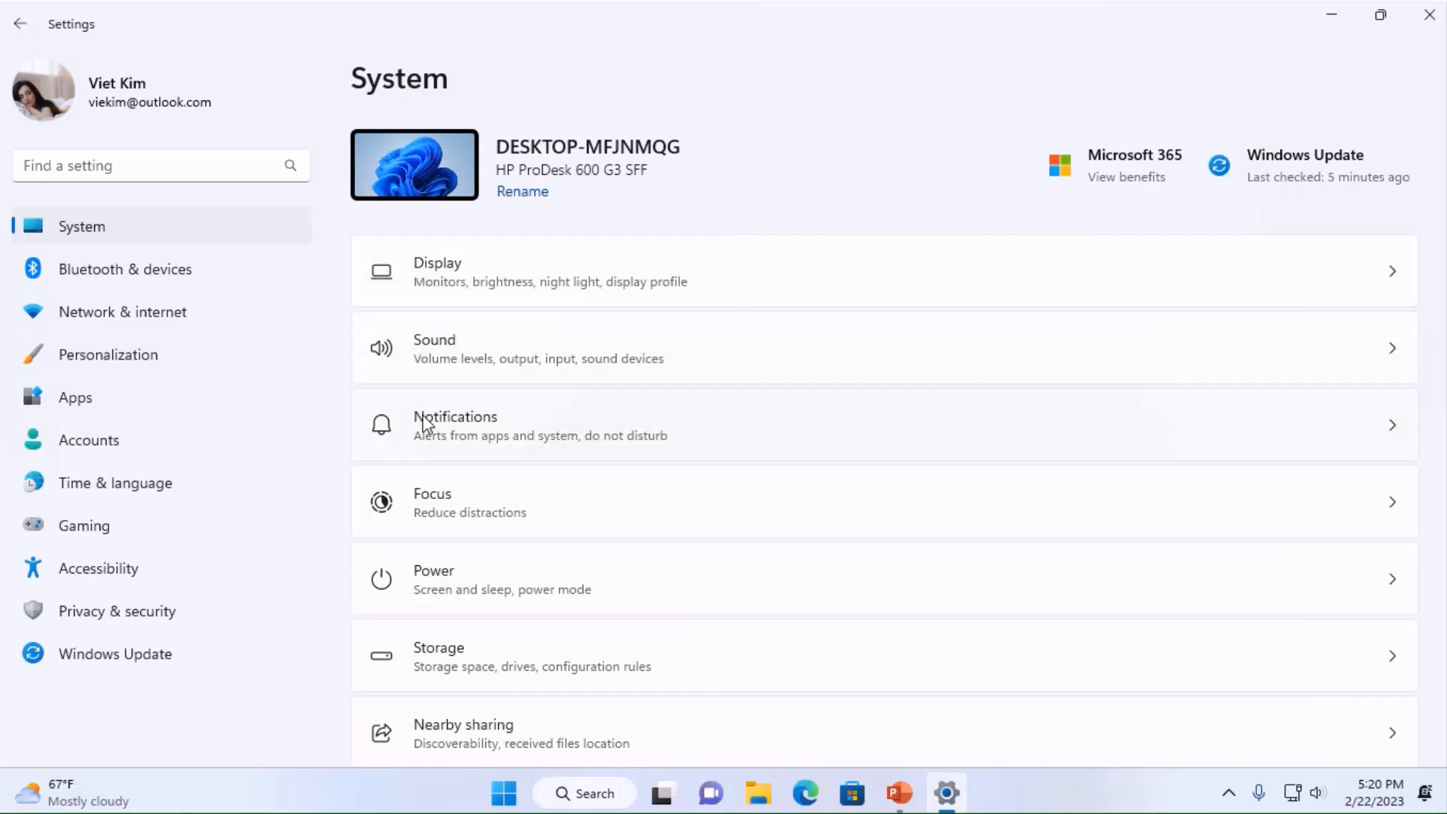
# - Turn Notifications off and expand Additional settings on the Notifications page
pyautogui.scroll(-3)
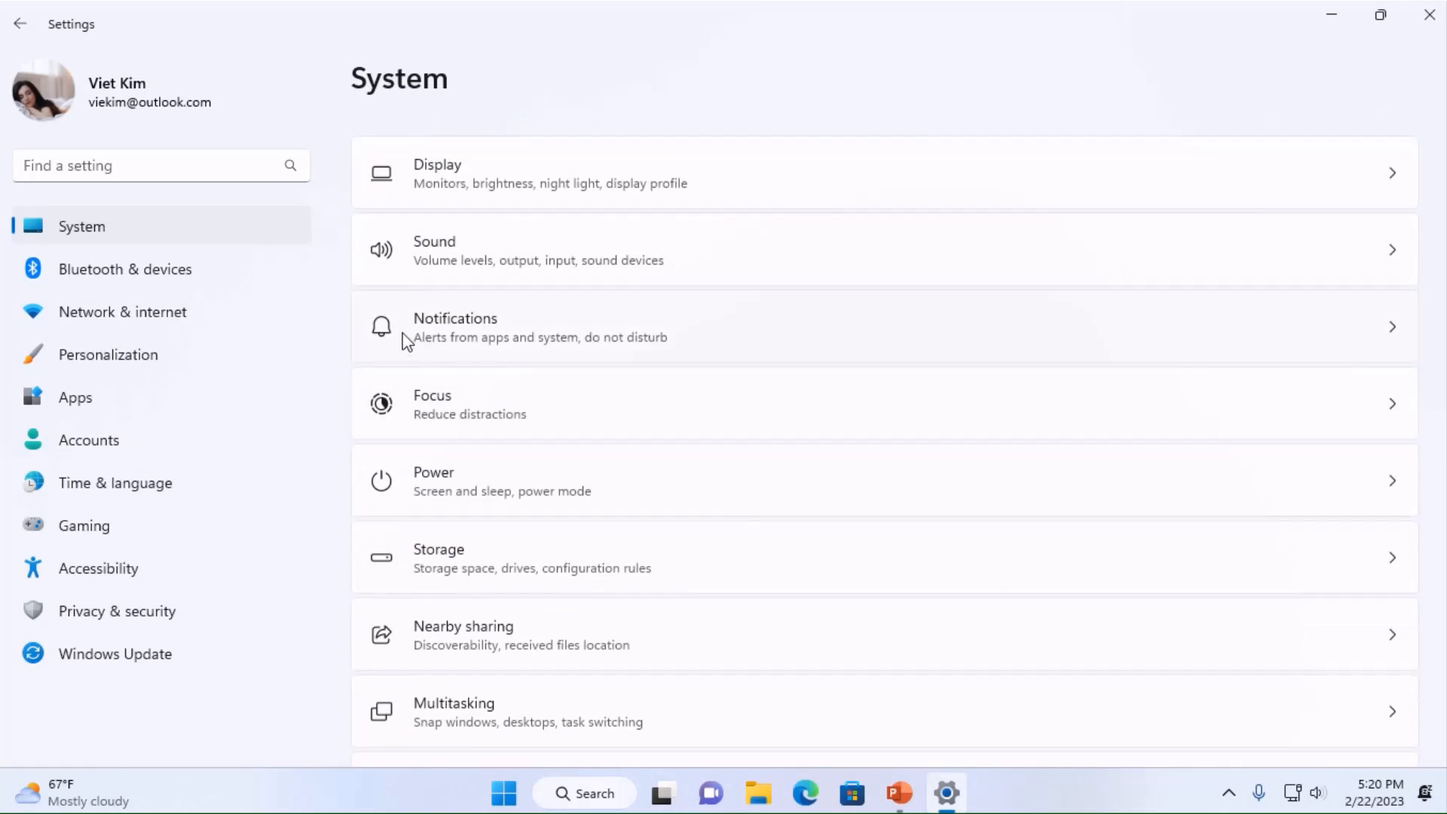
pyautogui.click(455, 327)
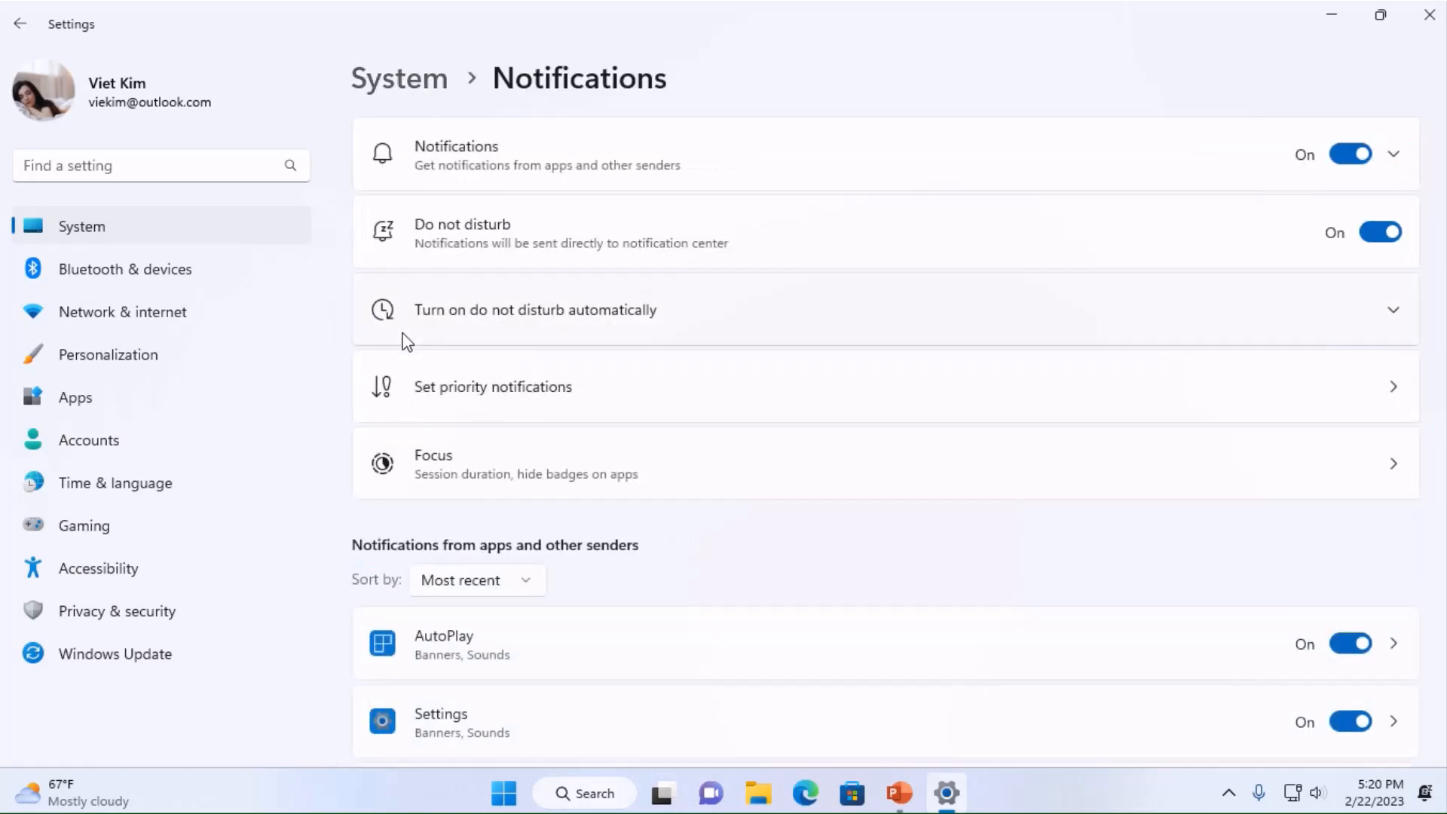
pyautogui.moveTo(1308, 178)
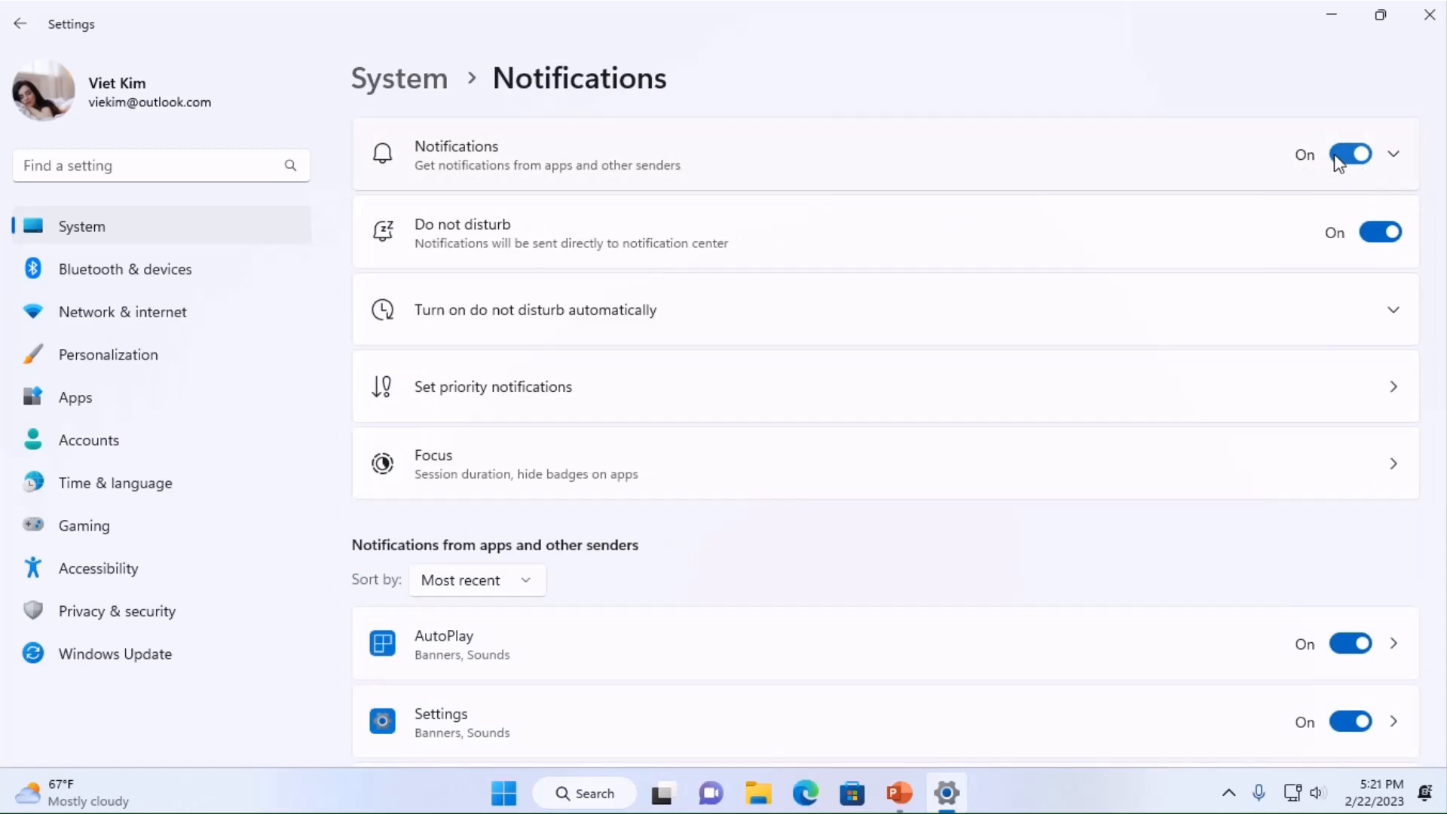
pyautogui.click(1350, 153)
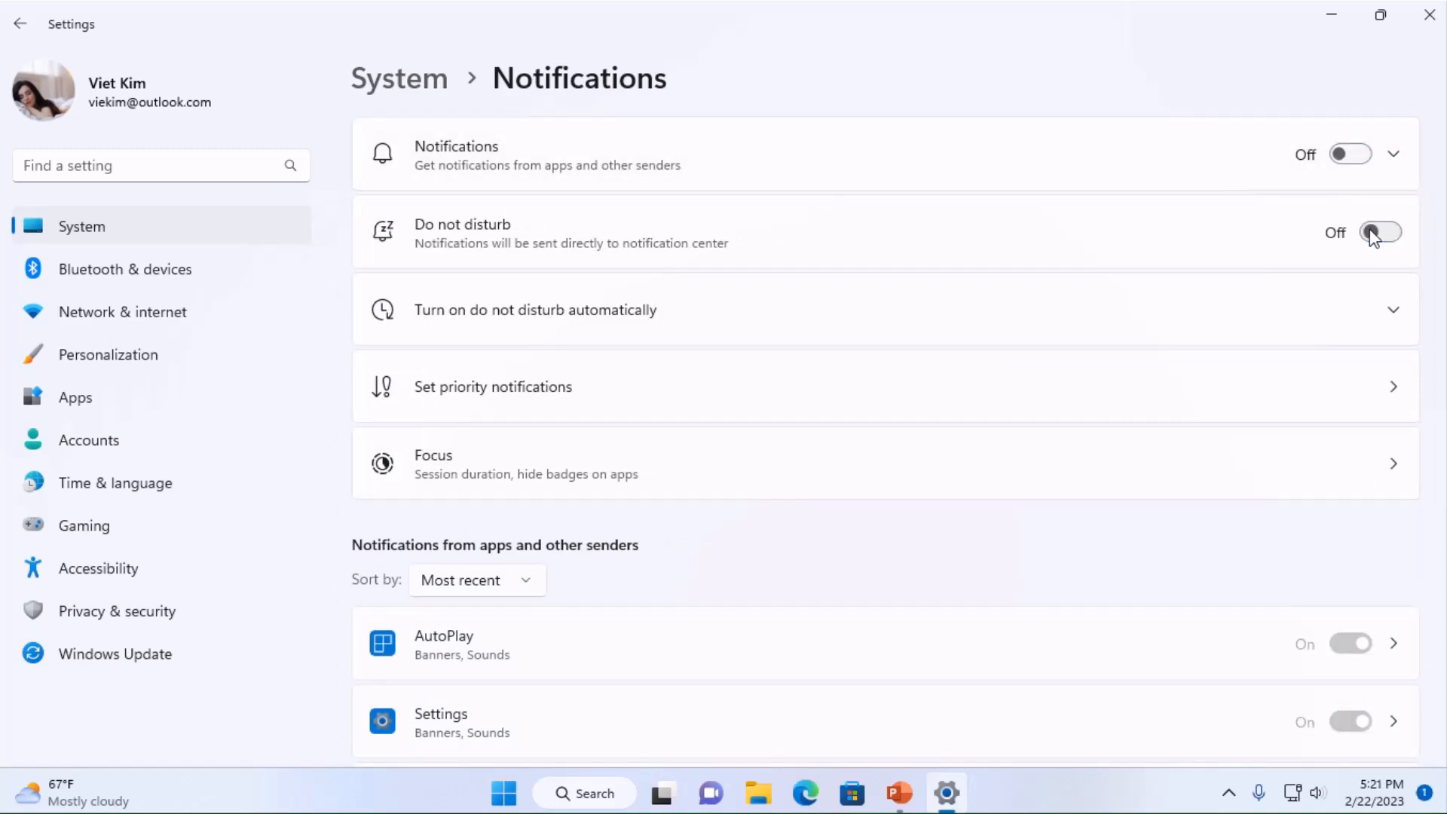
pyautogui.moveTo(932, 259)
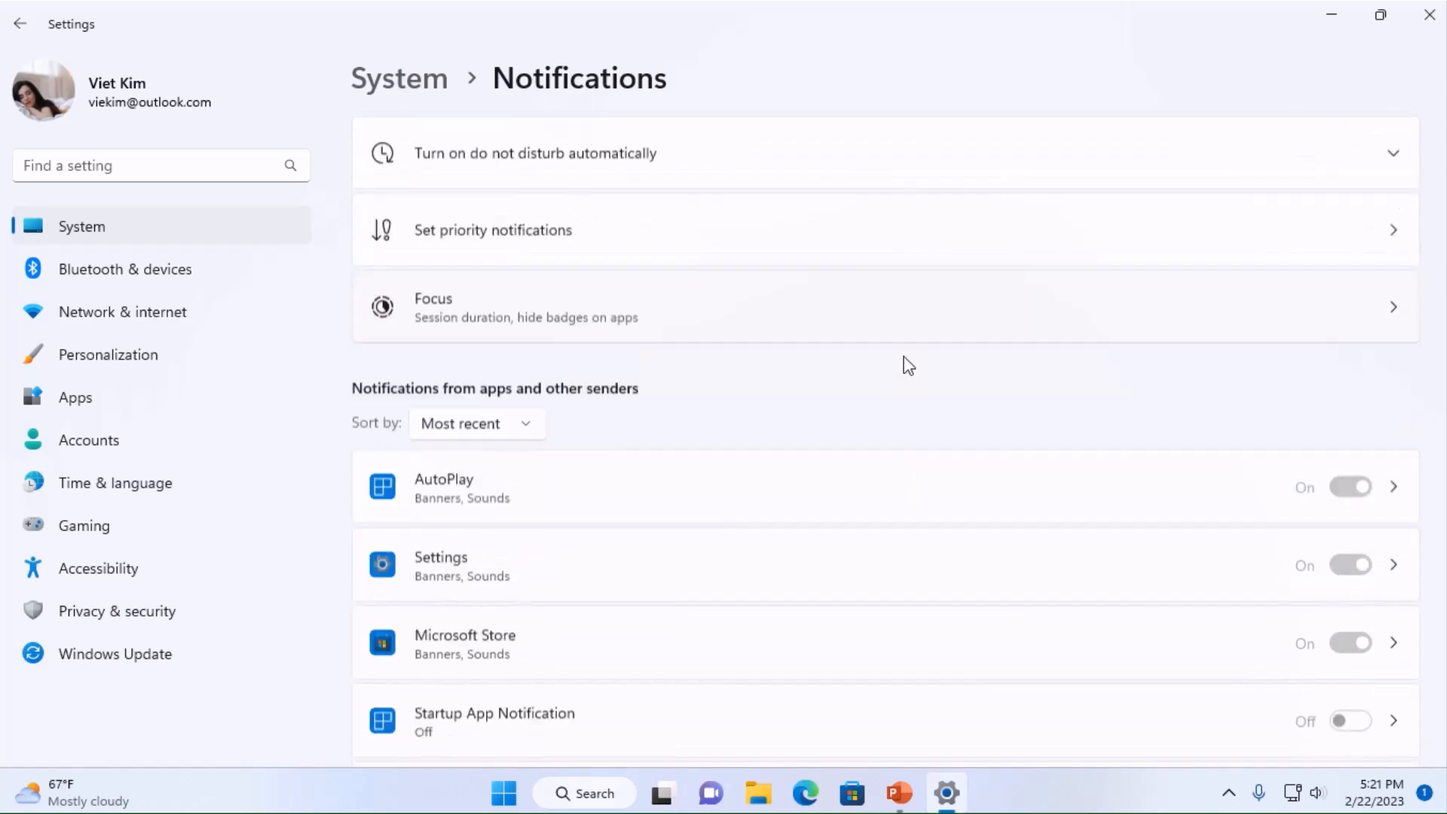
pyautogui.scroll(-3)
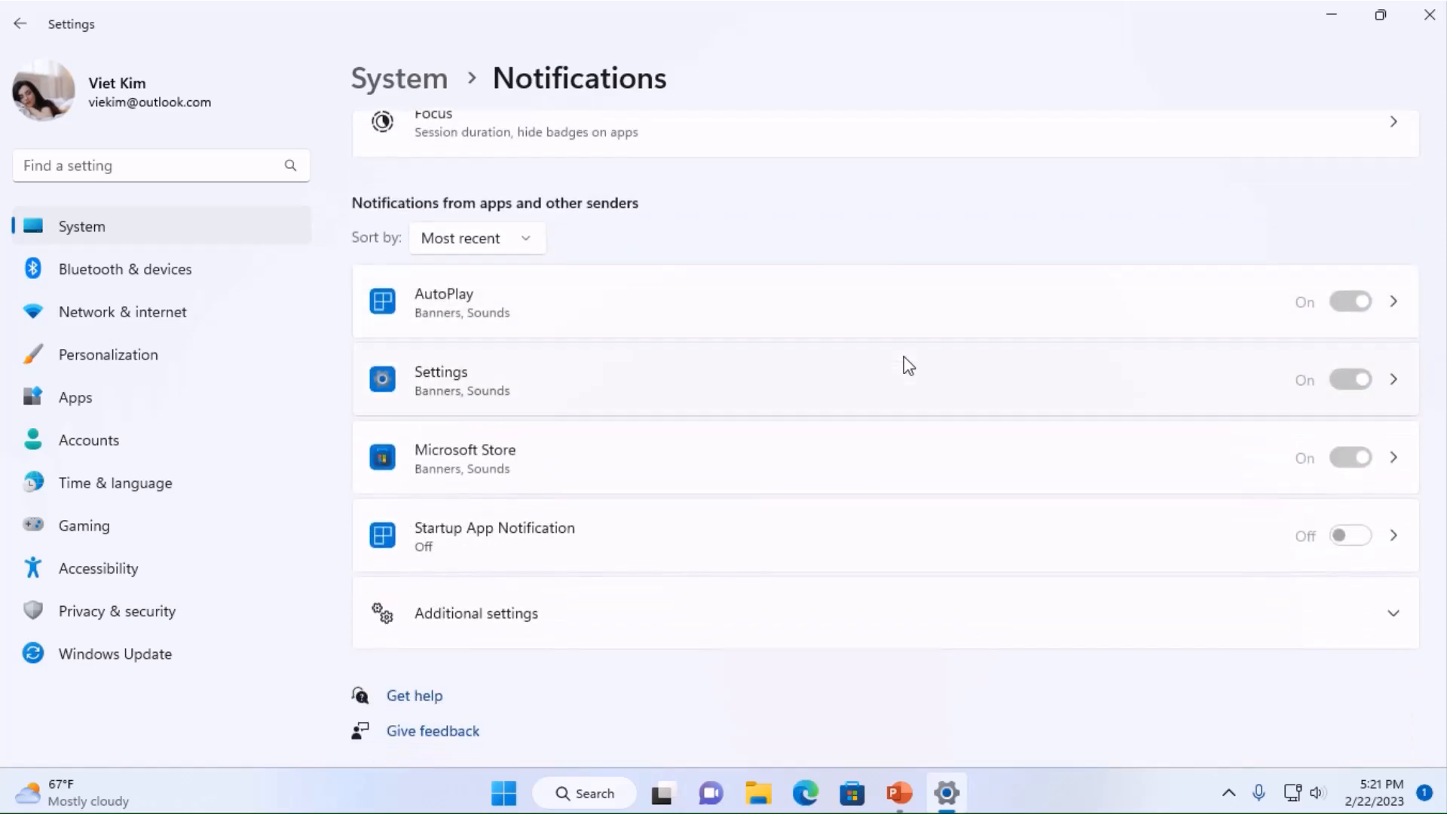
pyautogui.click(474, 613)
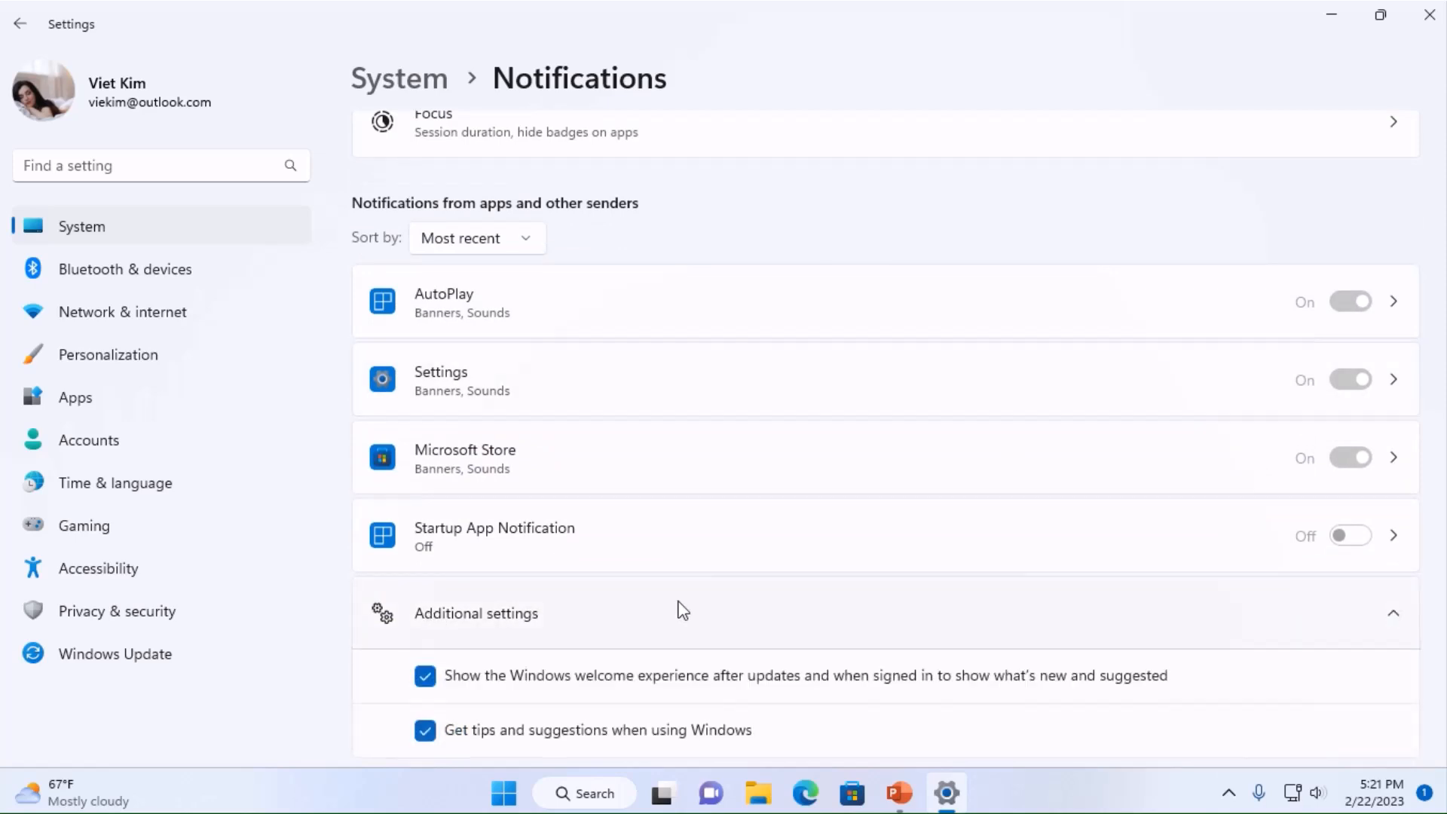
# - Uncheck the Windows welcome experience and tips and suggestions, then return to System
pyautogui.scroll(-3)
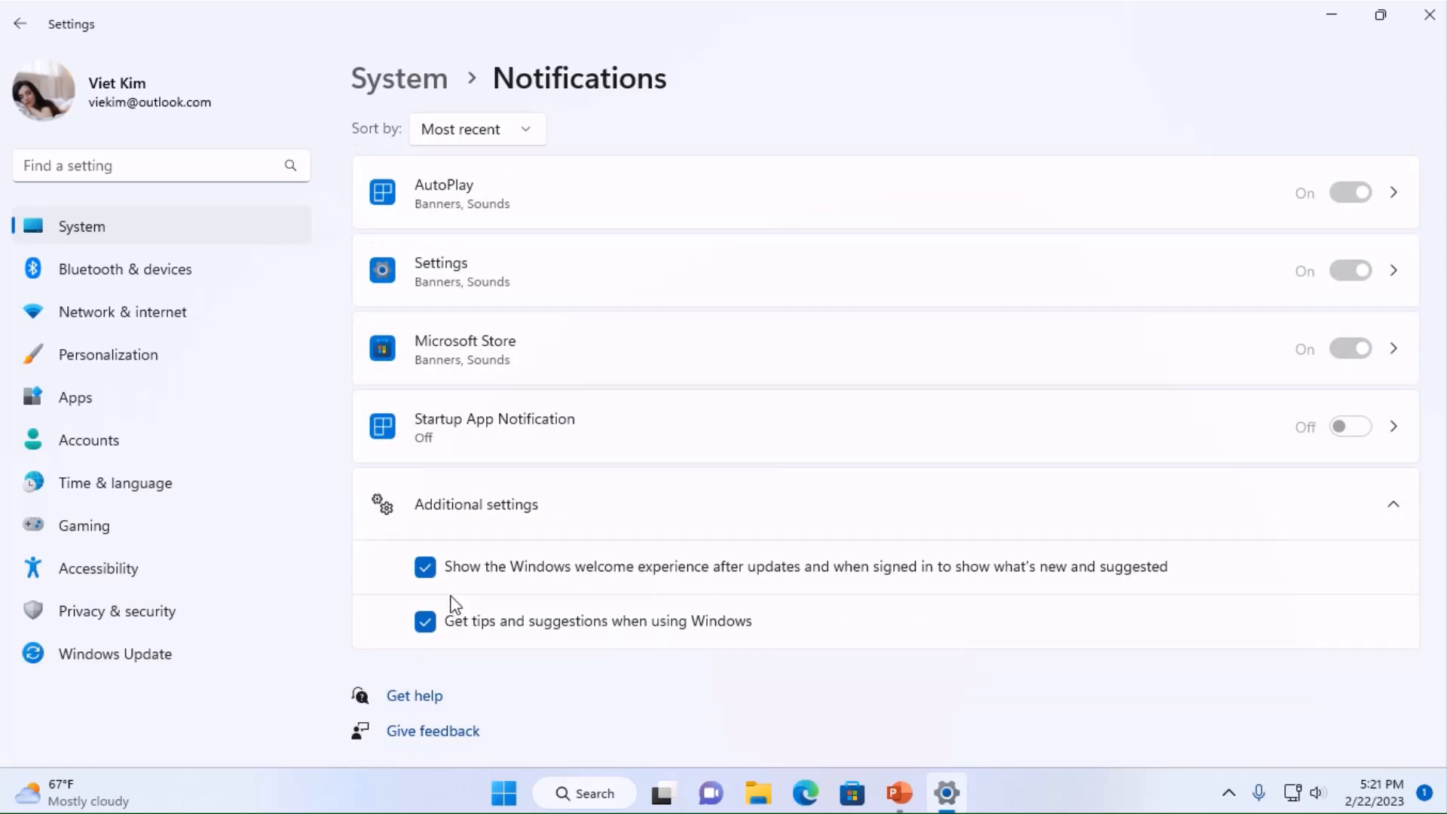
pyautogui.click(424, 567)
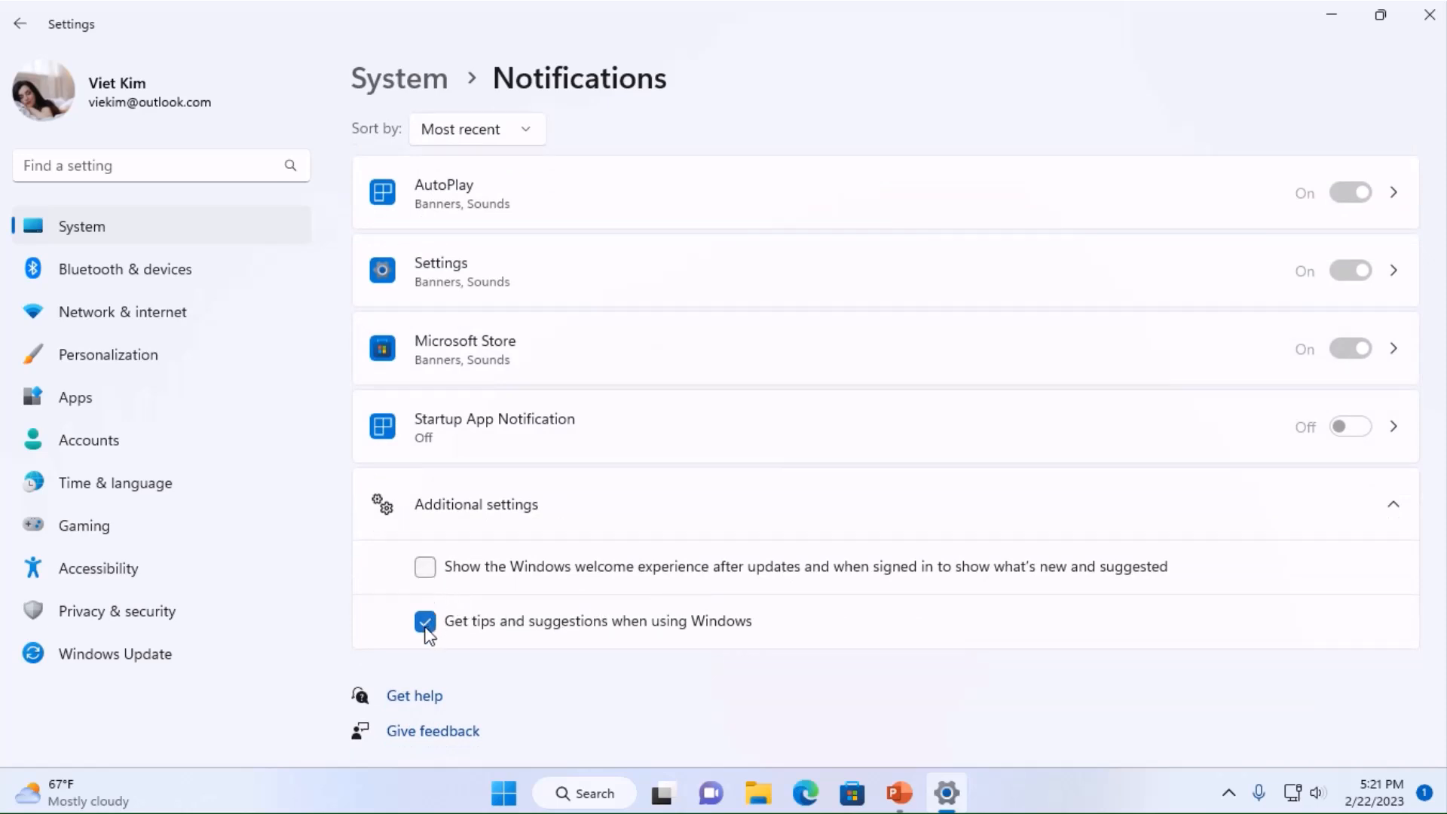
pyautogui.click(425, 621)
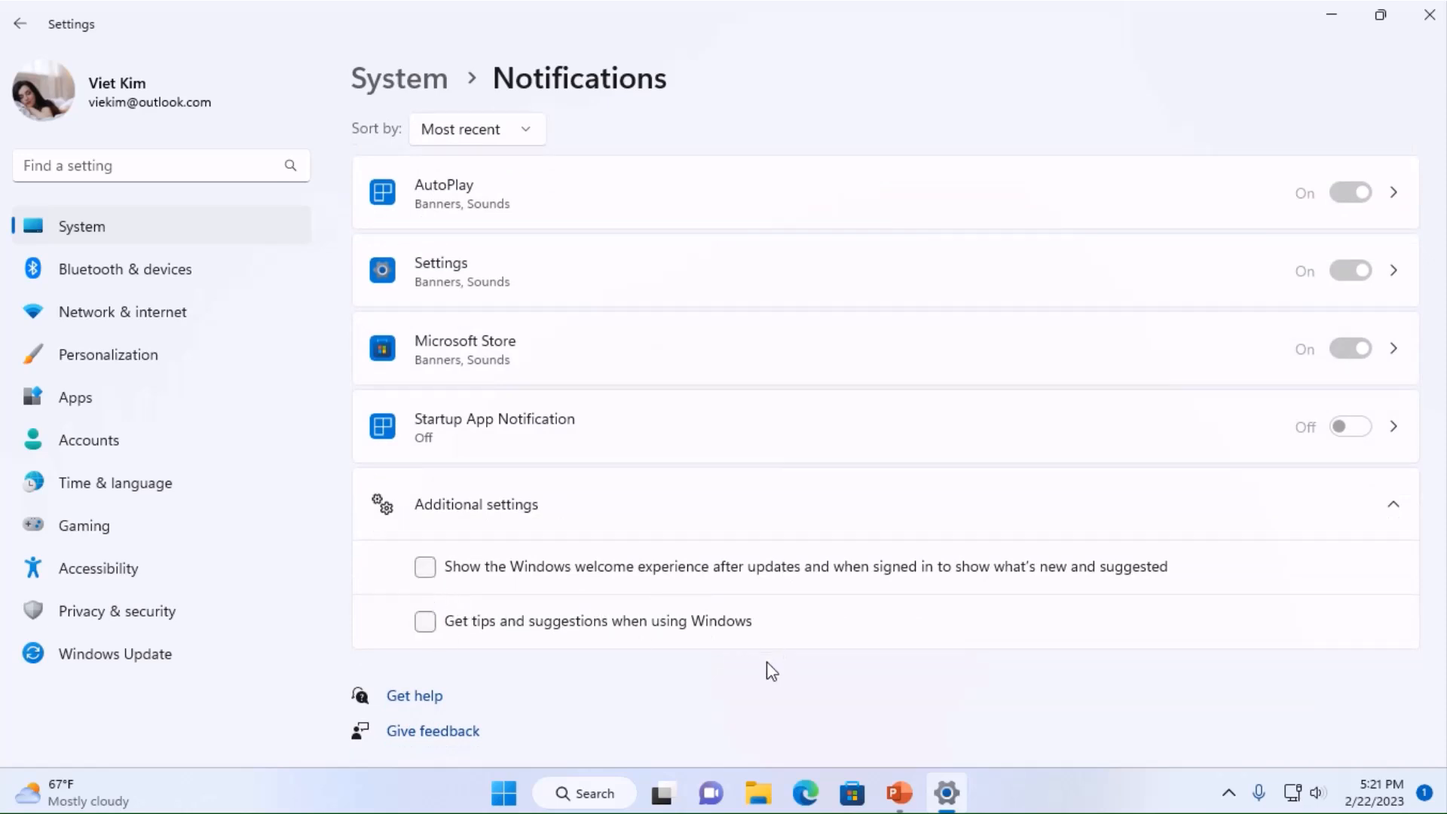
pyautogui.scroll(3)
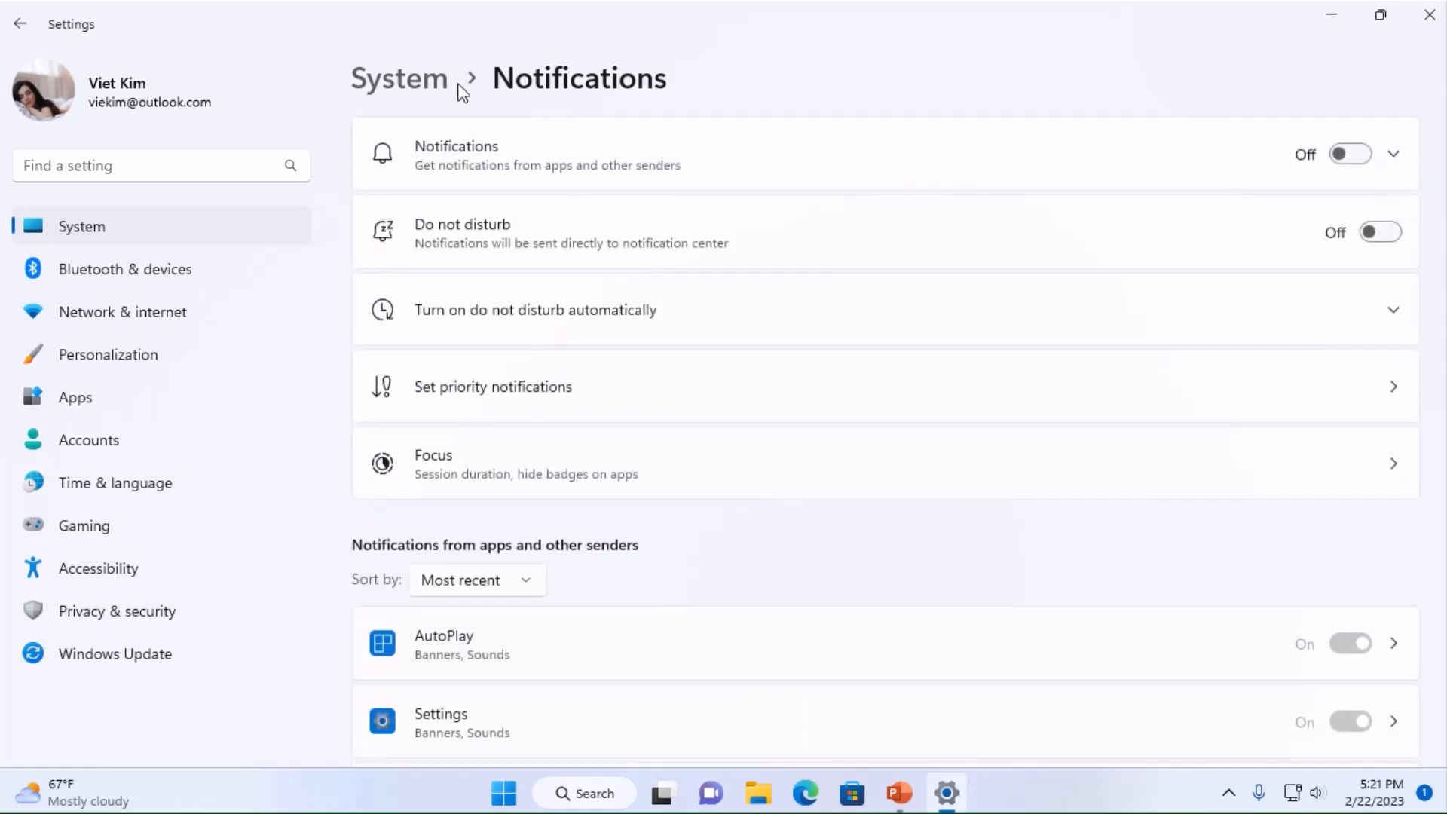
pyautogui.click(398, 76)
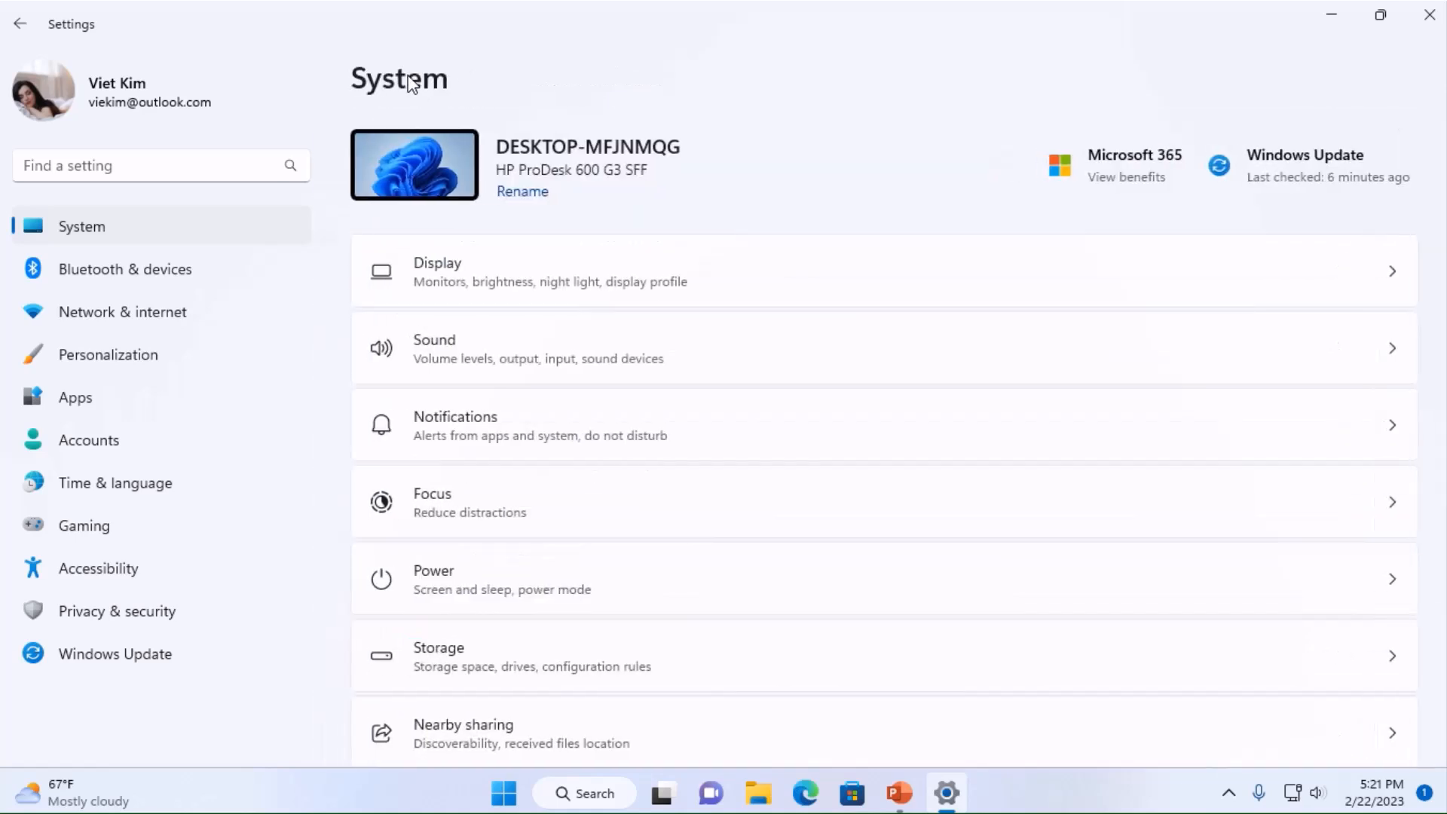
# - Go to System > Power and expand the Screen and sleep options
pyautogui.scroll(-3)
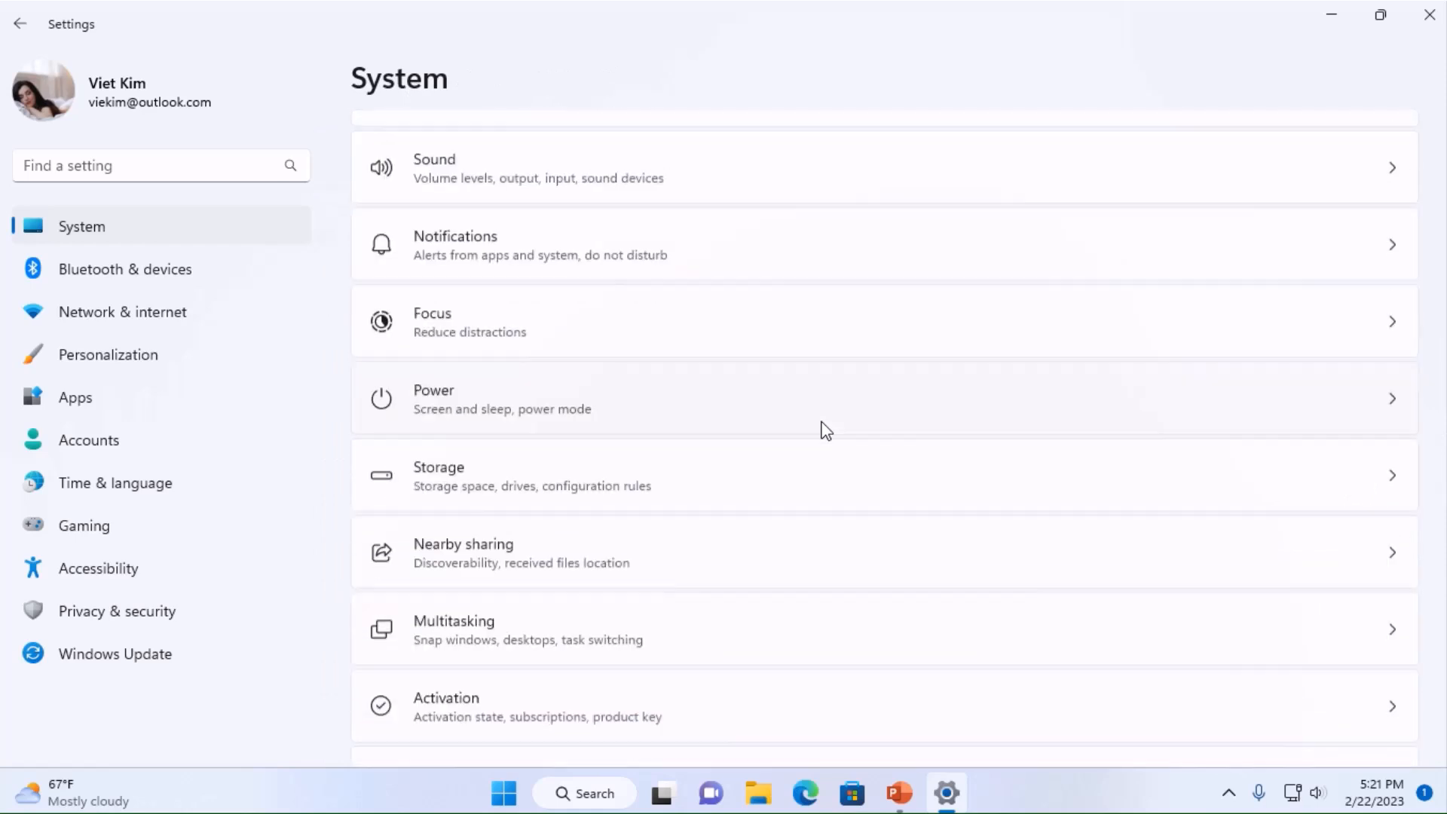
pyautogui.scroll(-3)
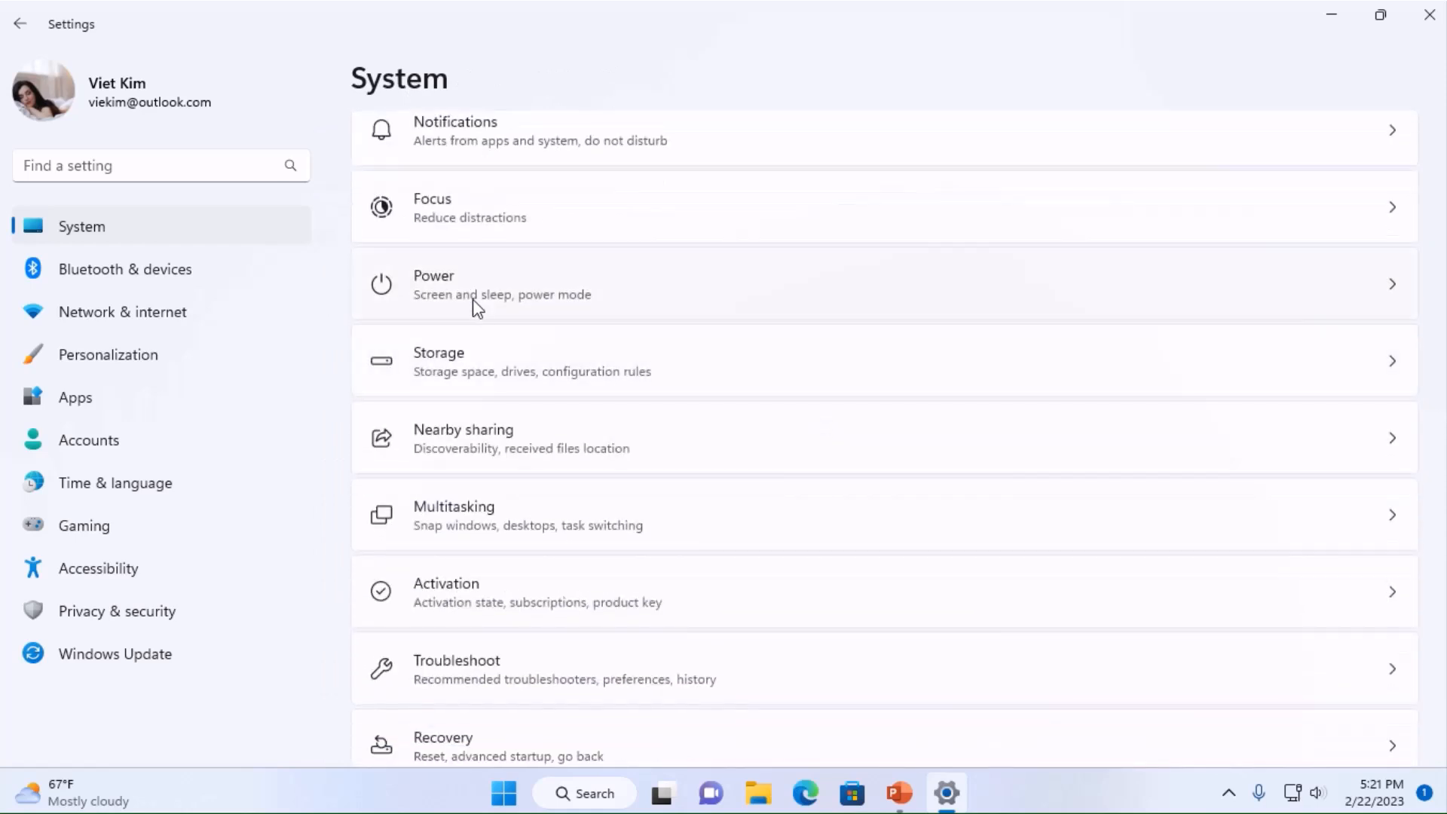
pyautogui.moveTo(420, 287)
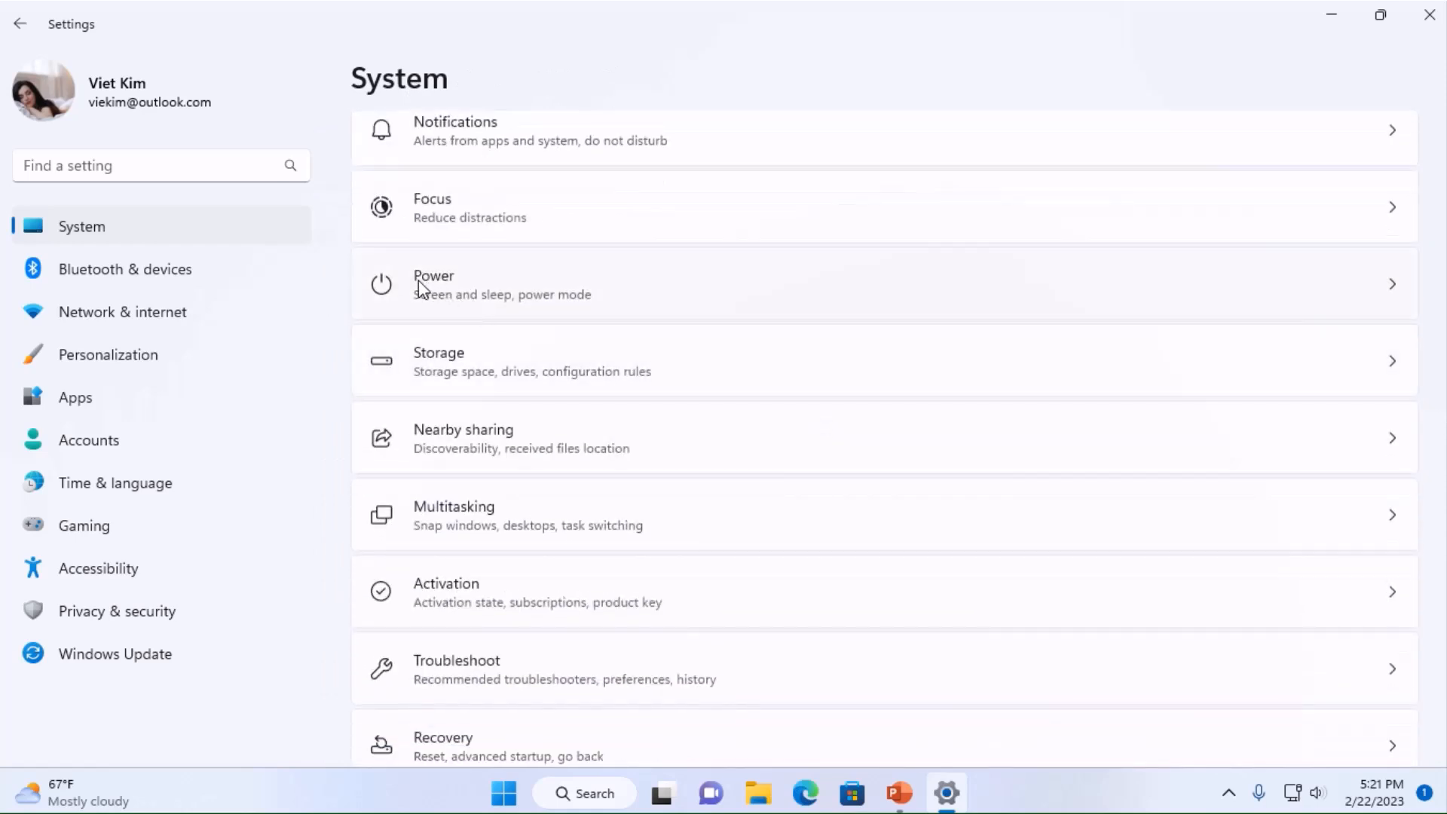
pyautogui.click(434, 283)
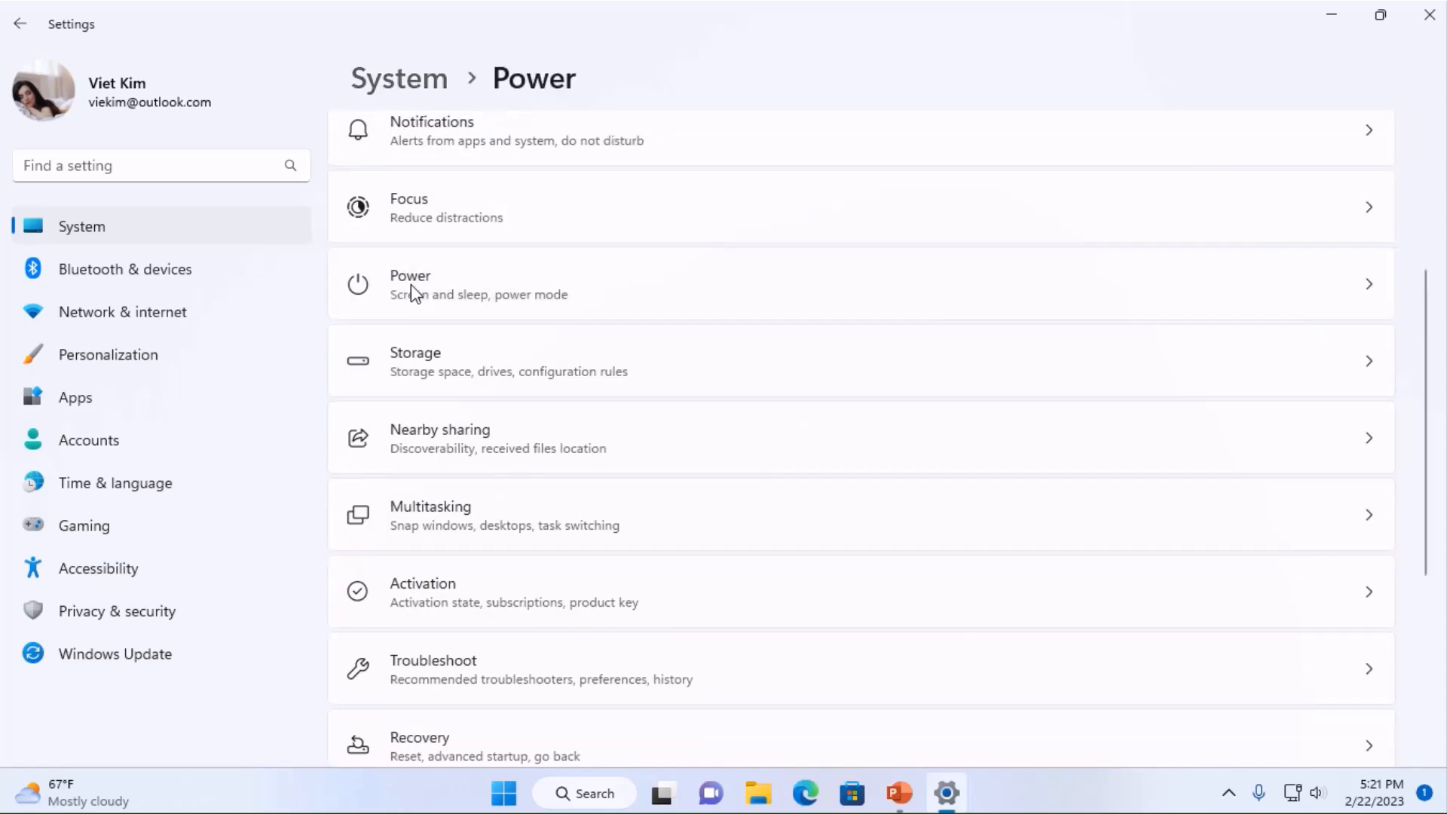
pyautogui.click(409, 283)
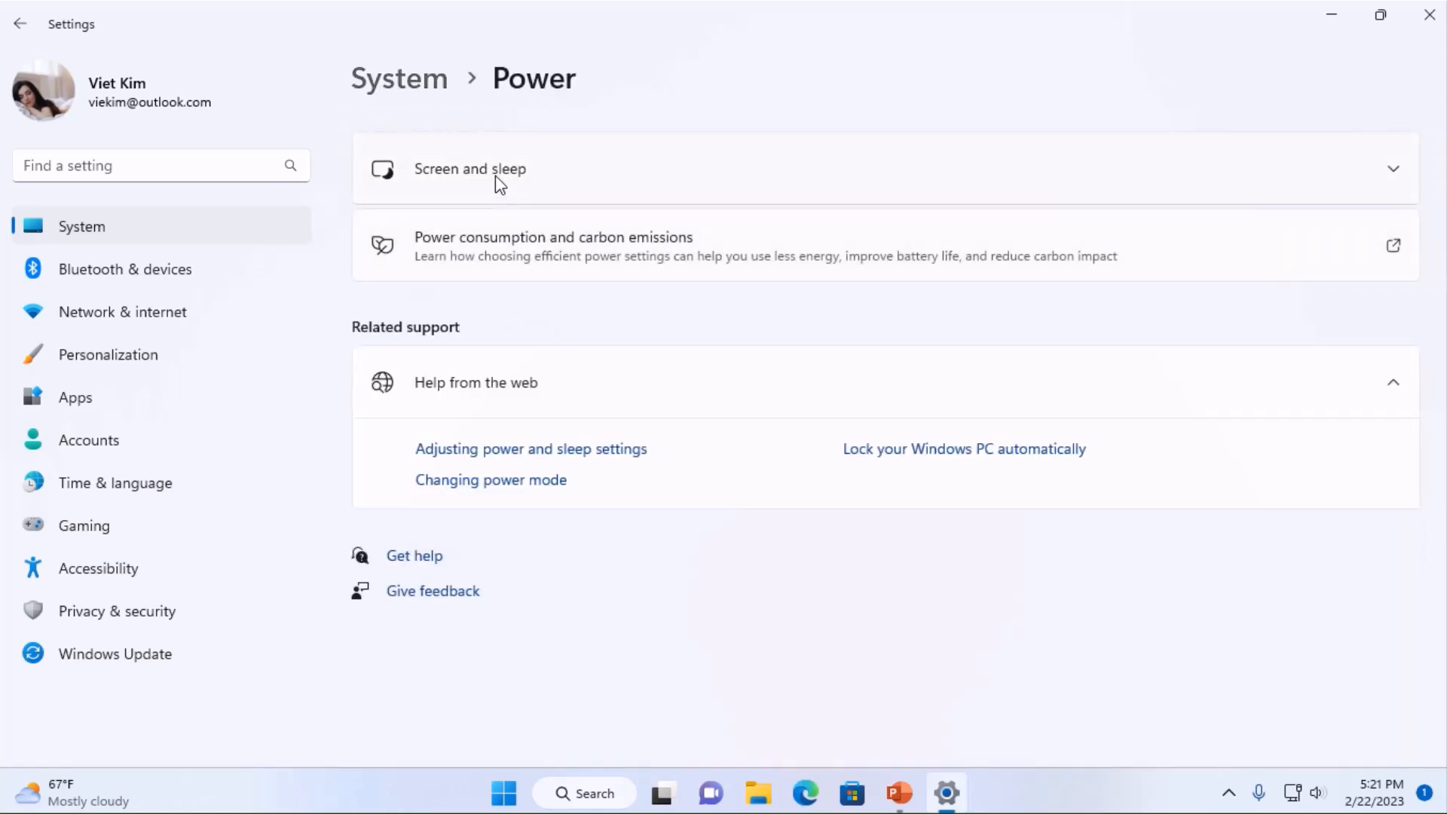
pyautogui.click(469, 168)
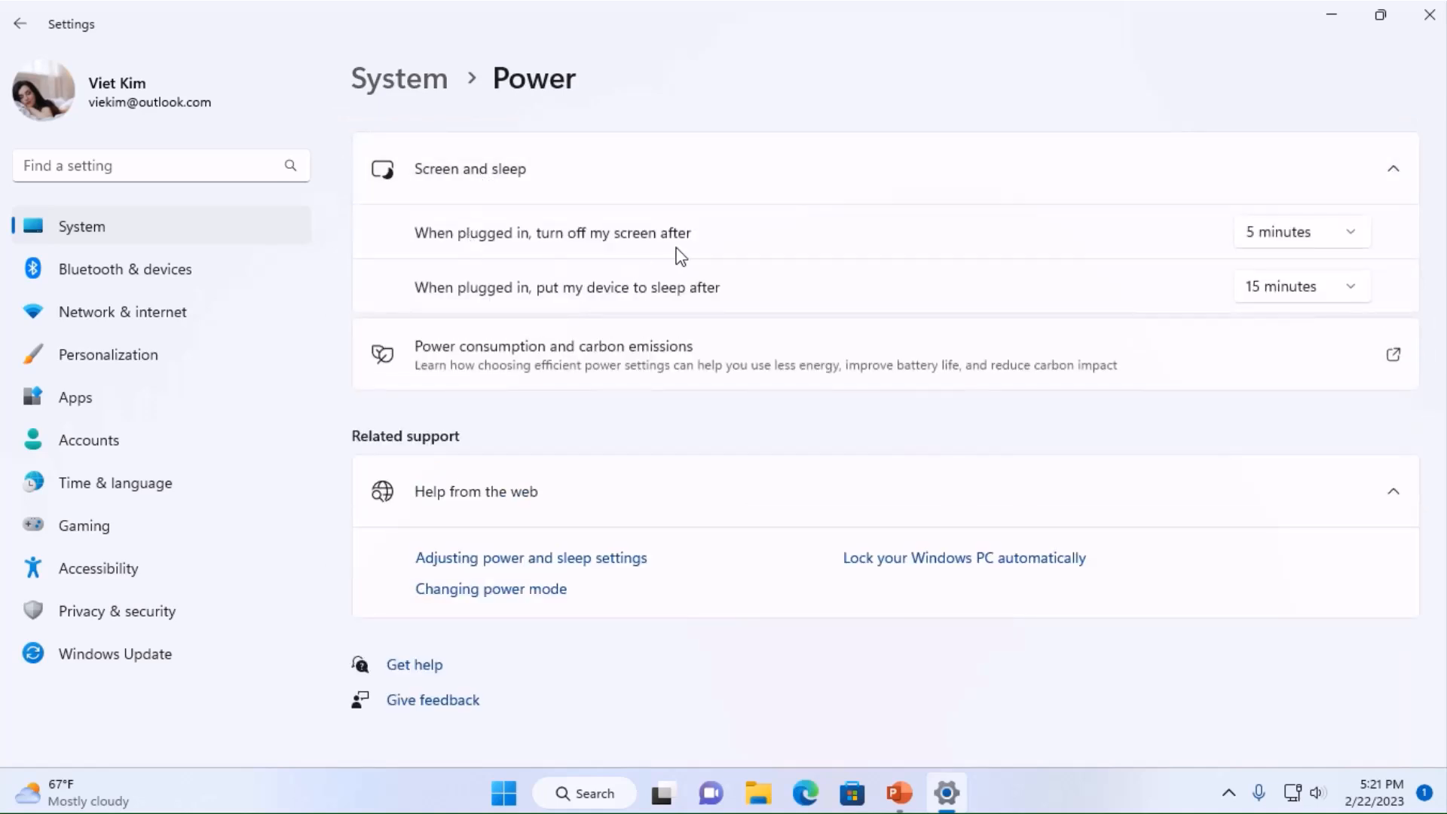
pyautogui.moveTo(591, 280)
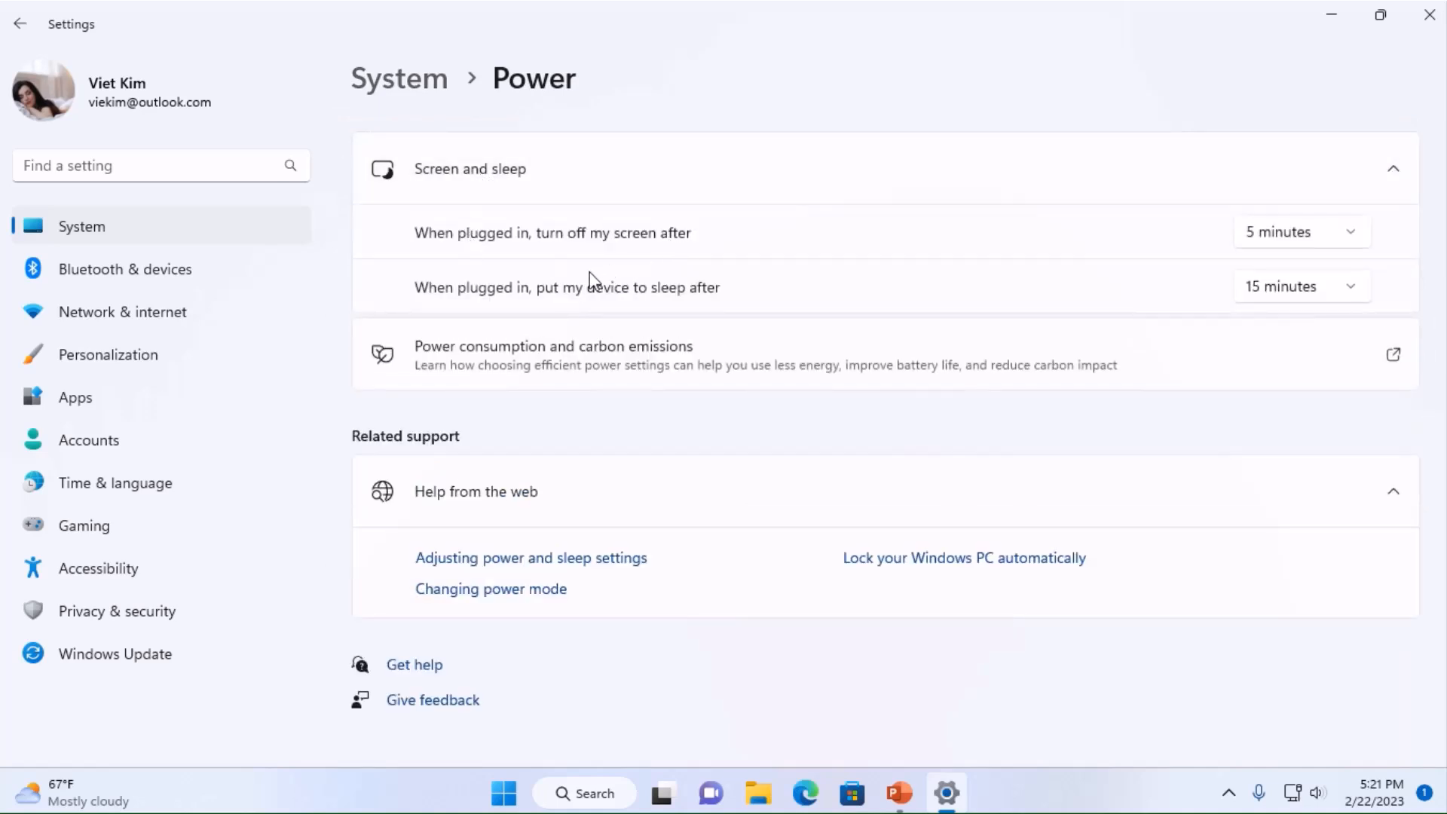
pyautogui.moveTo(624, 258)
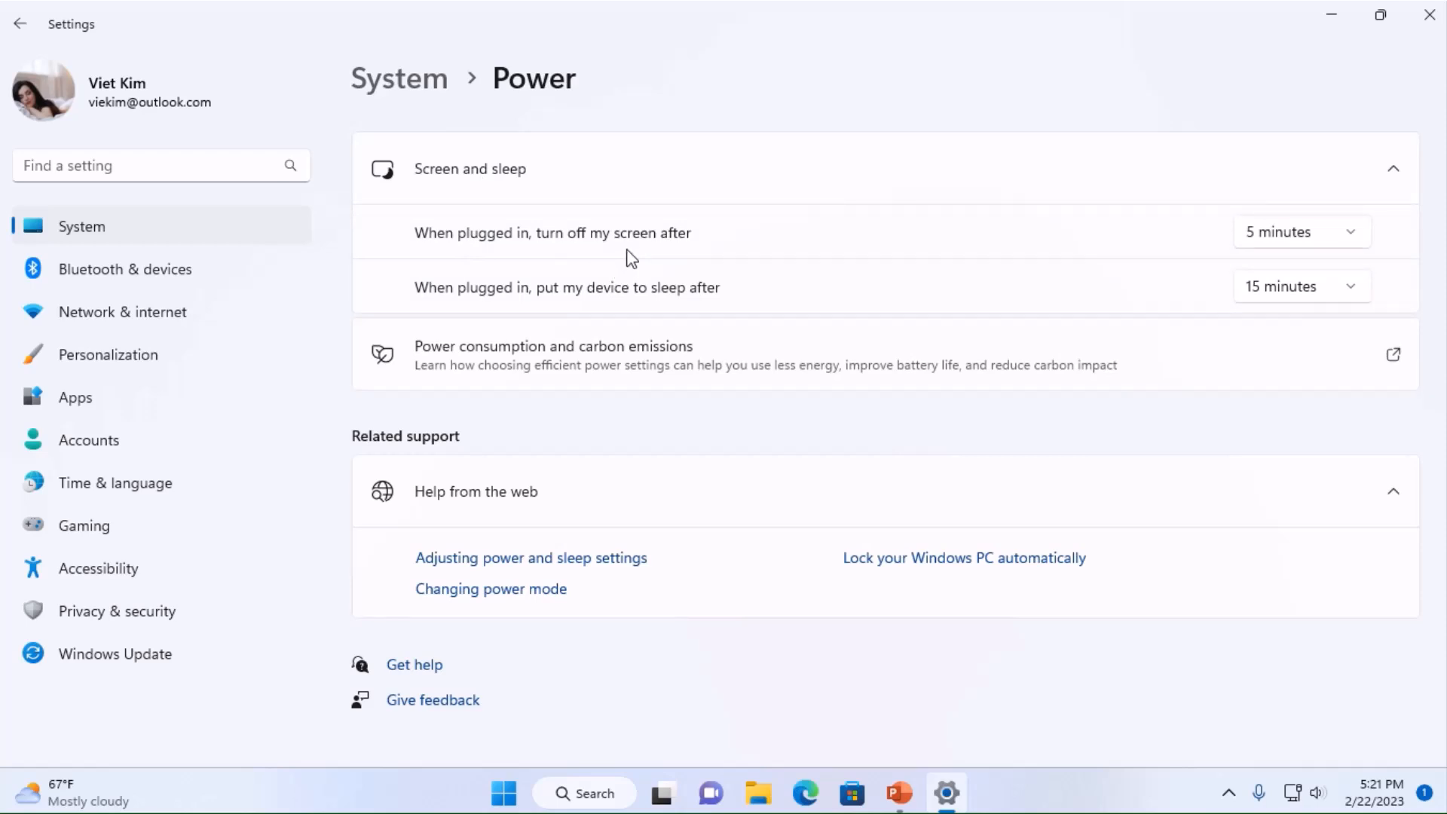
pyautogui.moveTo(1162, 265)
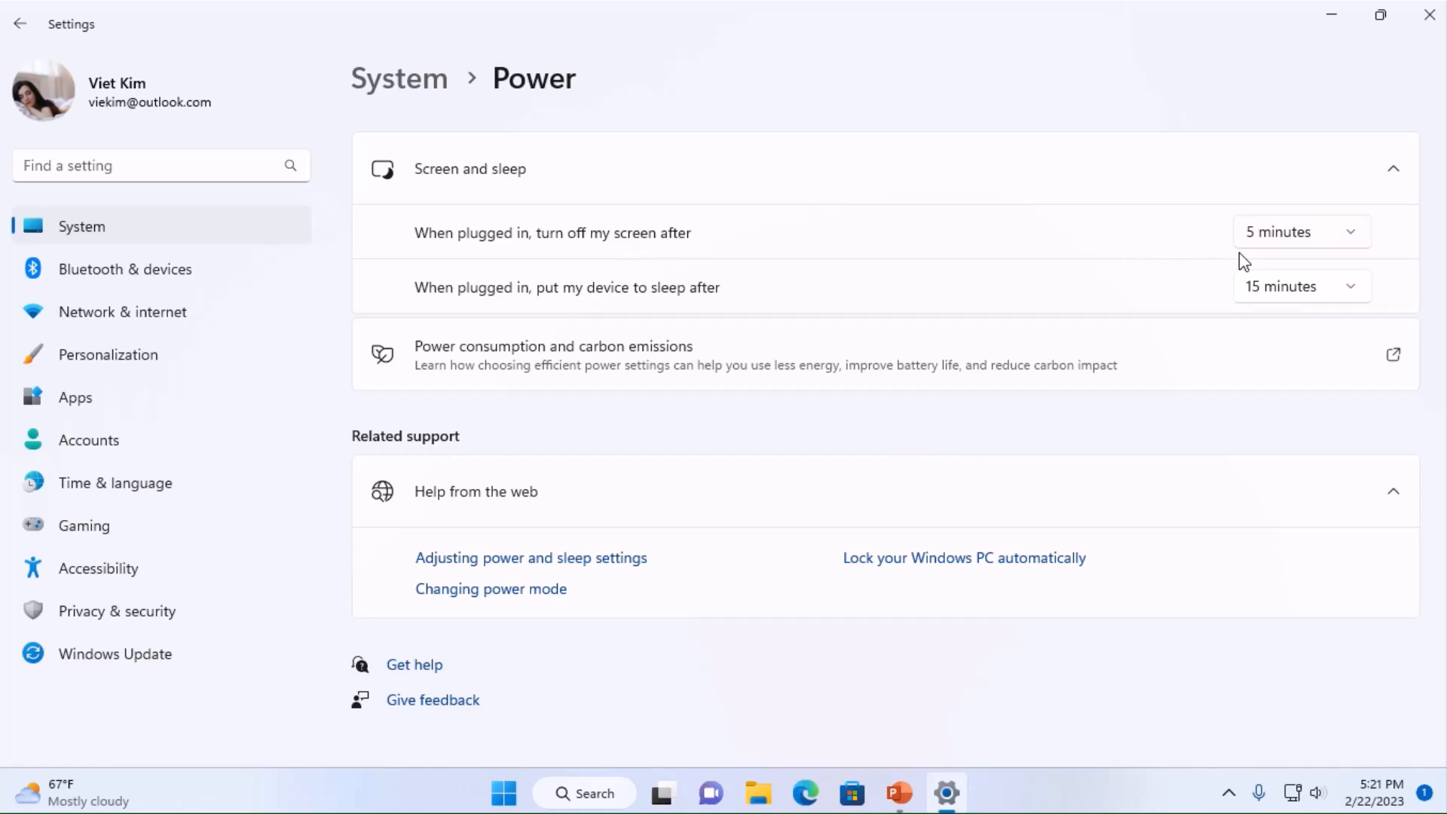
# - Set the plugged-in screen turn-off time to Never, then move to the Apps category
pyautogui.click(1291, 232)
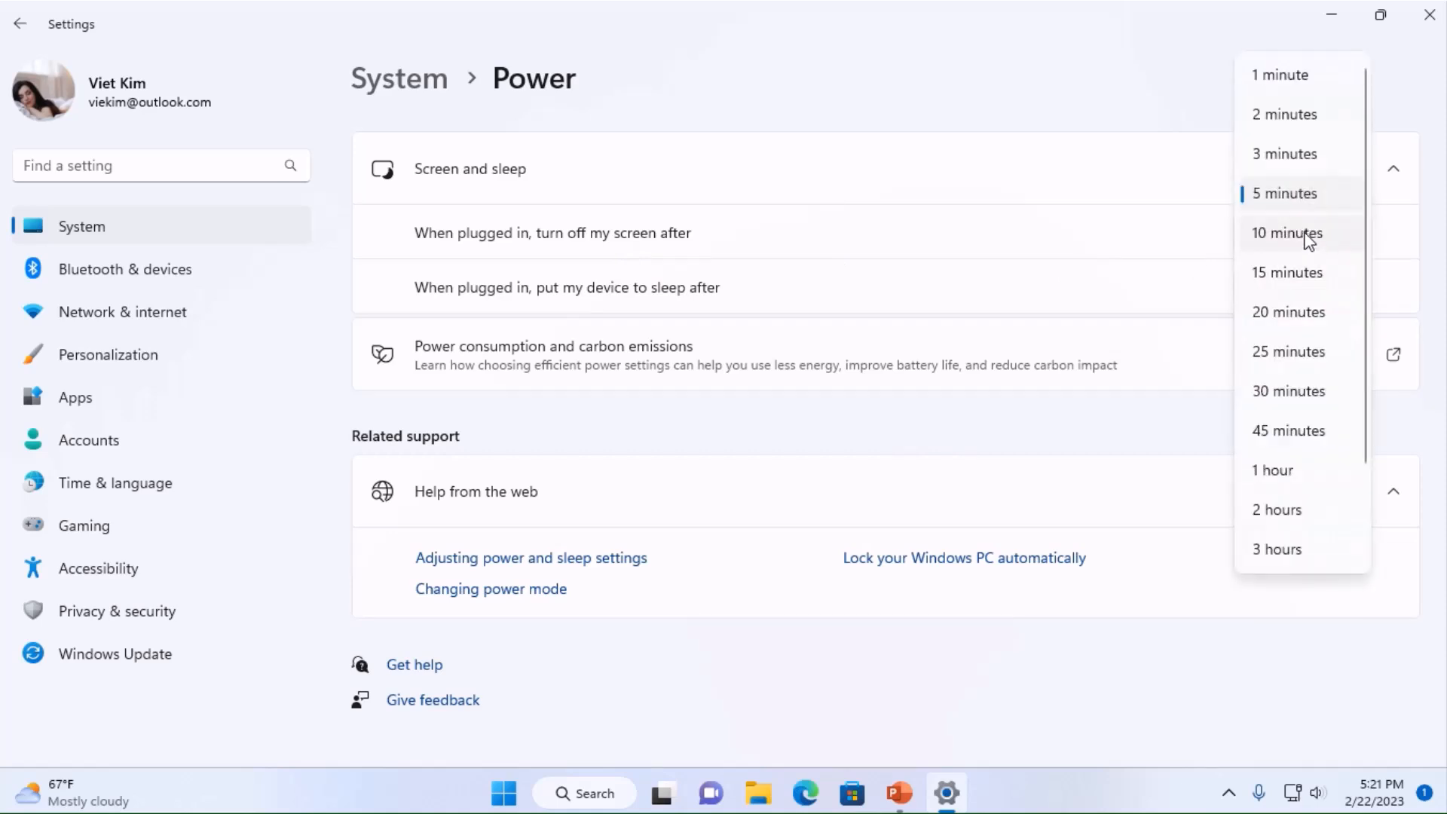
pyautogui.scroll(-3)
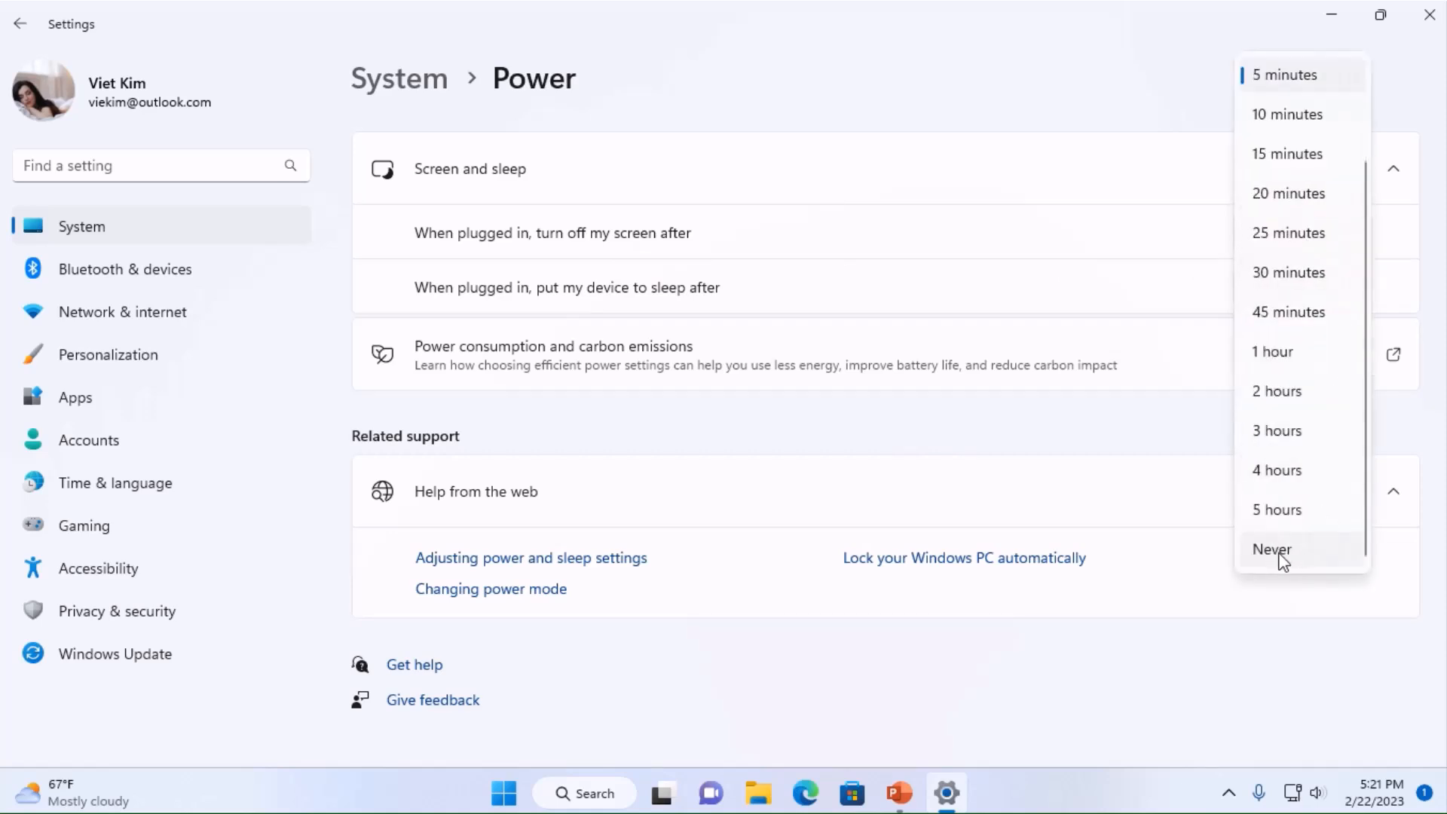
pyautogui.click(1270, 549)
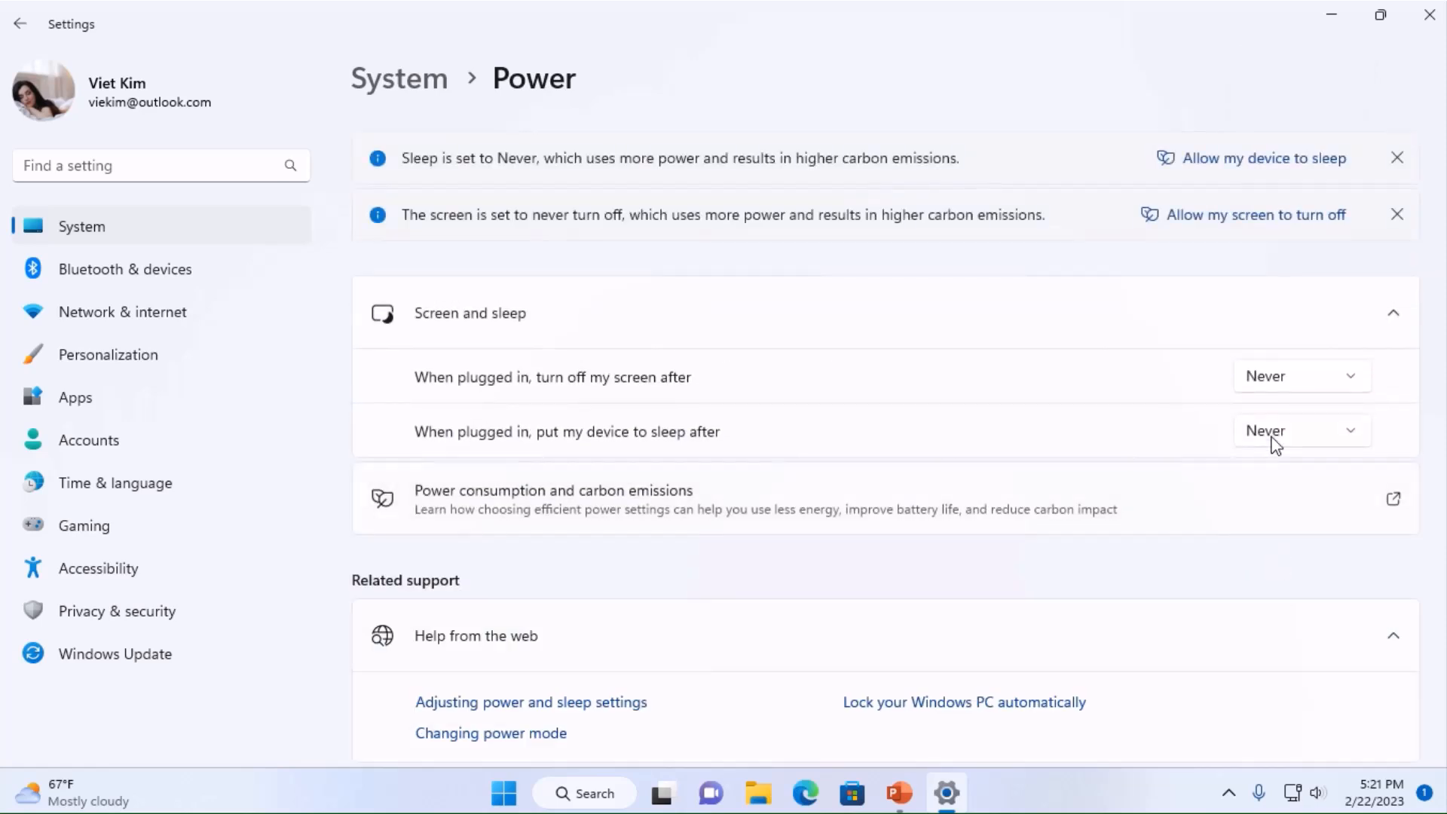
pyautogui.moveTo(679, 464)
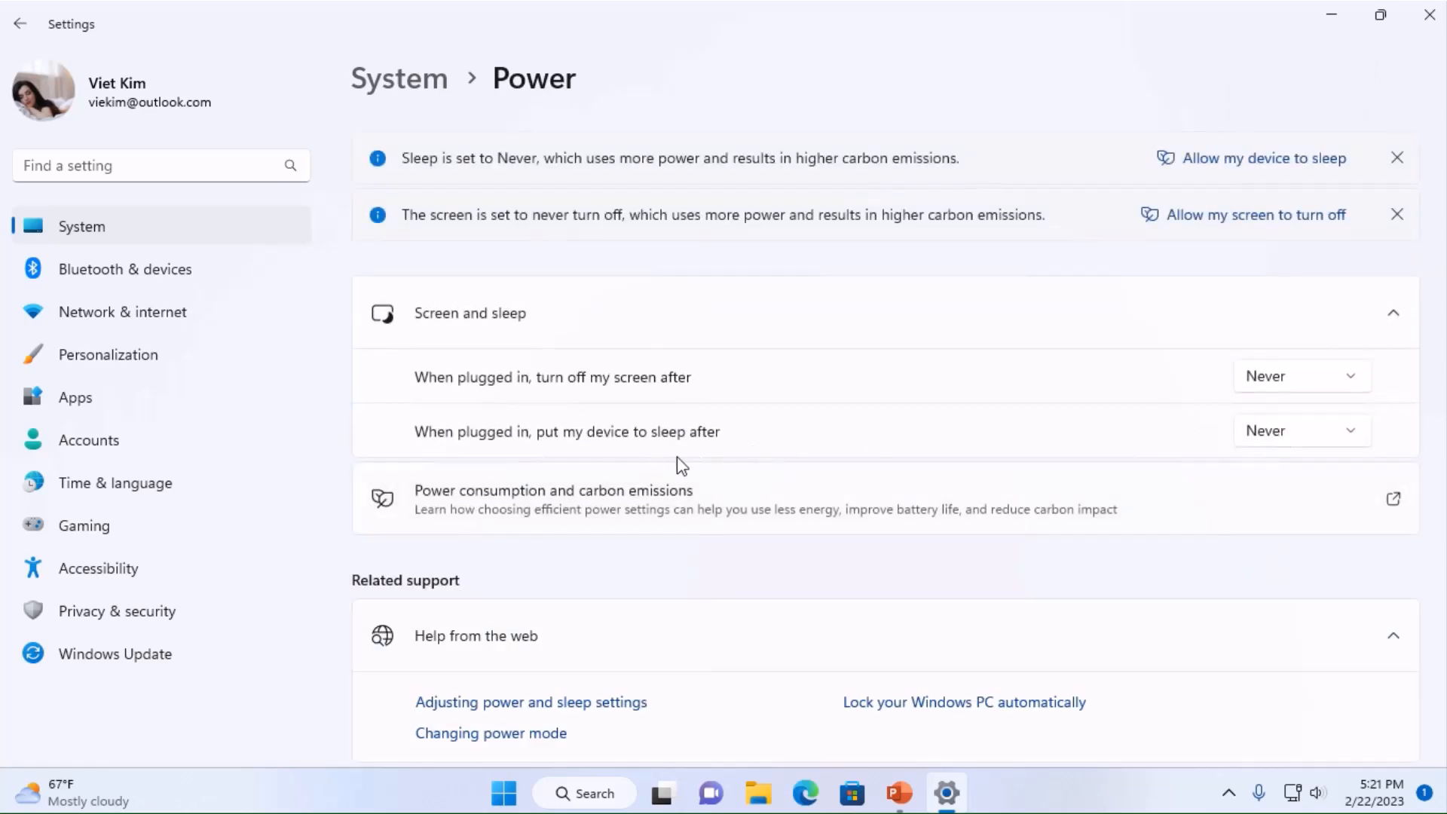
pyautogui.moveTo(710, 457)
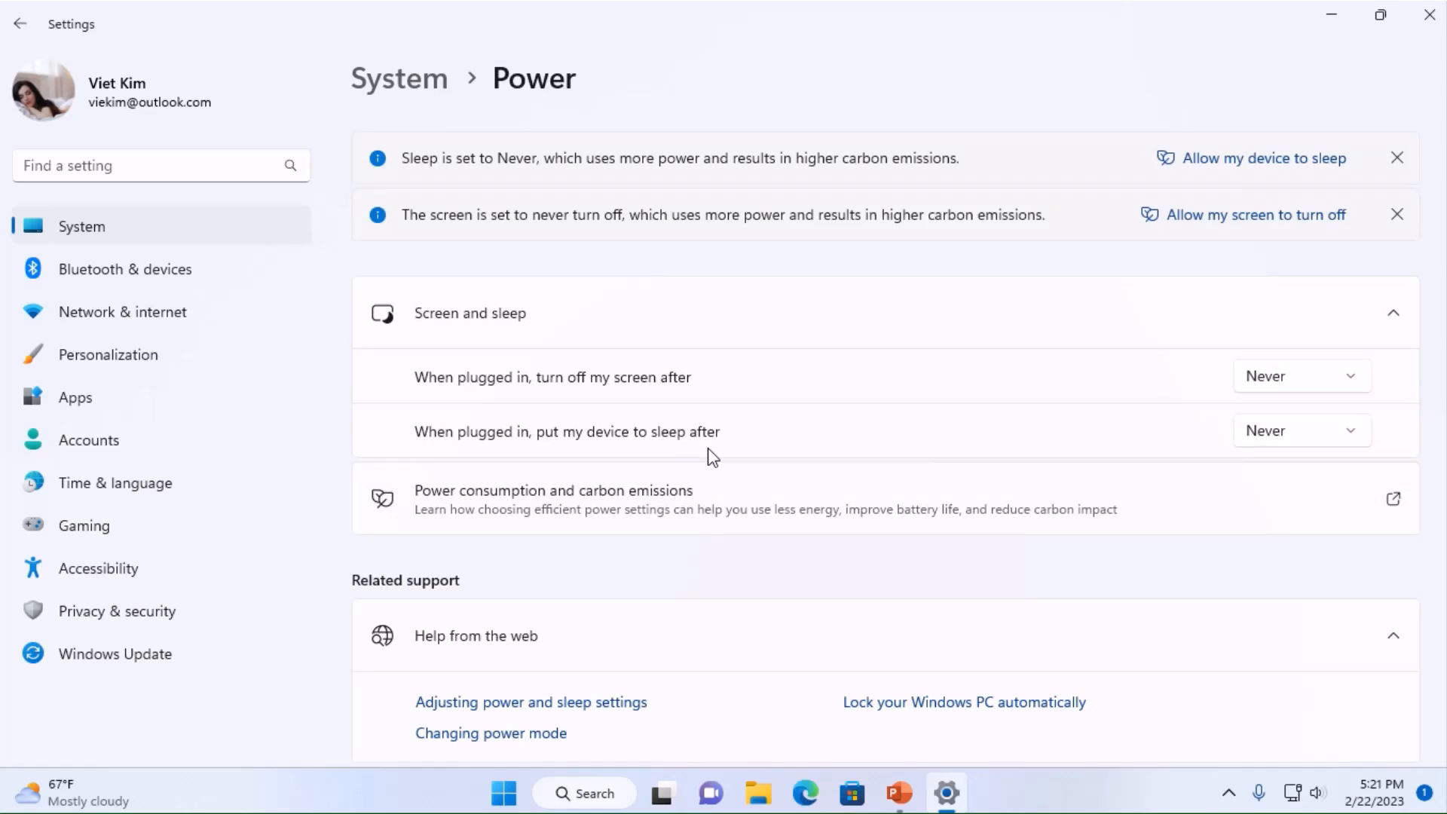
pyautogui.moveTo(799, 457)
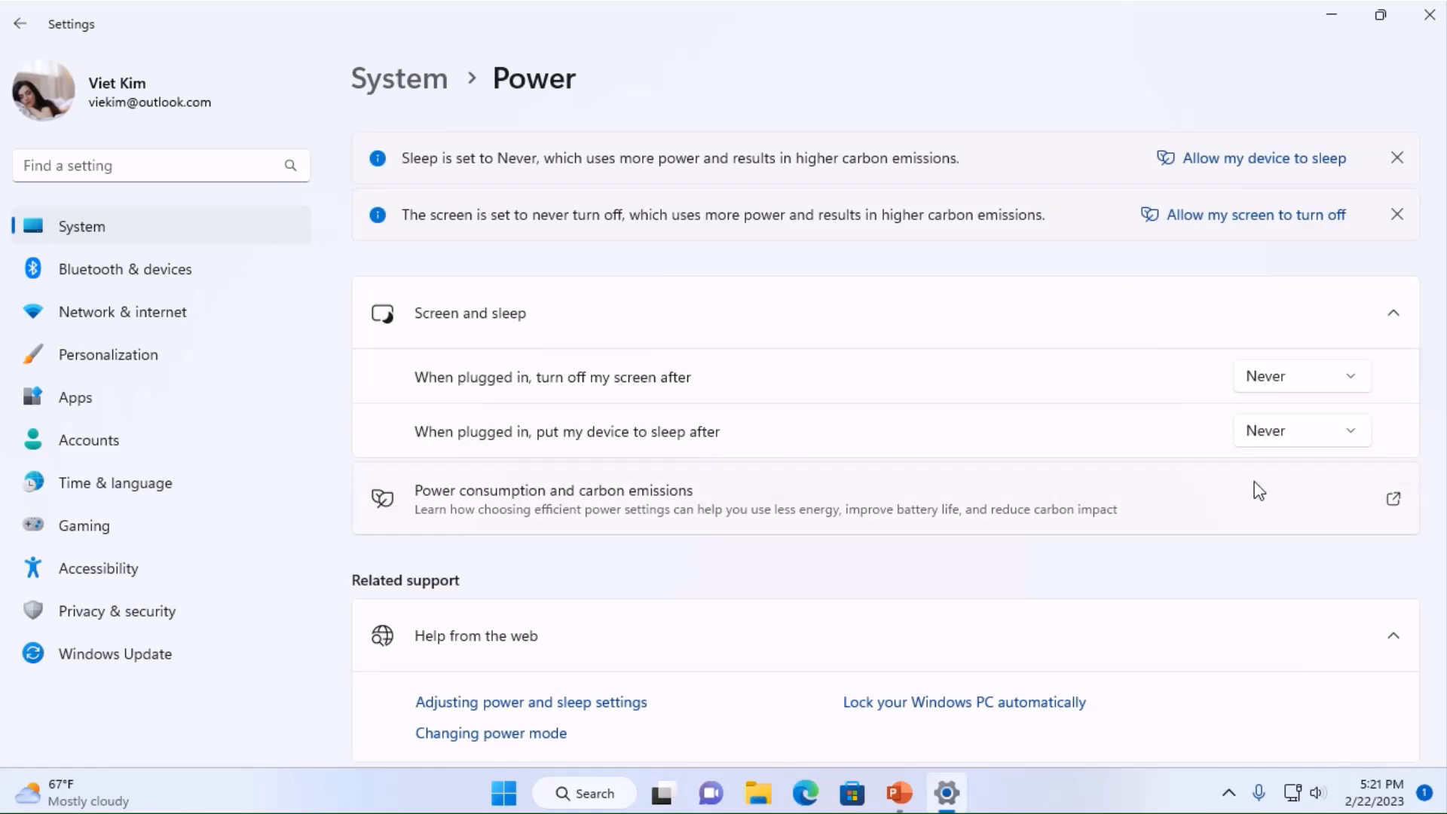
pyautogui.click(75, 396)
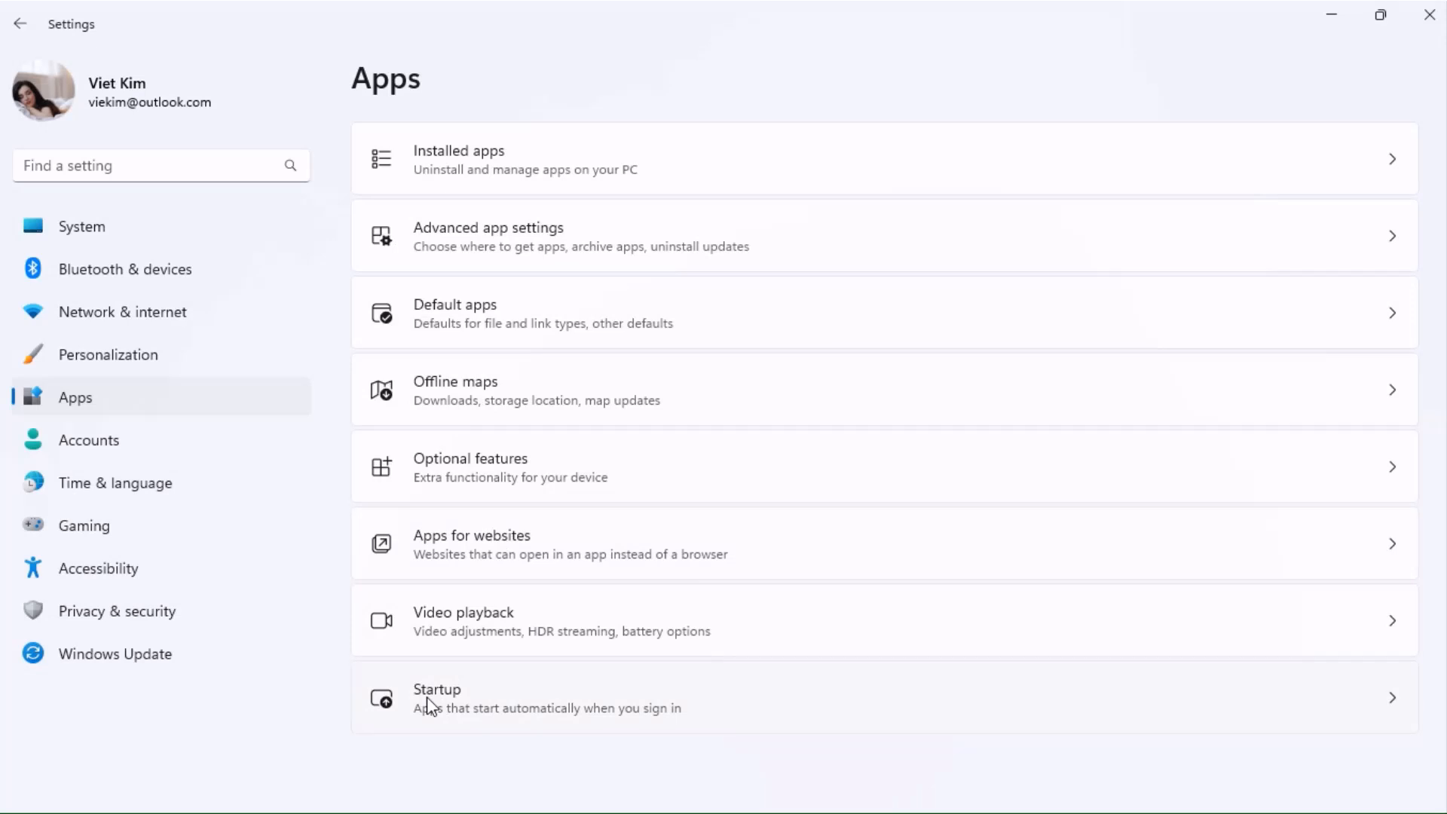
# - Switch Microsoft Edge to Off on the Startup apps page
pyautogui.click(437, 698)
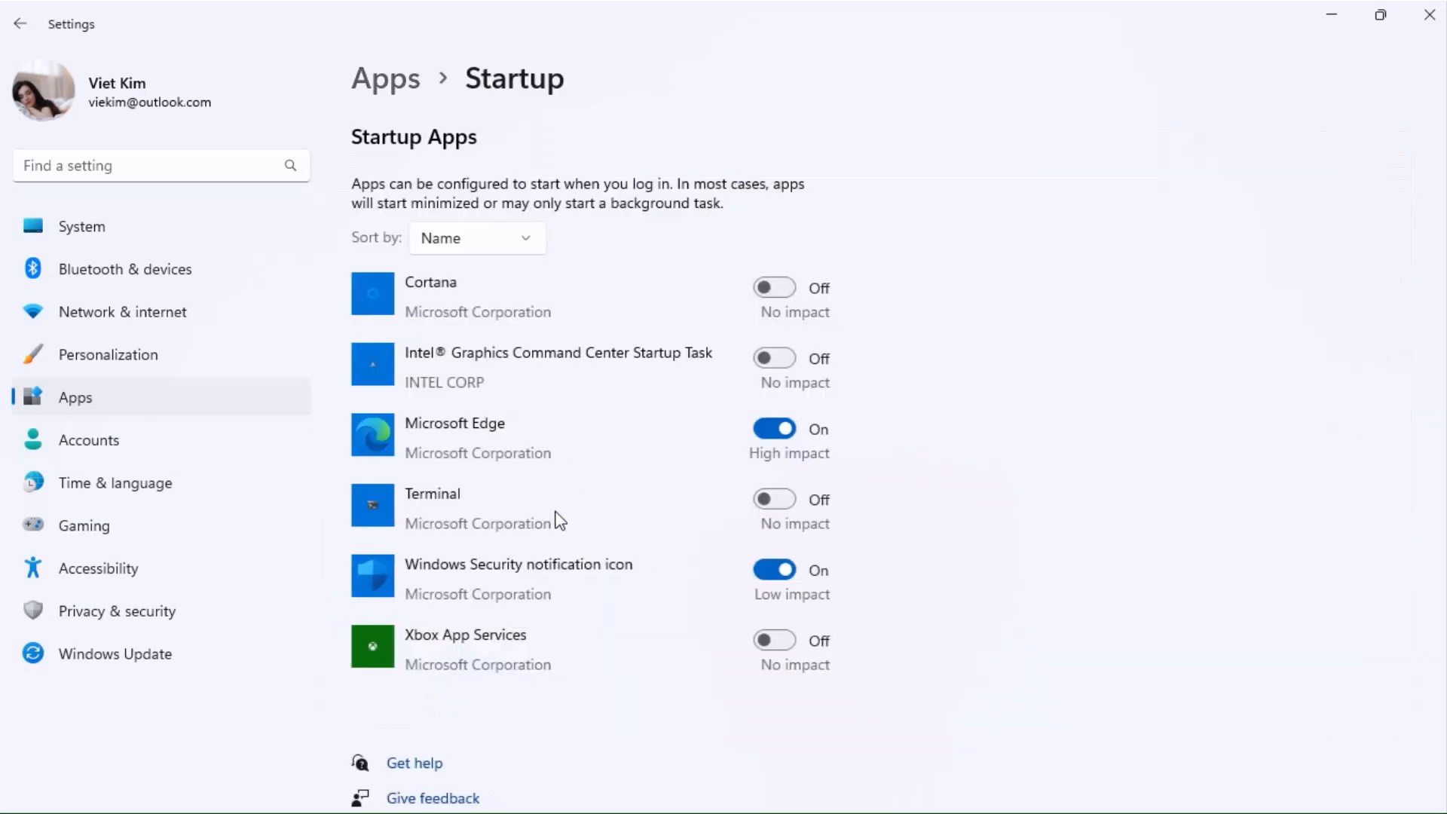
pyautogui.moveTo(773, 498)
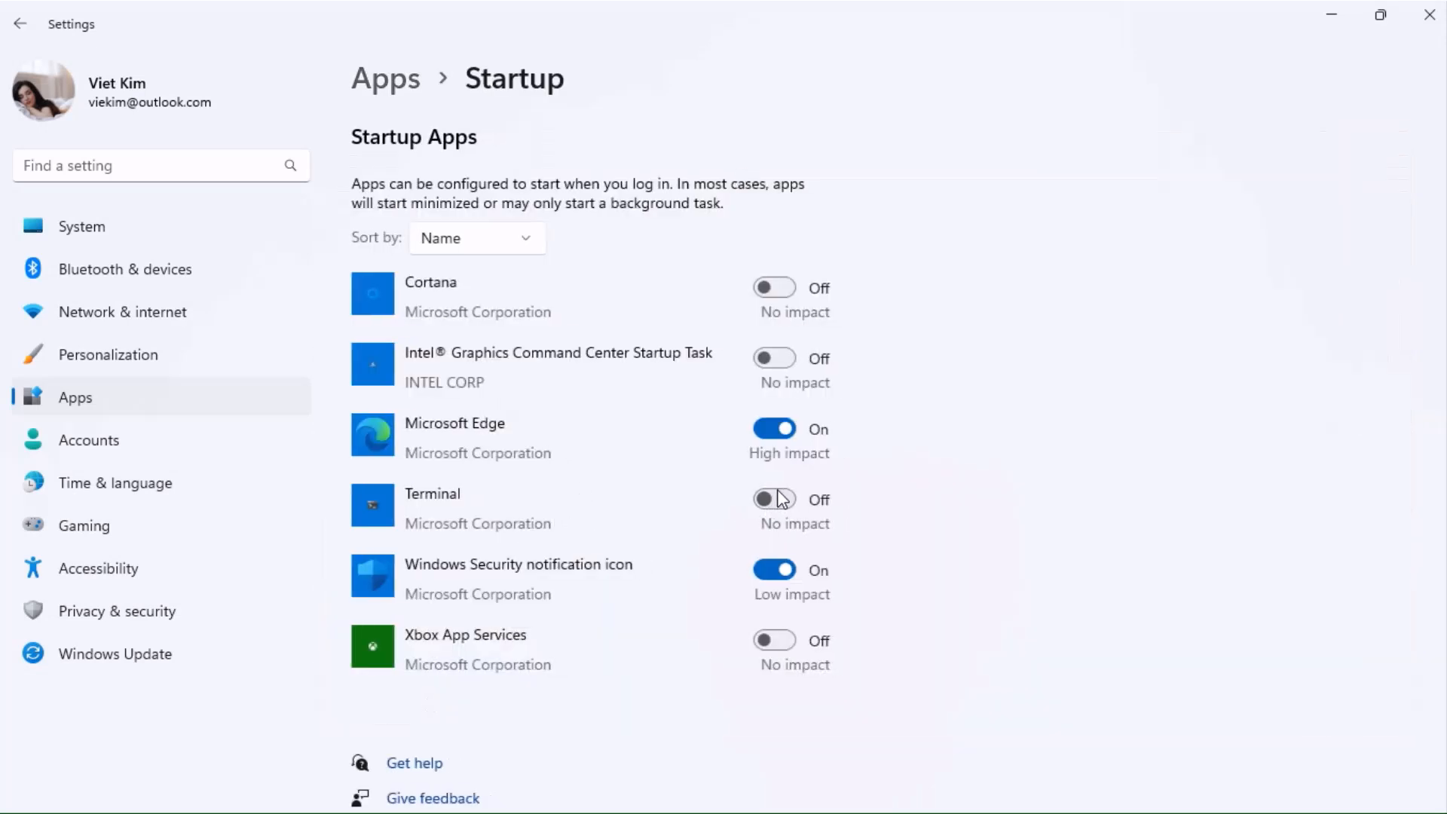
pyautogui.click(773, 428)
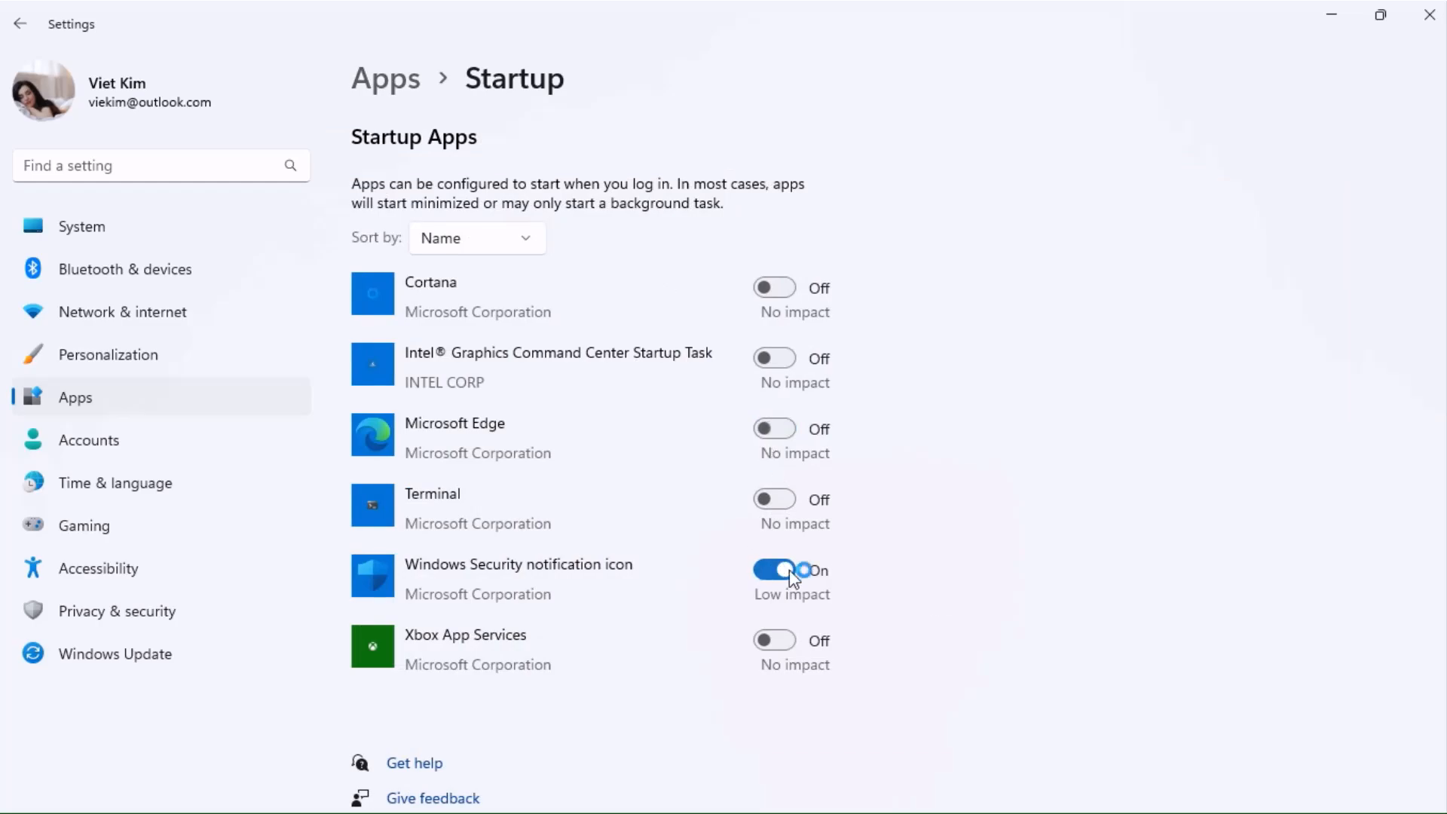